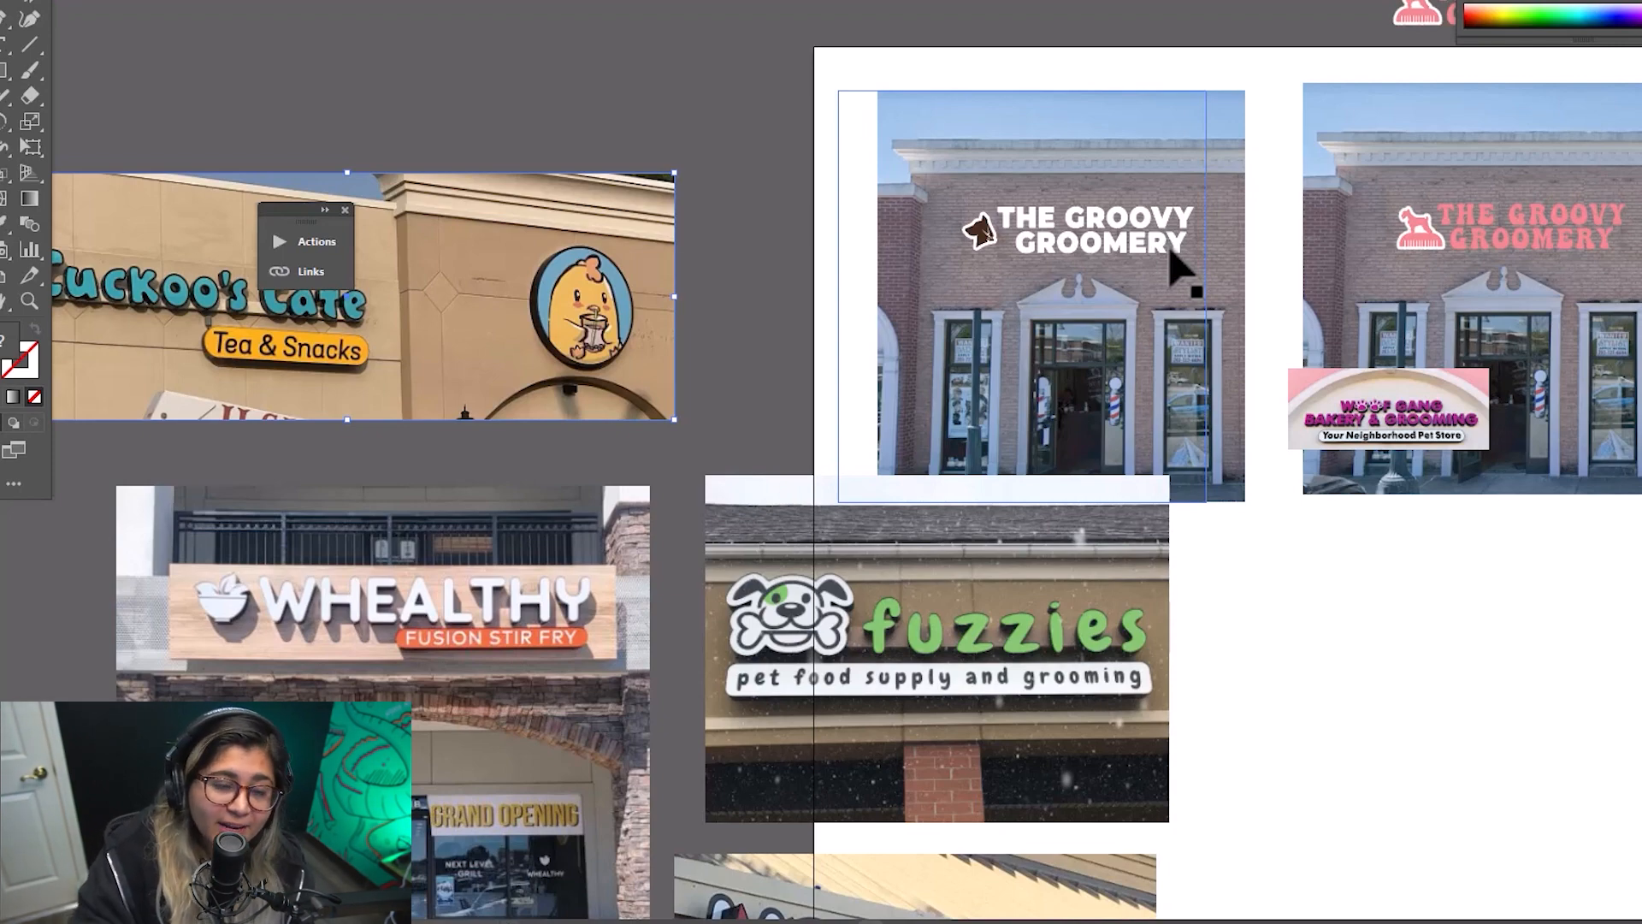
- Find DaFont through a 'da font' search and scroll its recently added fonts
scroll(down, 3)
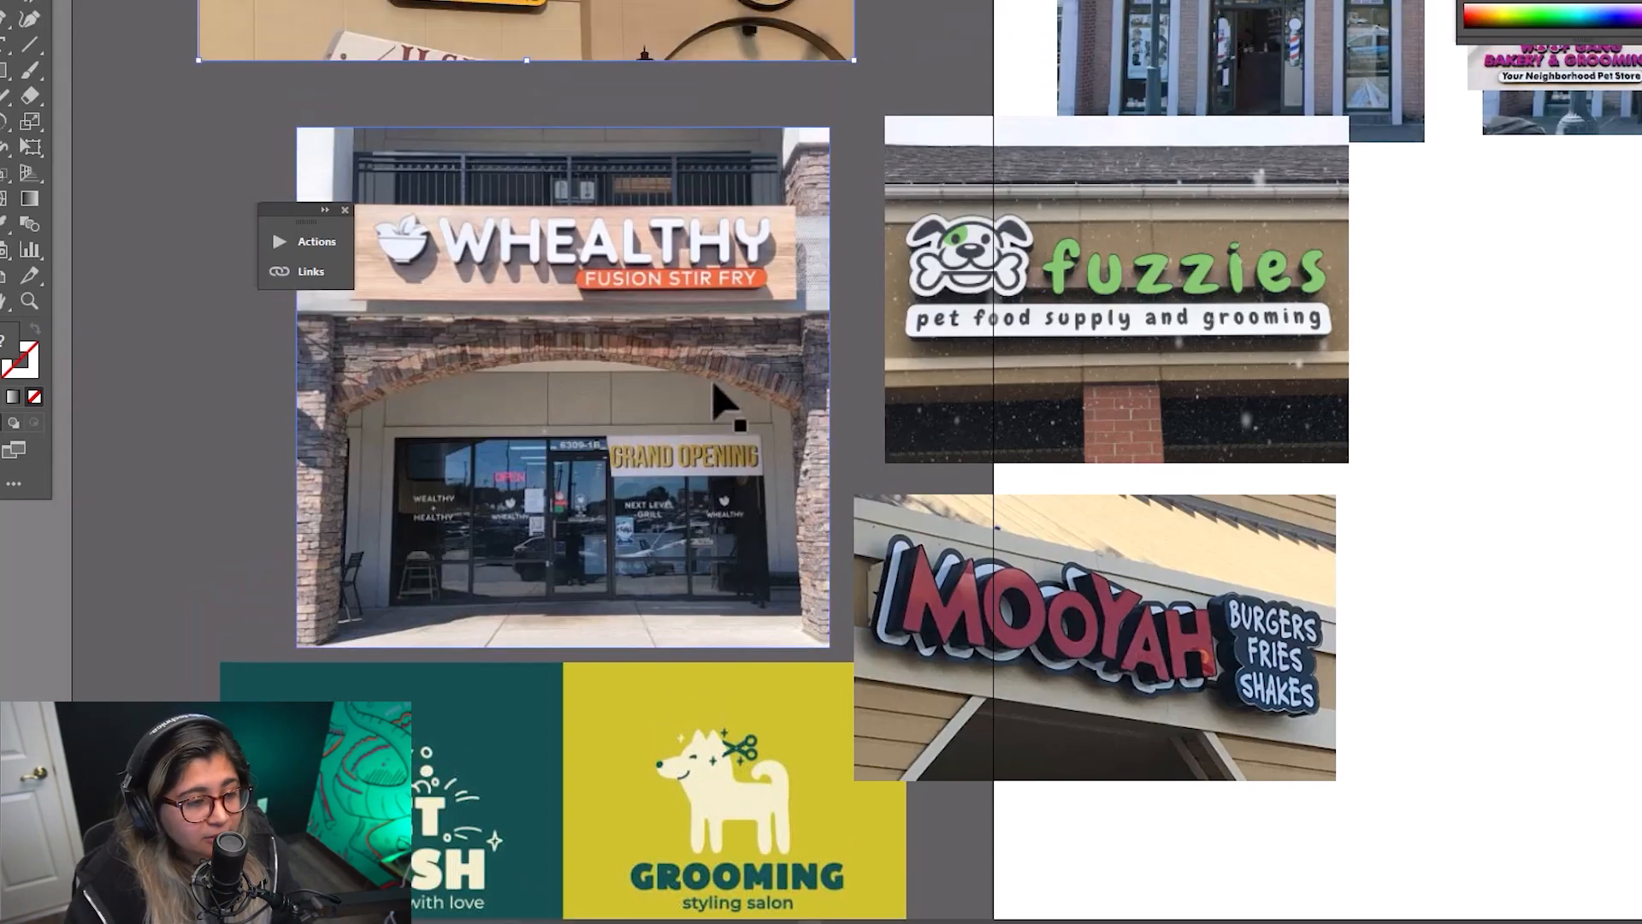
scroll(down, 3)
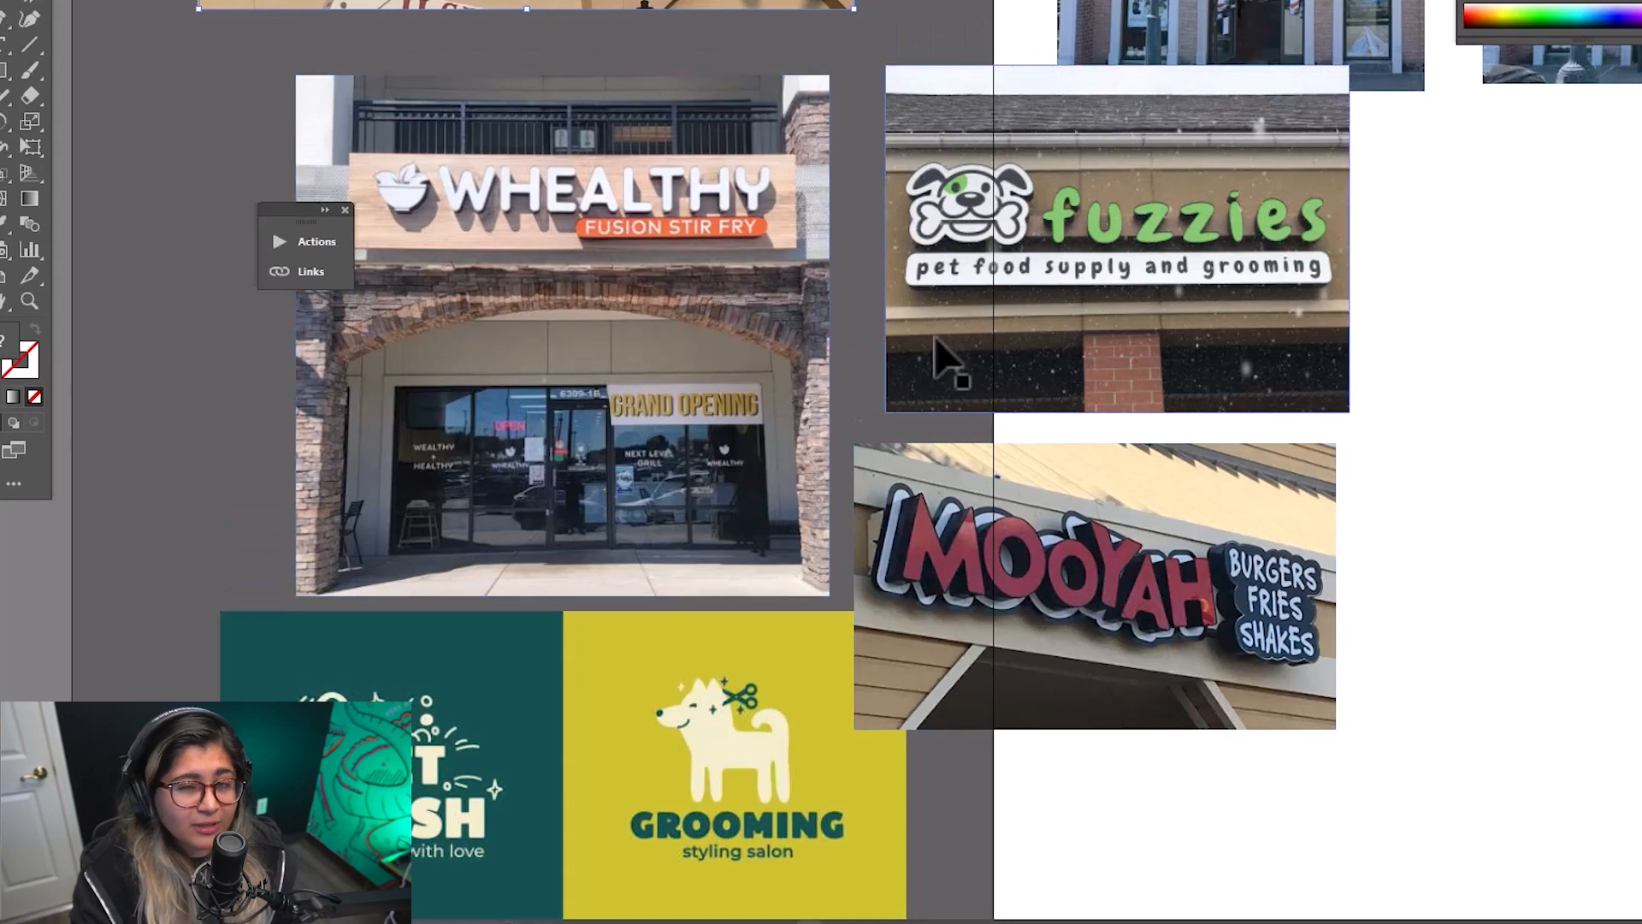
scroll(left, 3)
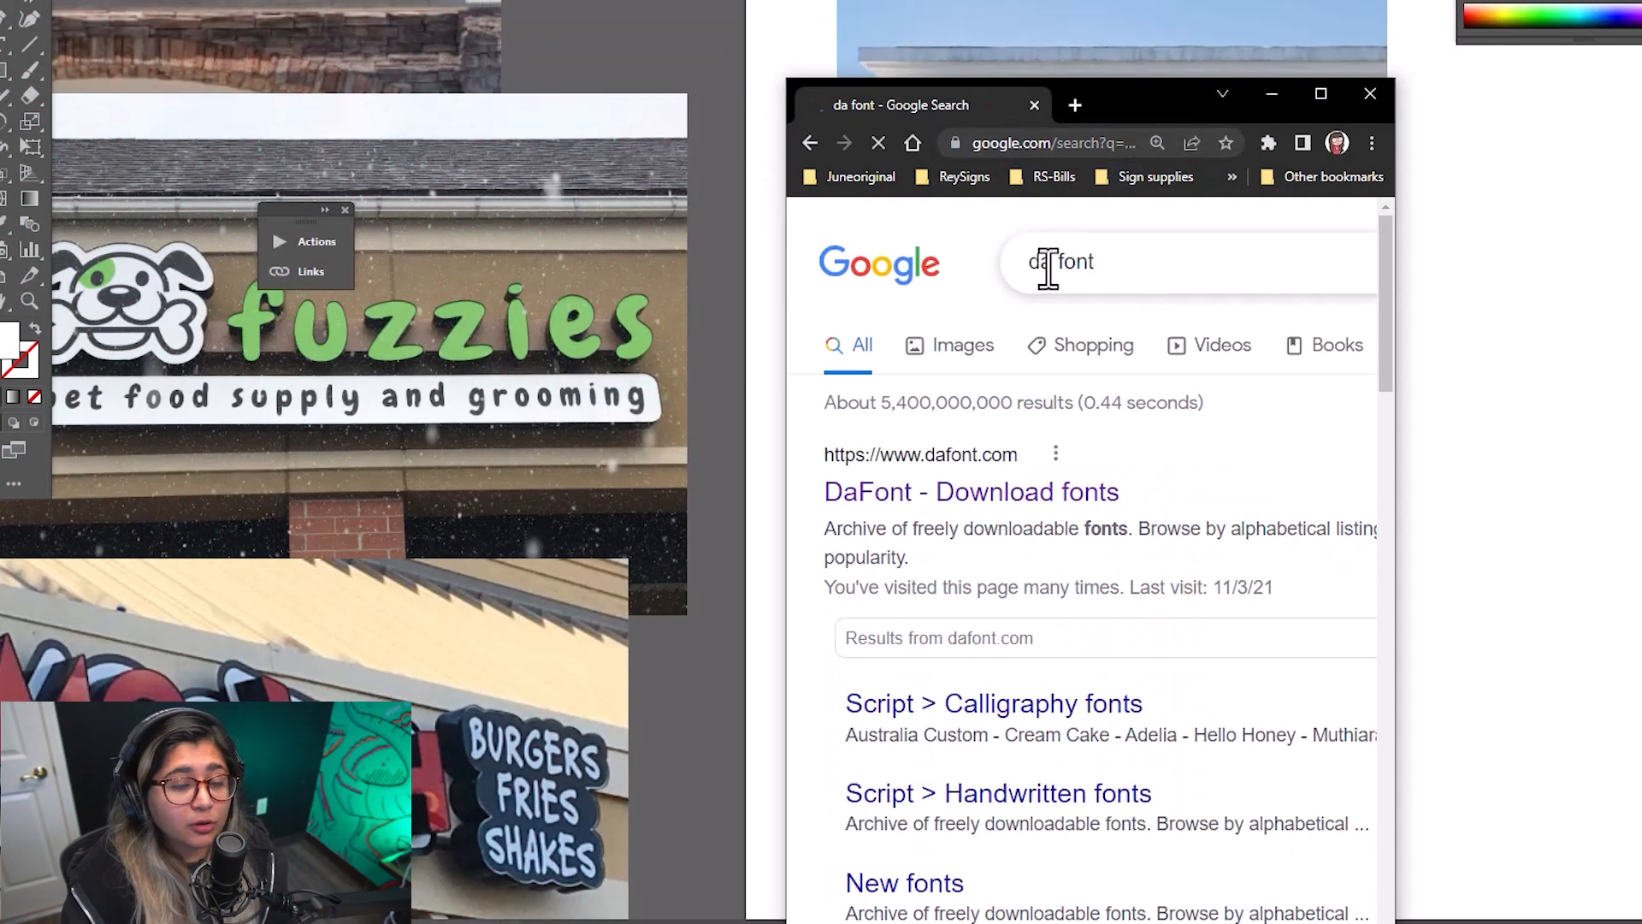
click(971, 491)
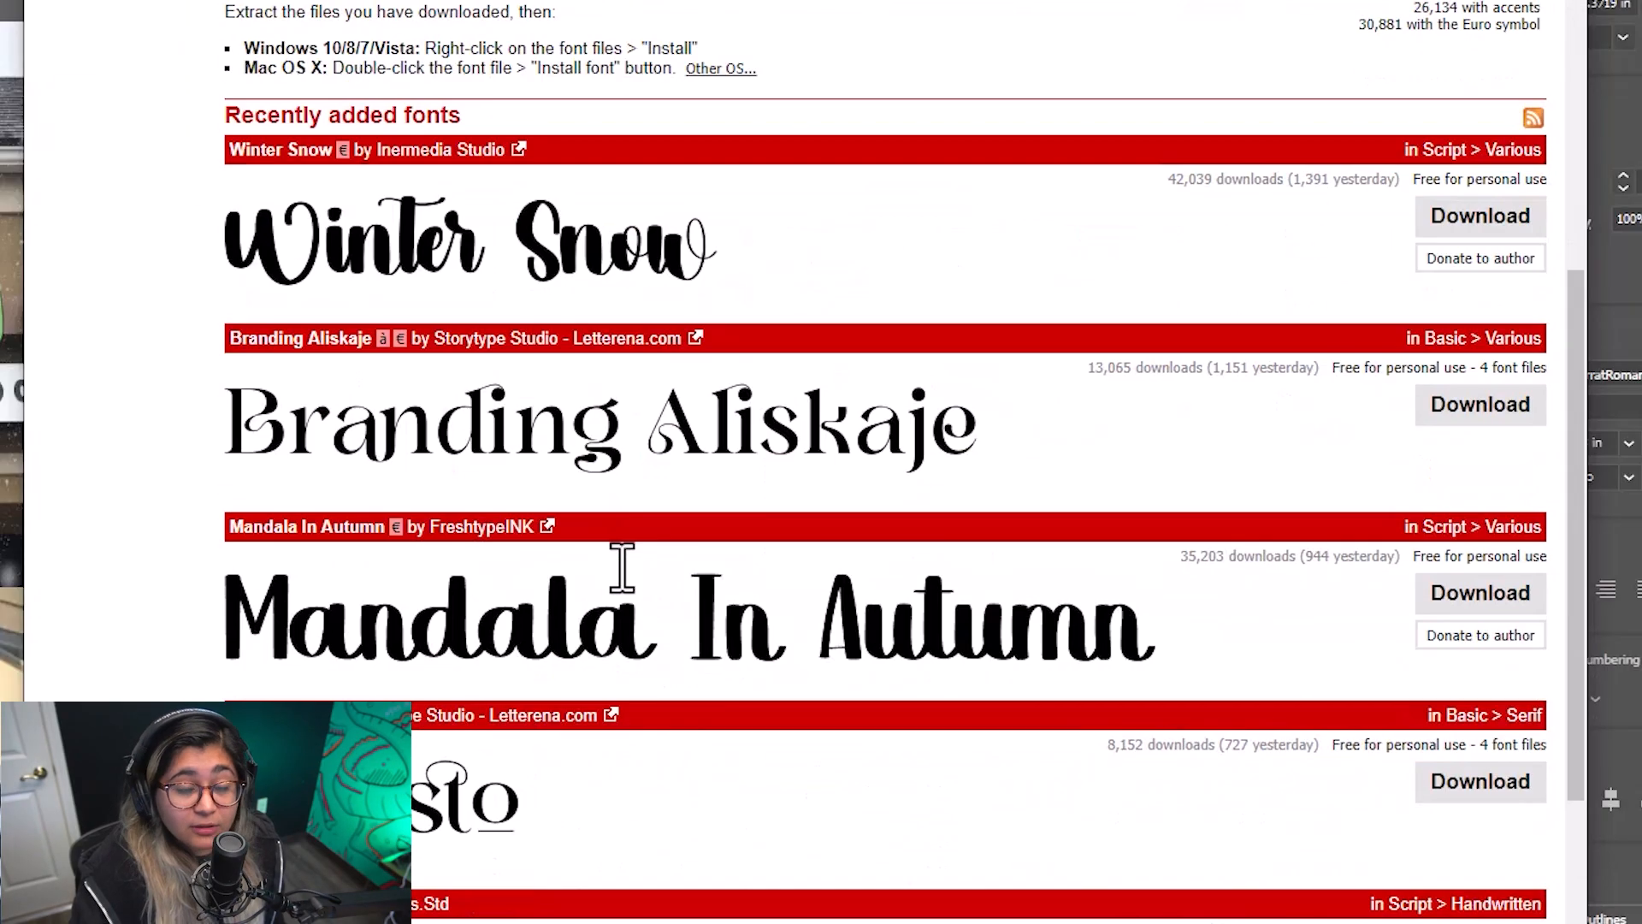
scroll(down, 3)
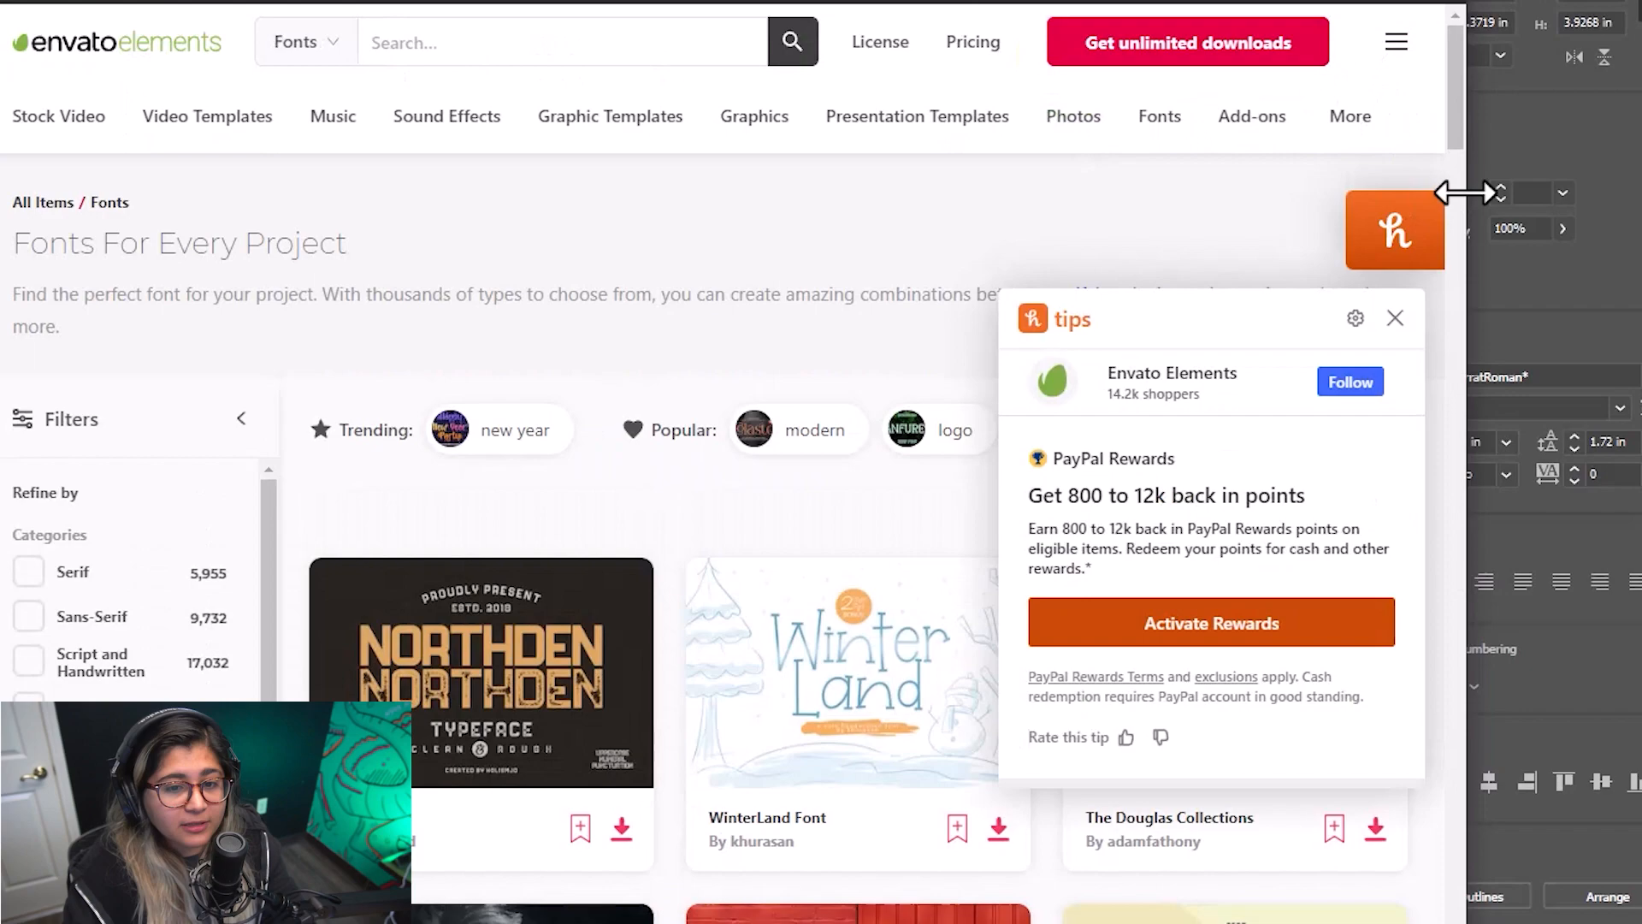
- Scroll the Envato Elements fonts catalog and search 'bubble', showing 147 results
scroll(down, 3)
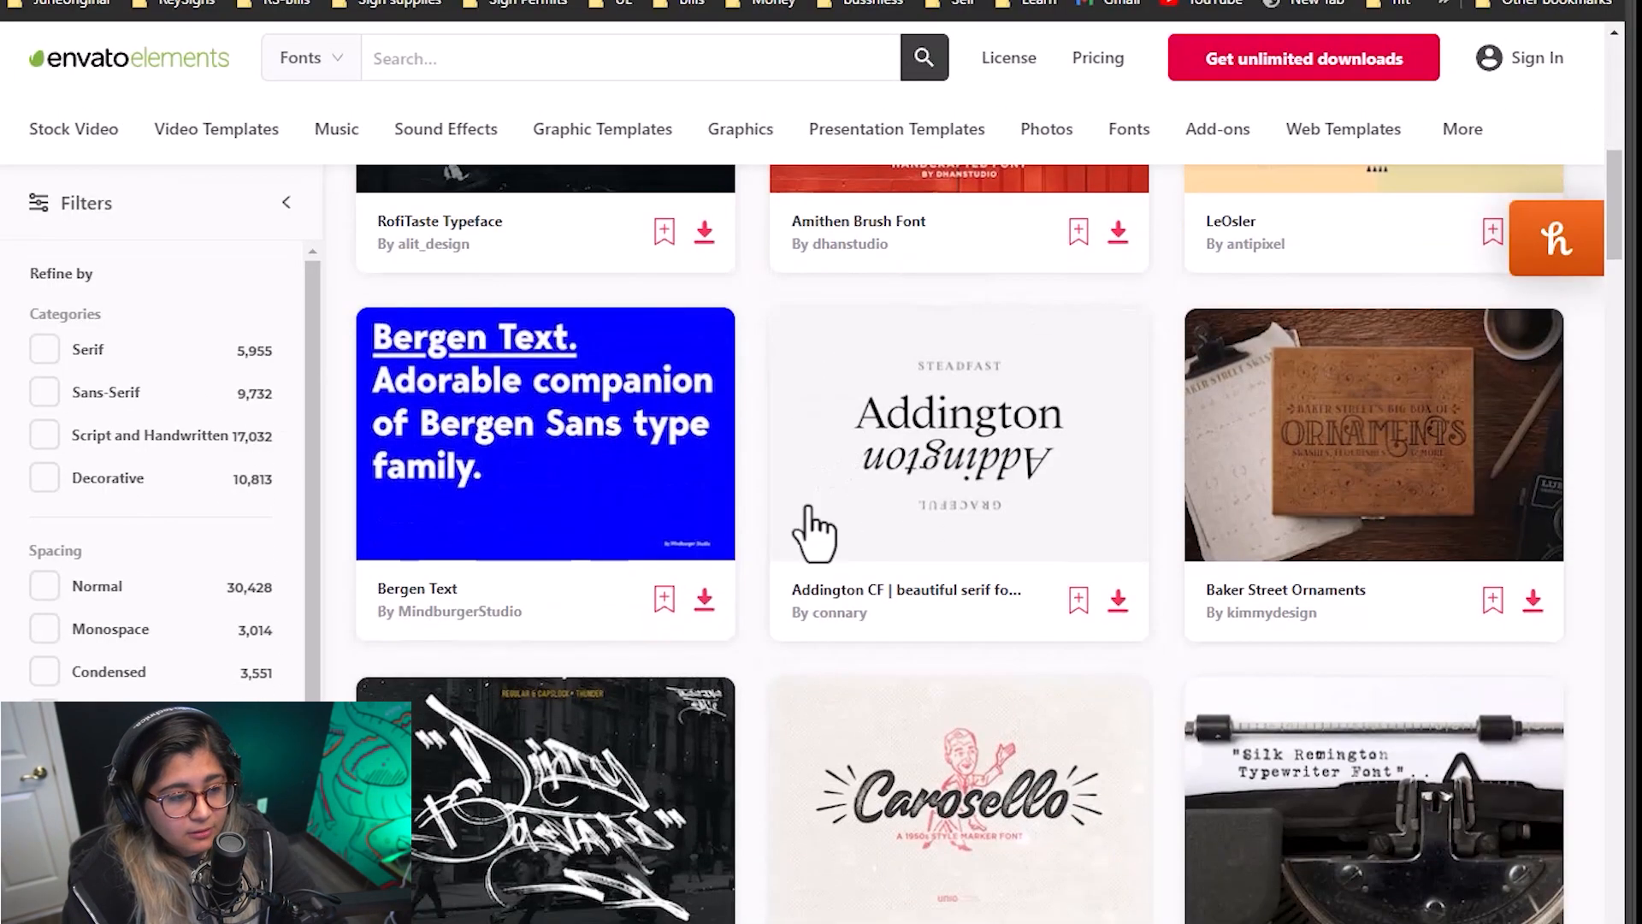
scroll(down, 3)
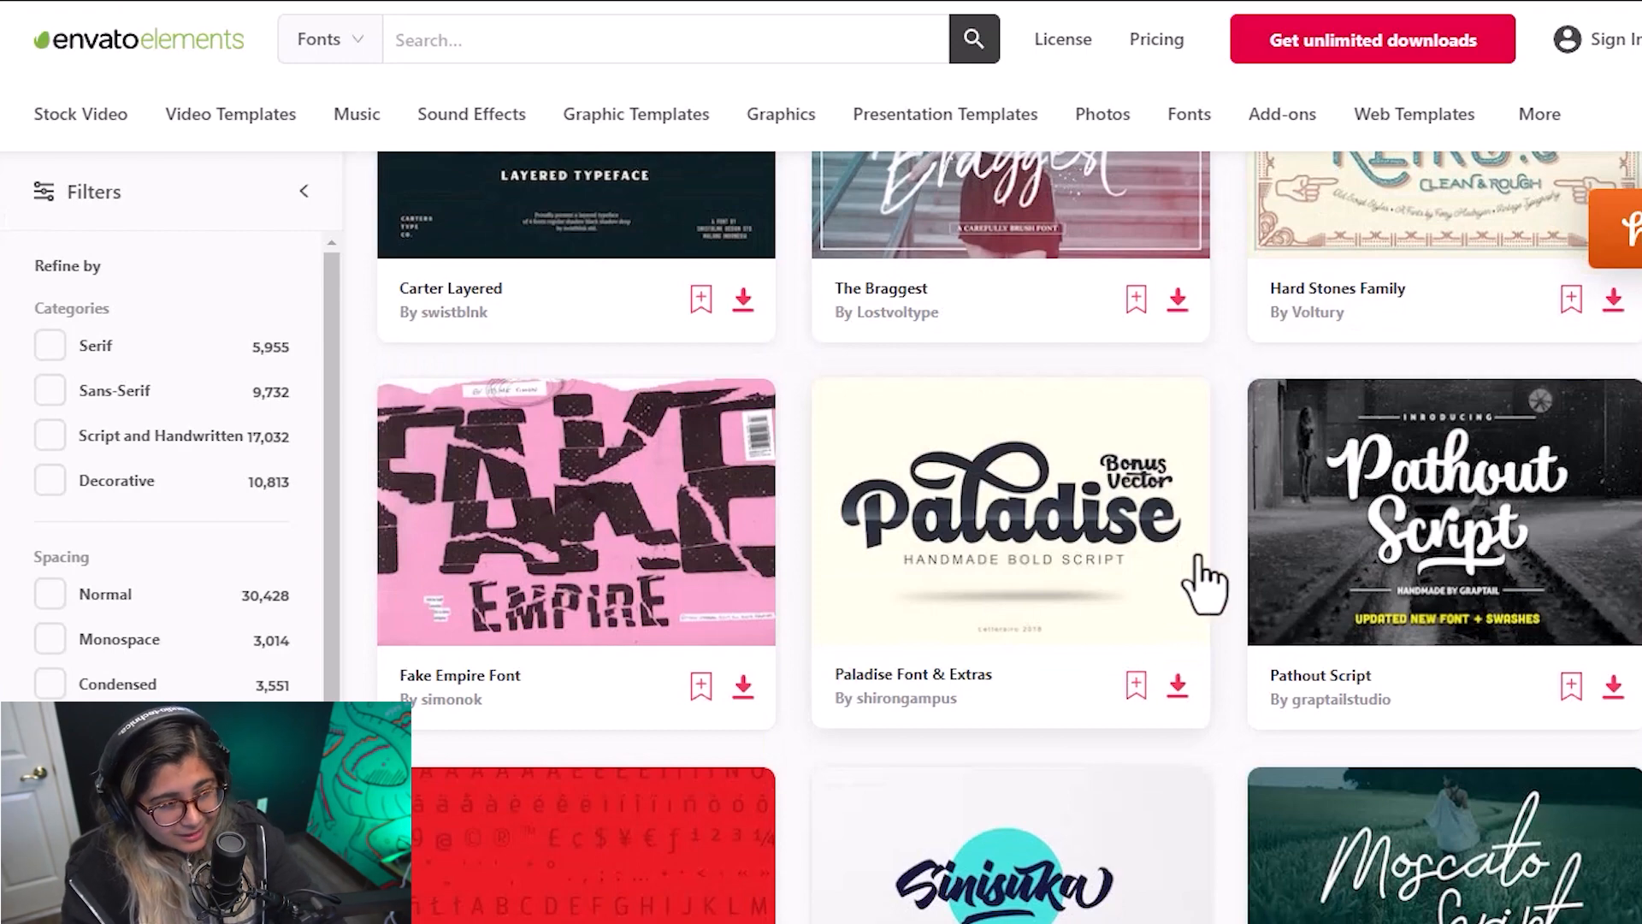
scroll(down, 3)
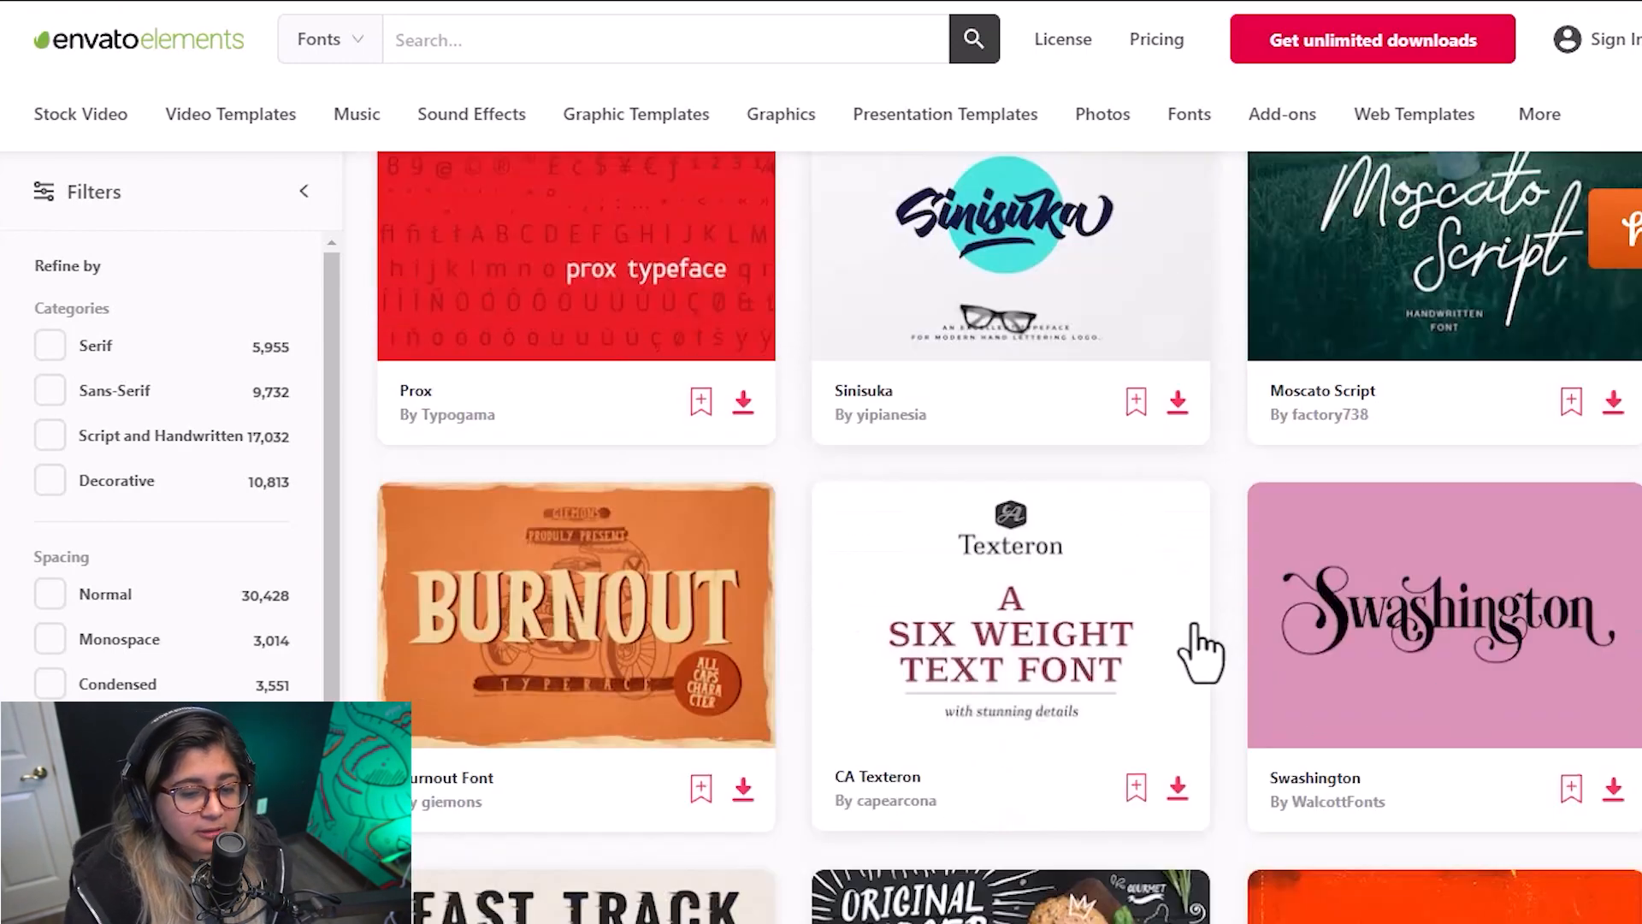
scroll(down, 3)
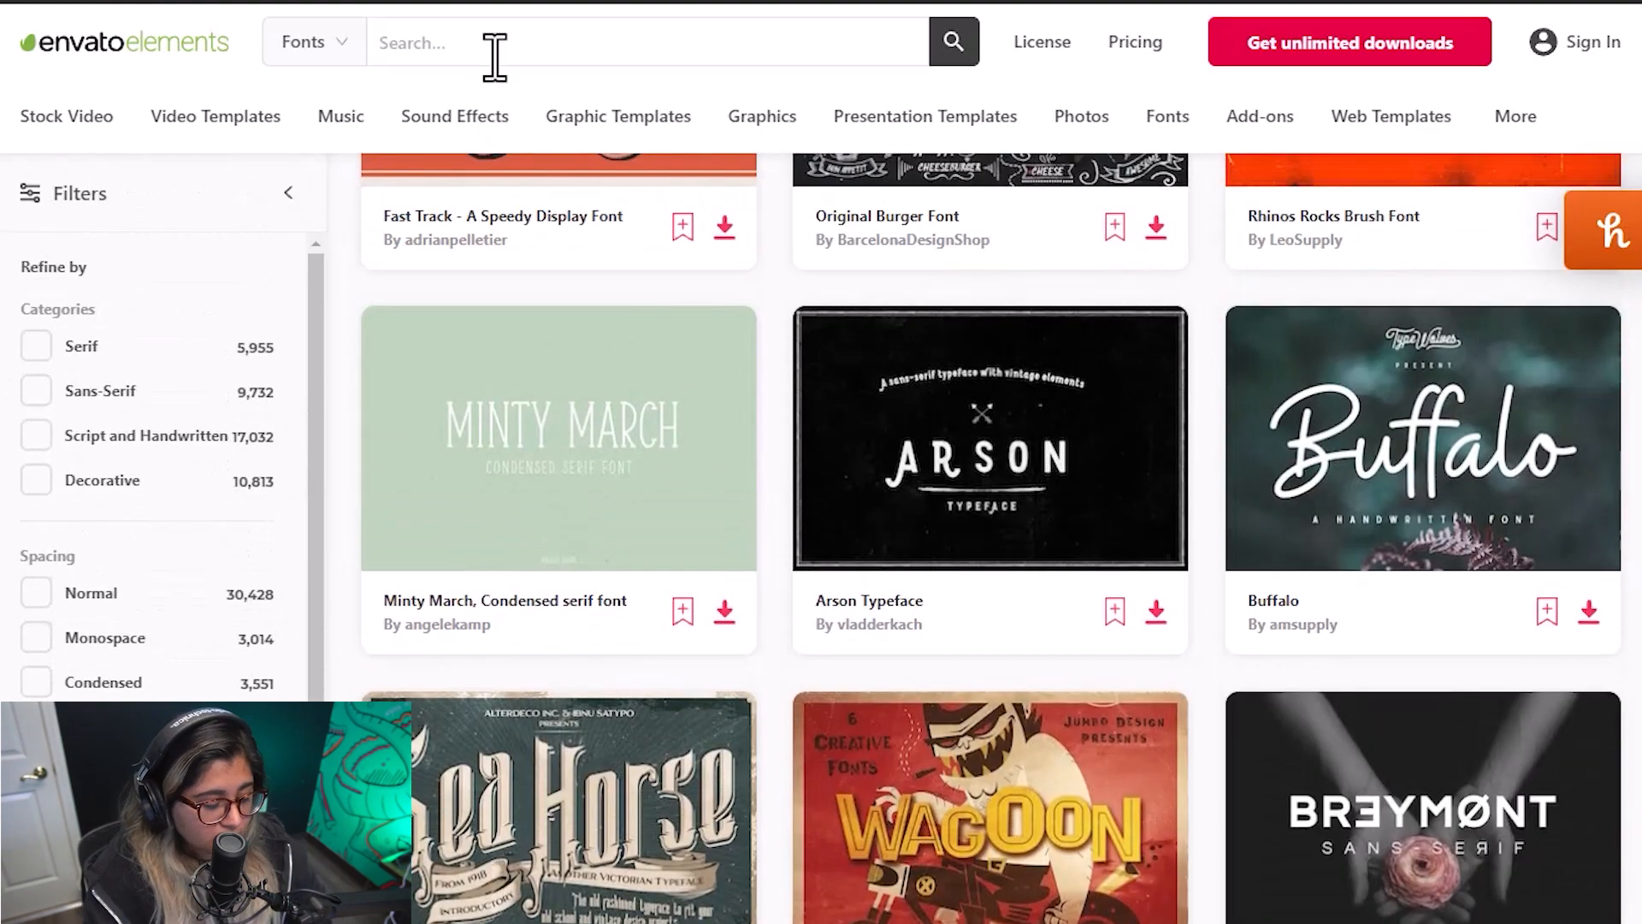
text(bubbl)
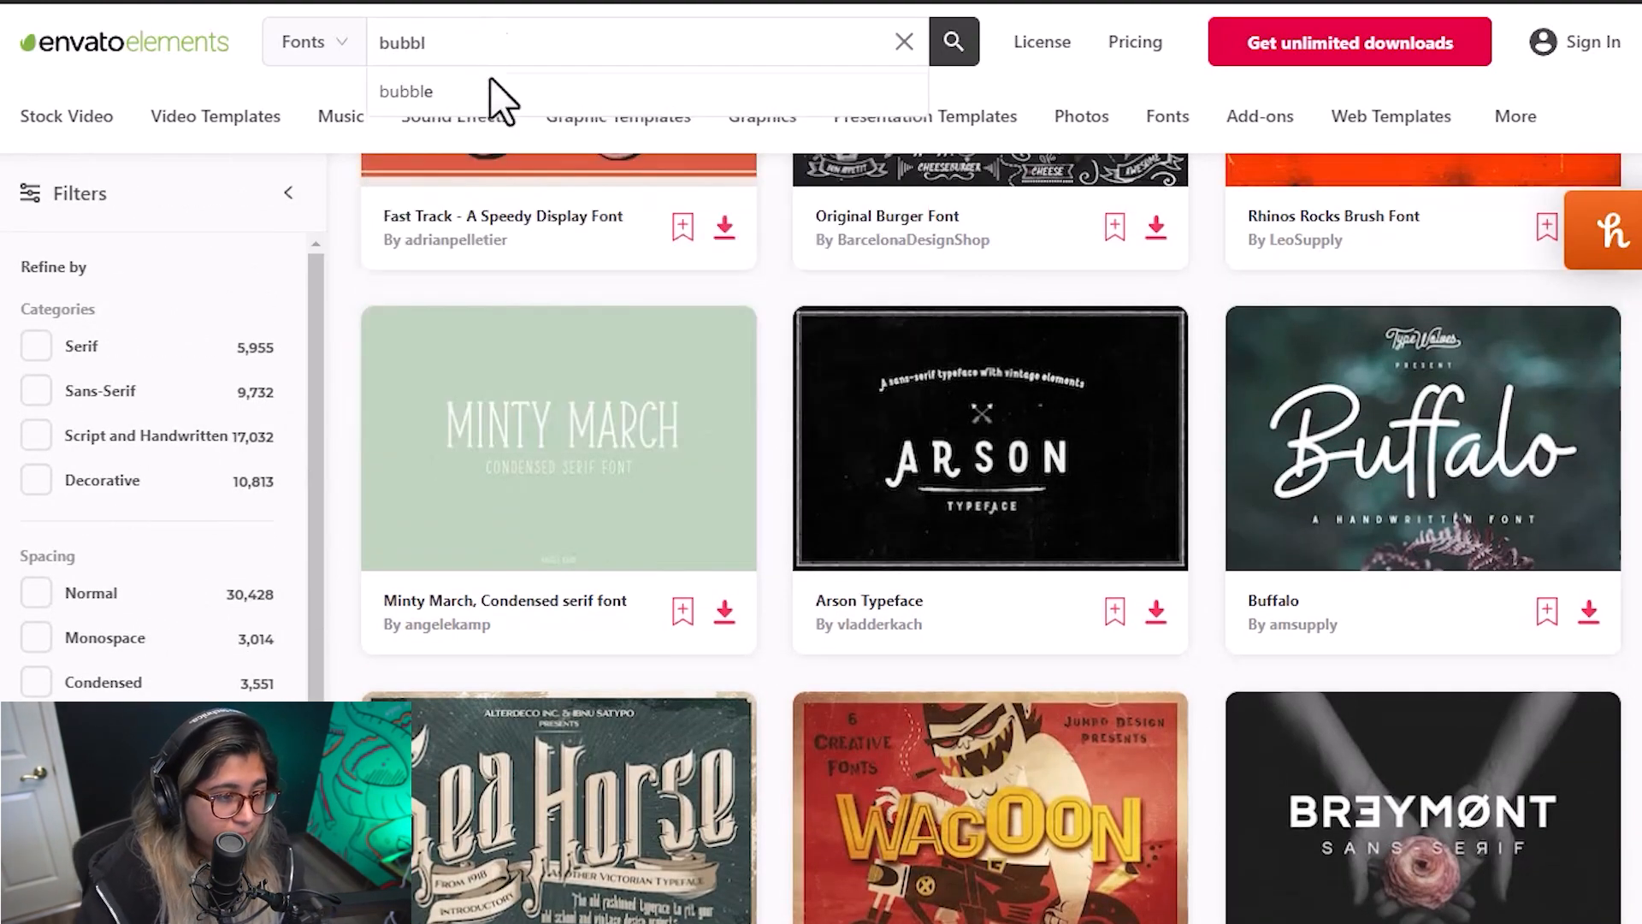
click(406, 91)
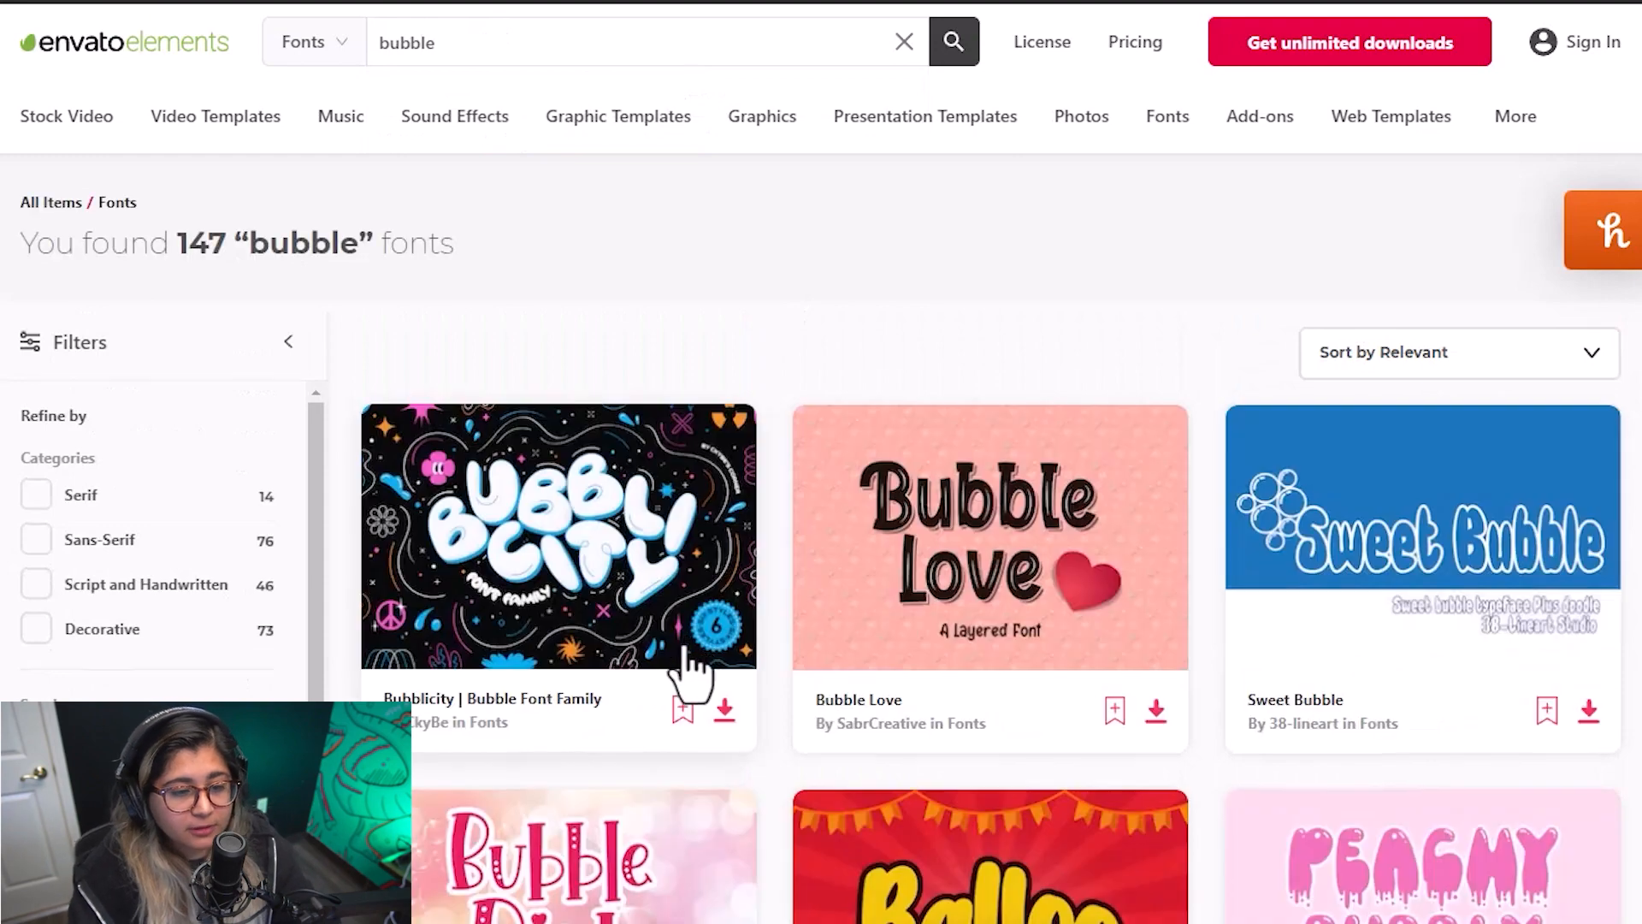
scroll(down, 3)
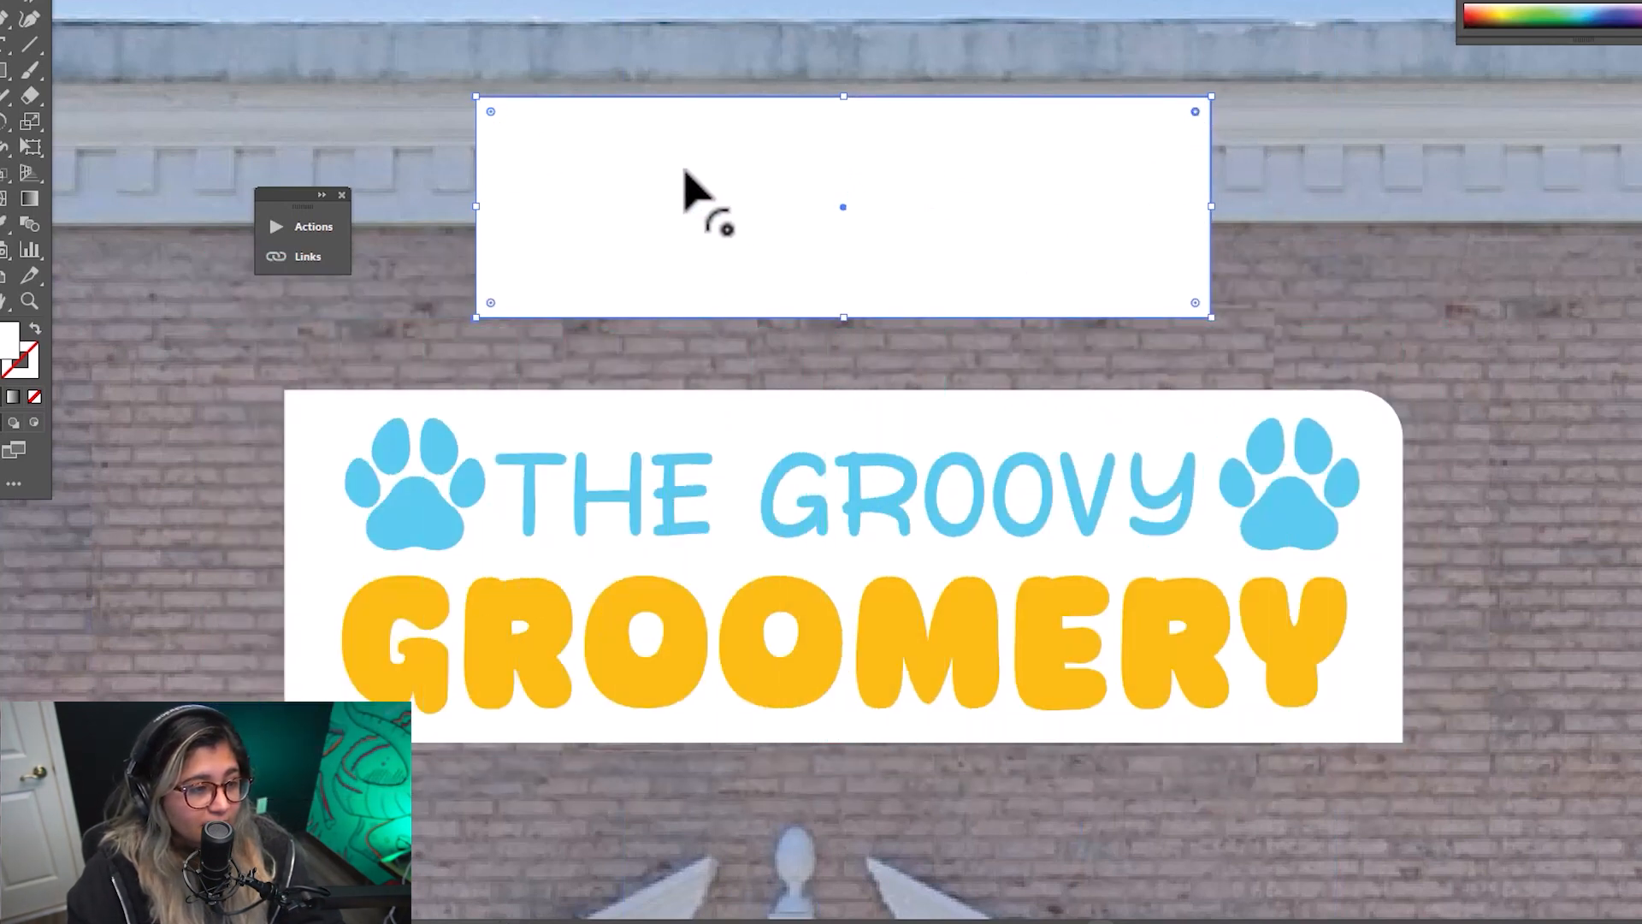
mouse_move(1200, 314)
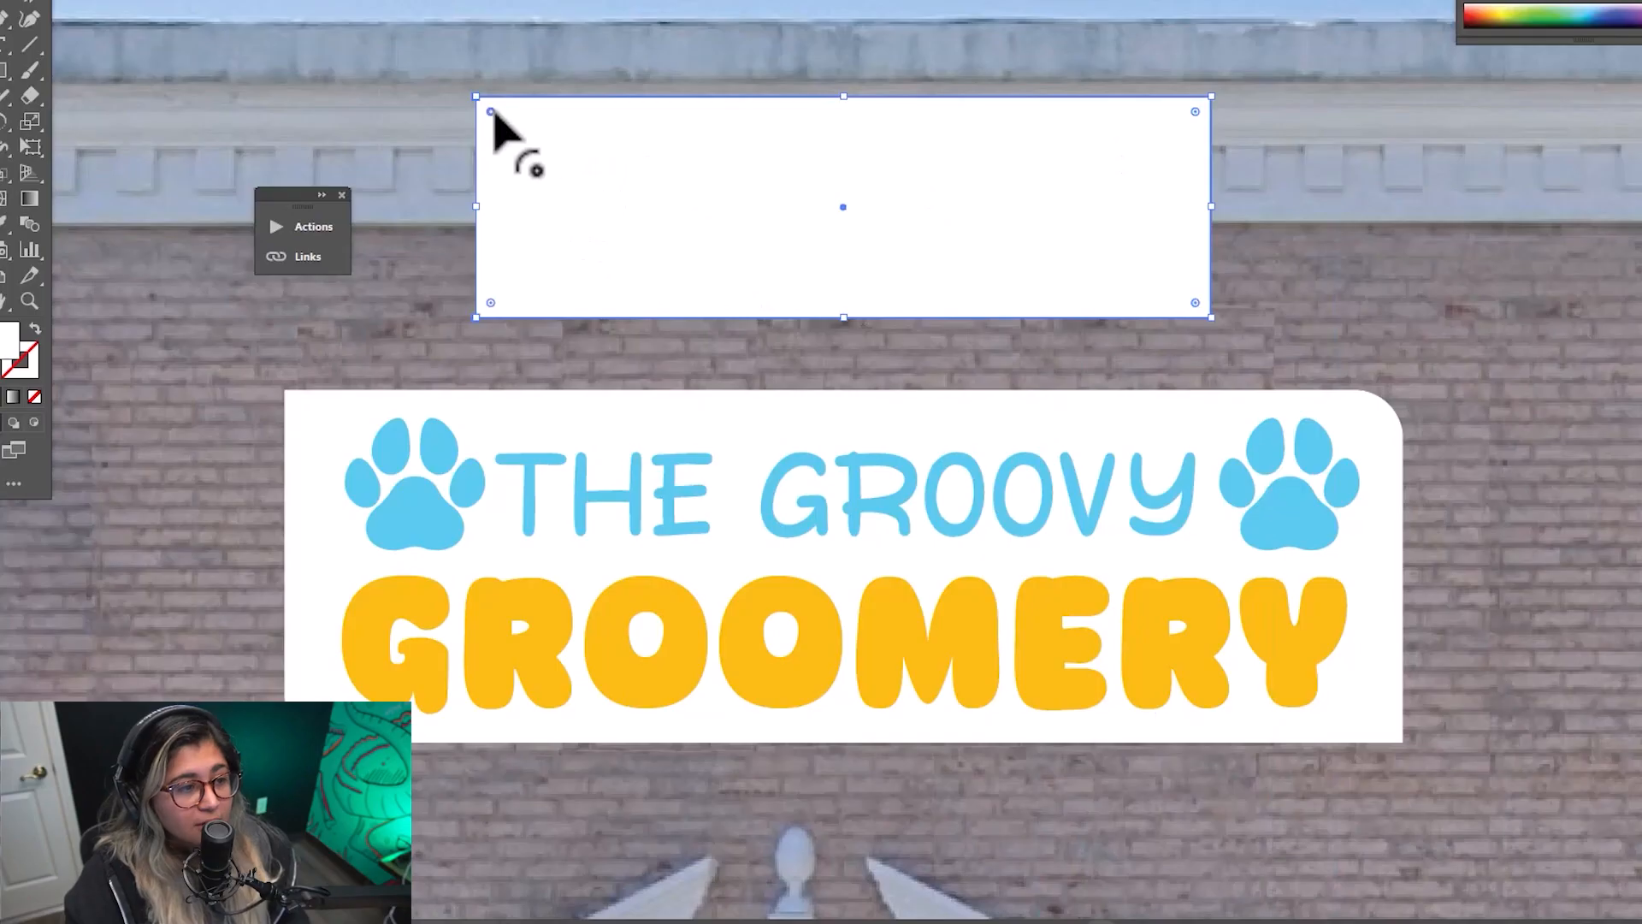
mouse_move(528, 155)
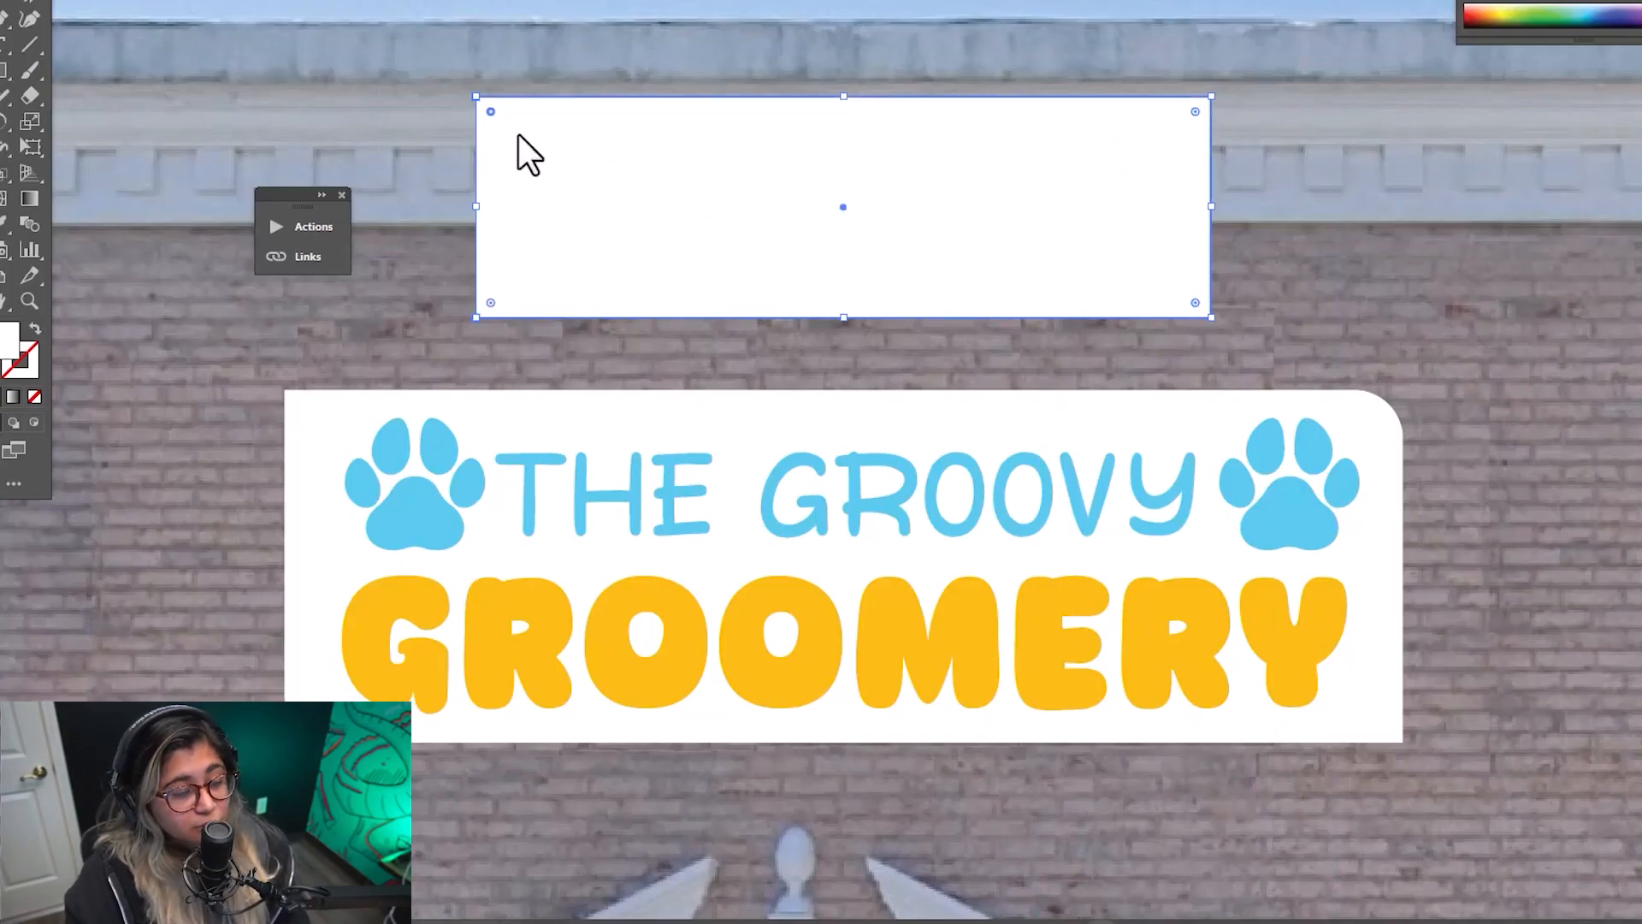
mouse_move(1194, 325)
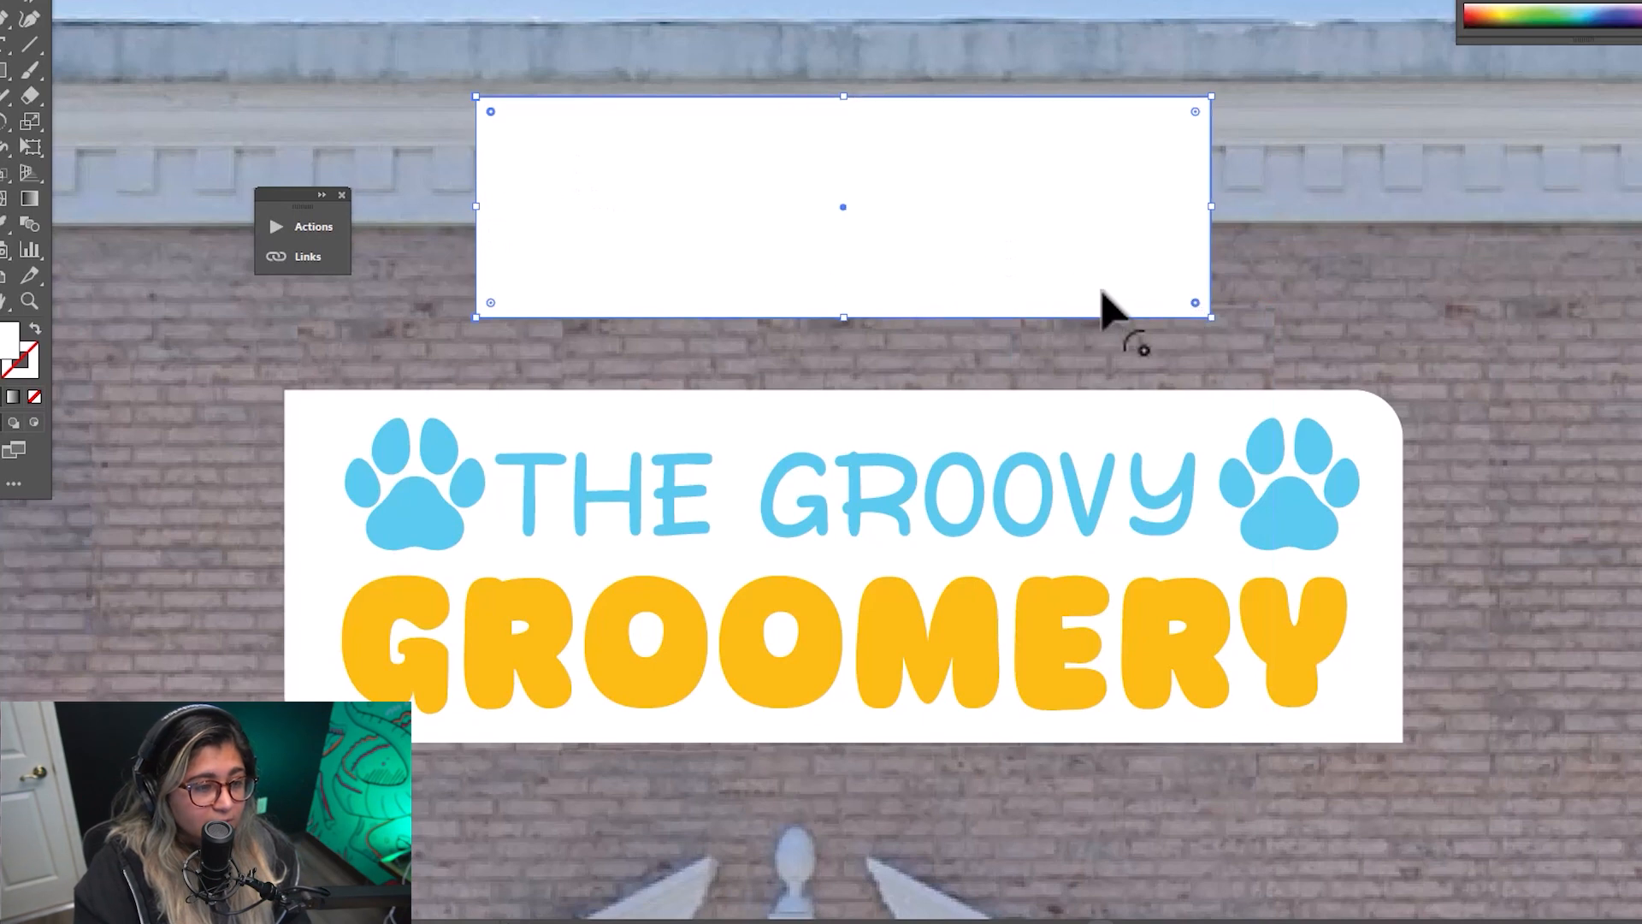
mouse_move(1205, 331)
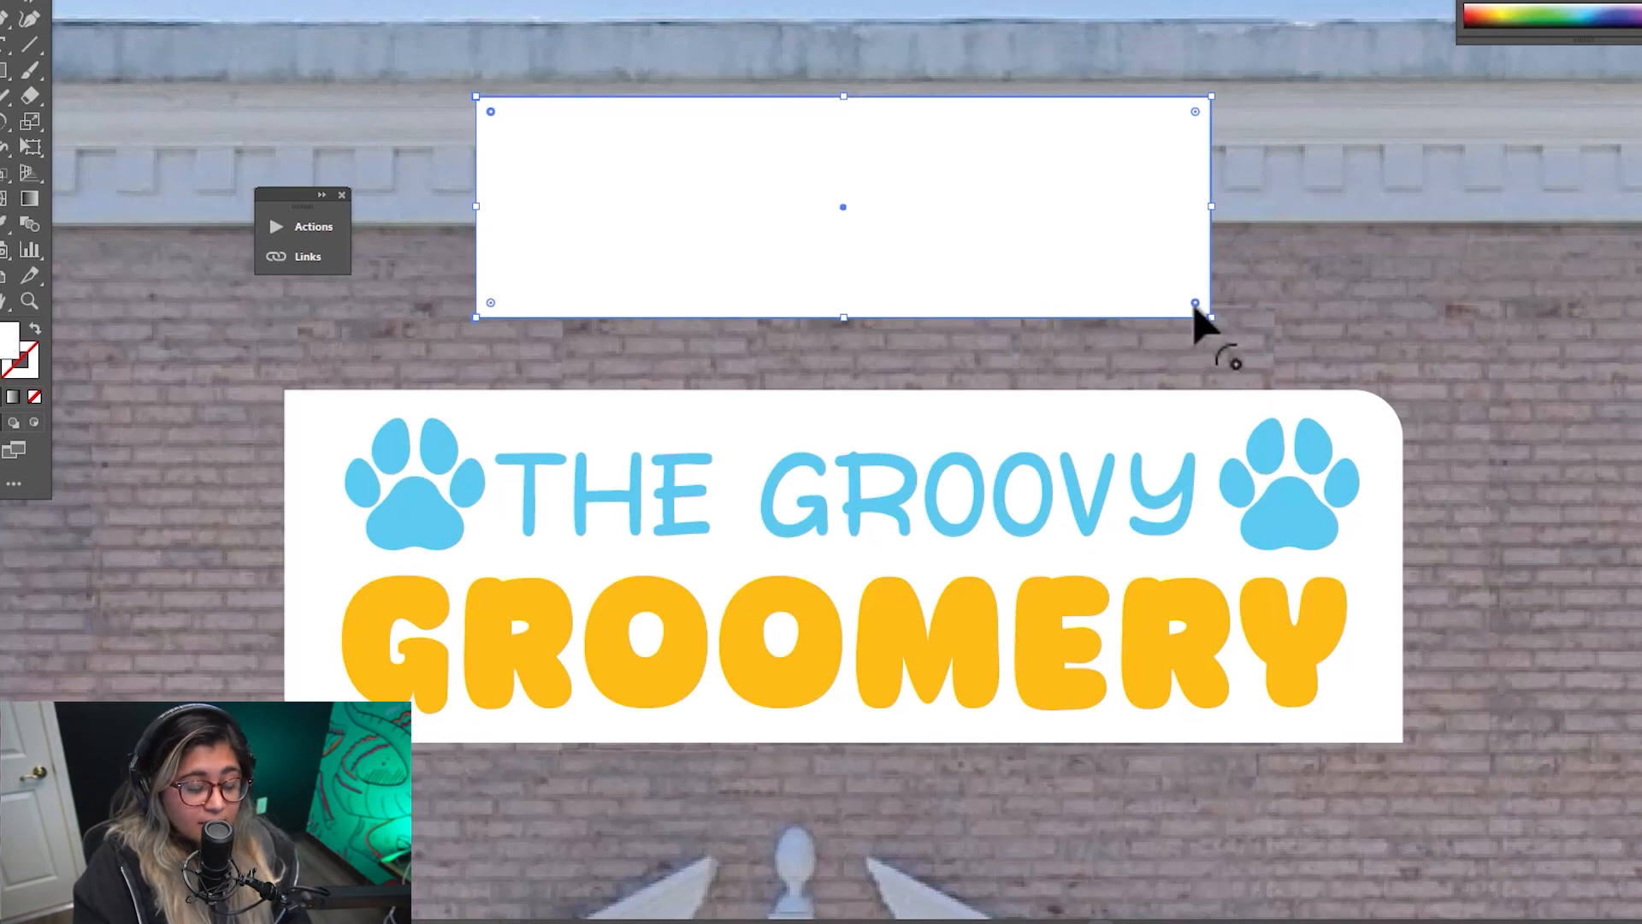
- Drag a live corner widget to round the white rectangle's corners to 0.663 in
drag(1198, 304, 1177, 285)
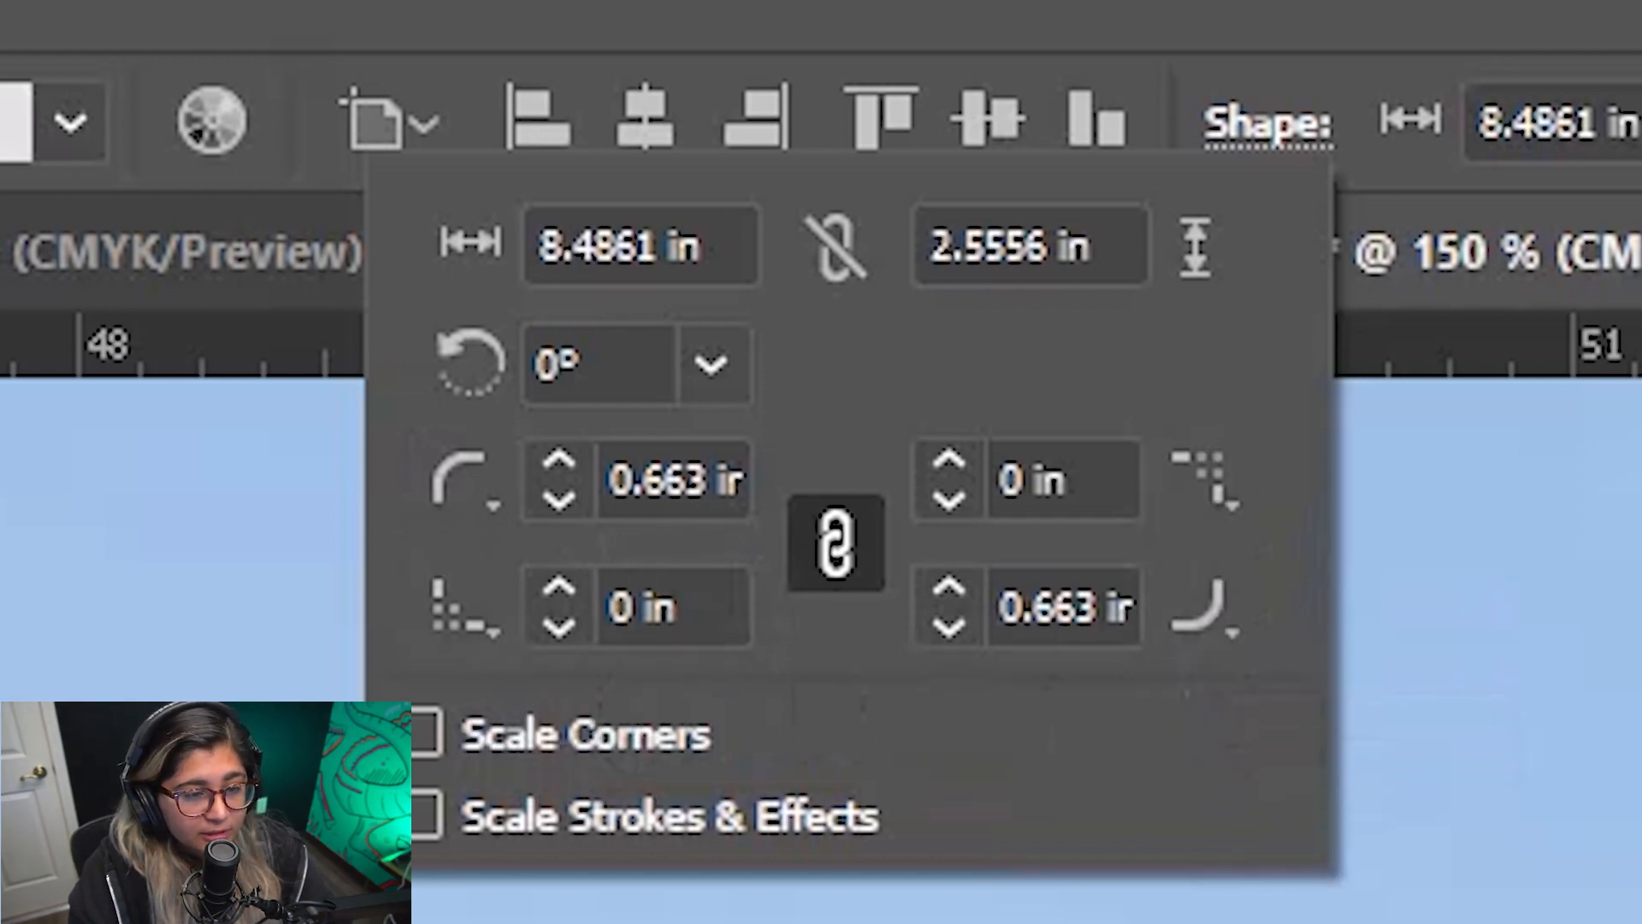
mouse_move(797, 785)
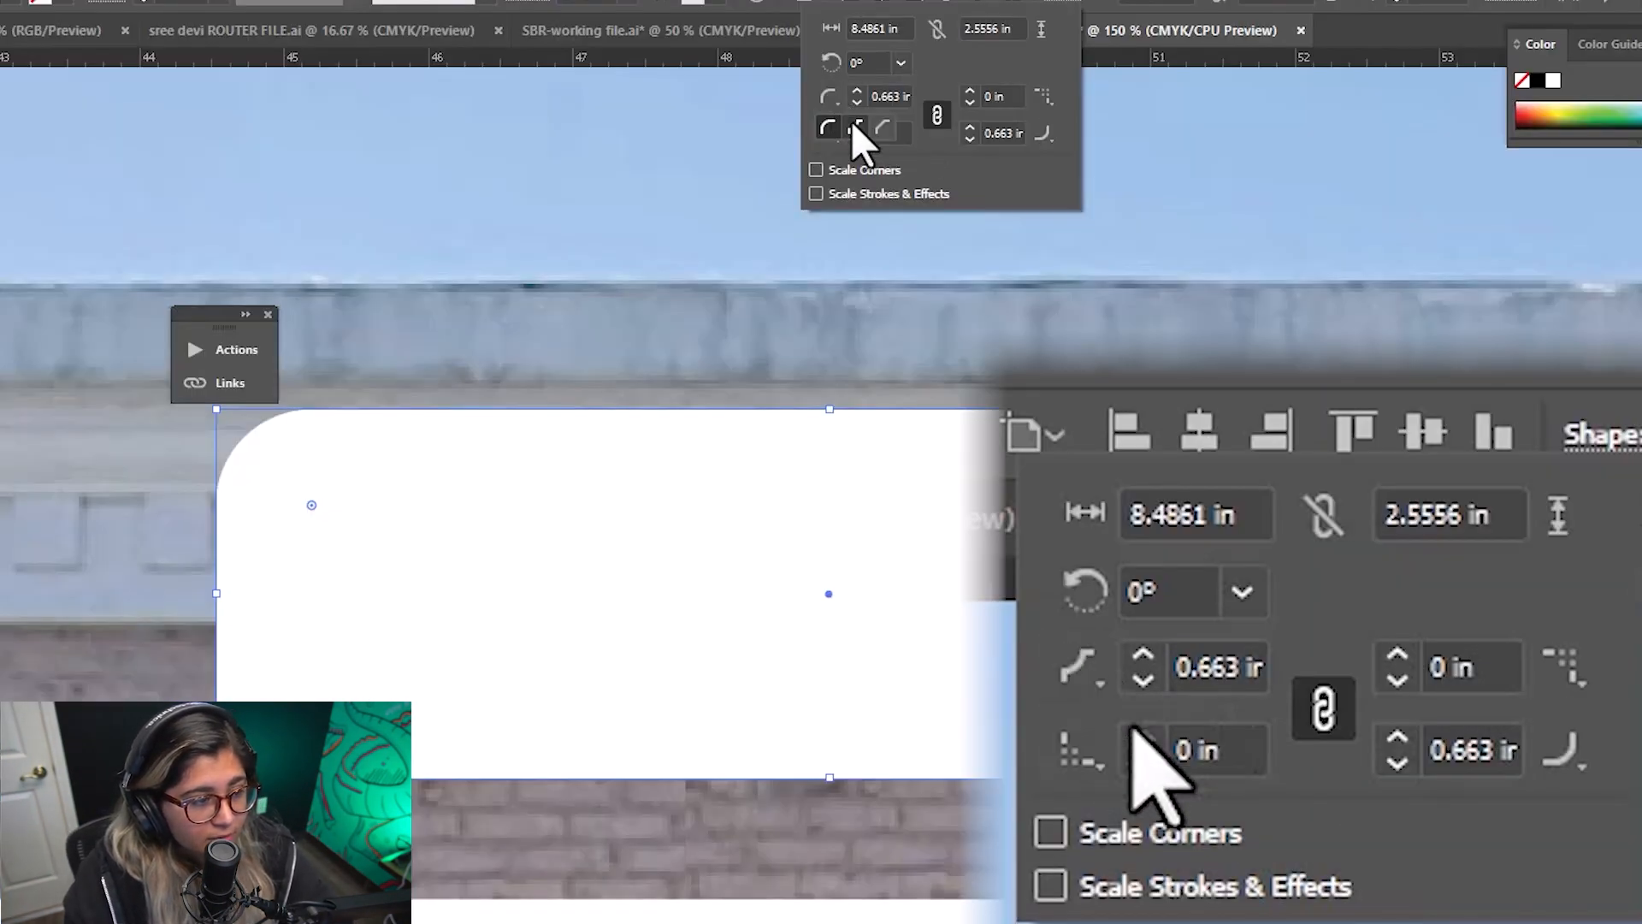
- Try Inverted and Chamfer corner styles on the backboard, then return to Round
click(856, 128)
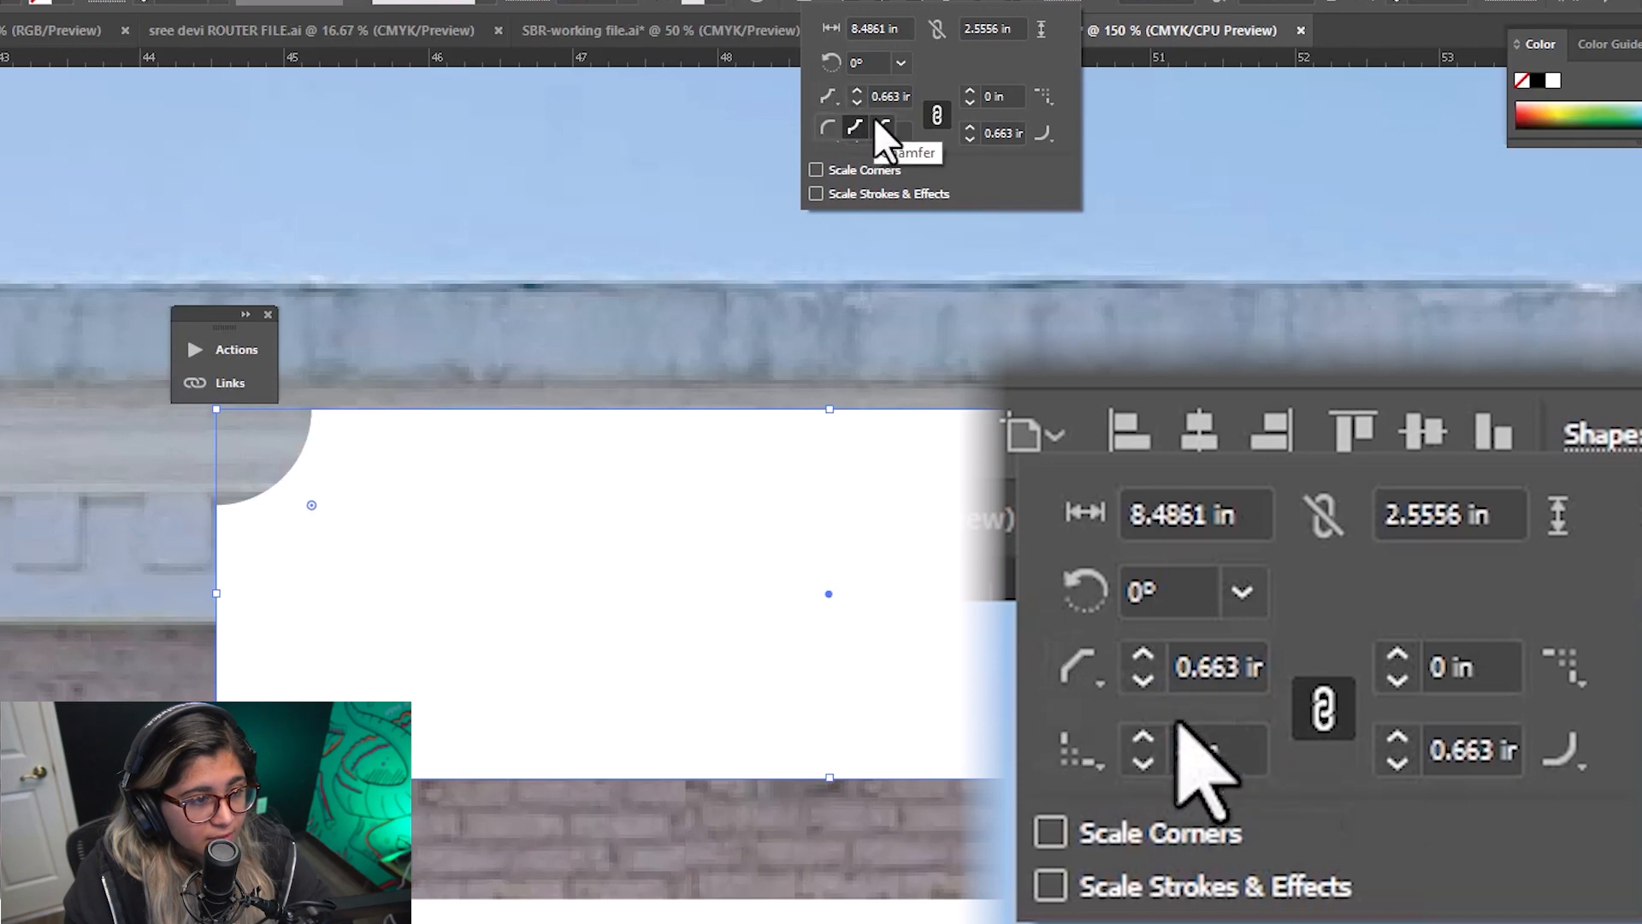
click(1077, 737)
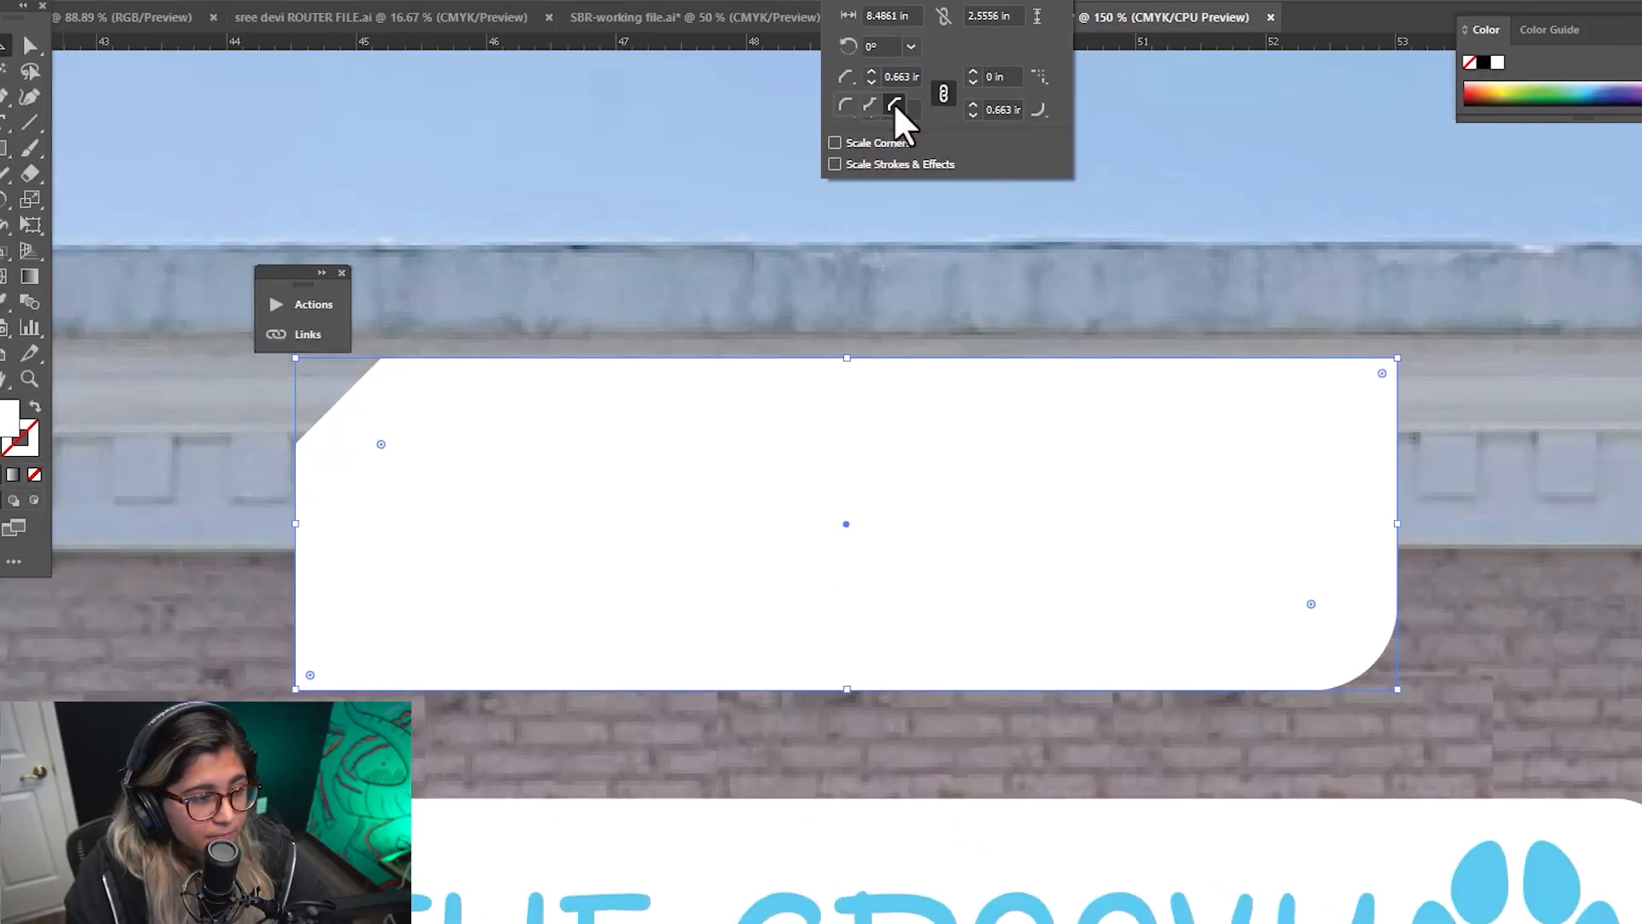
click(846, 109)
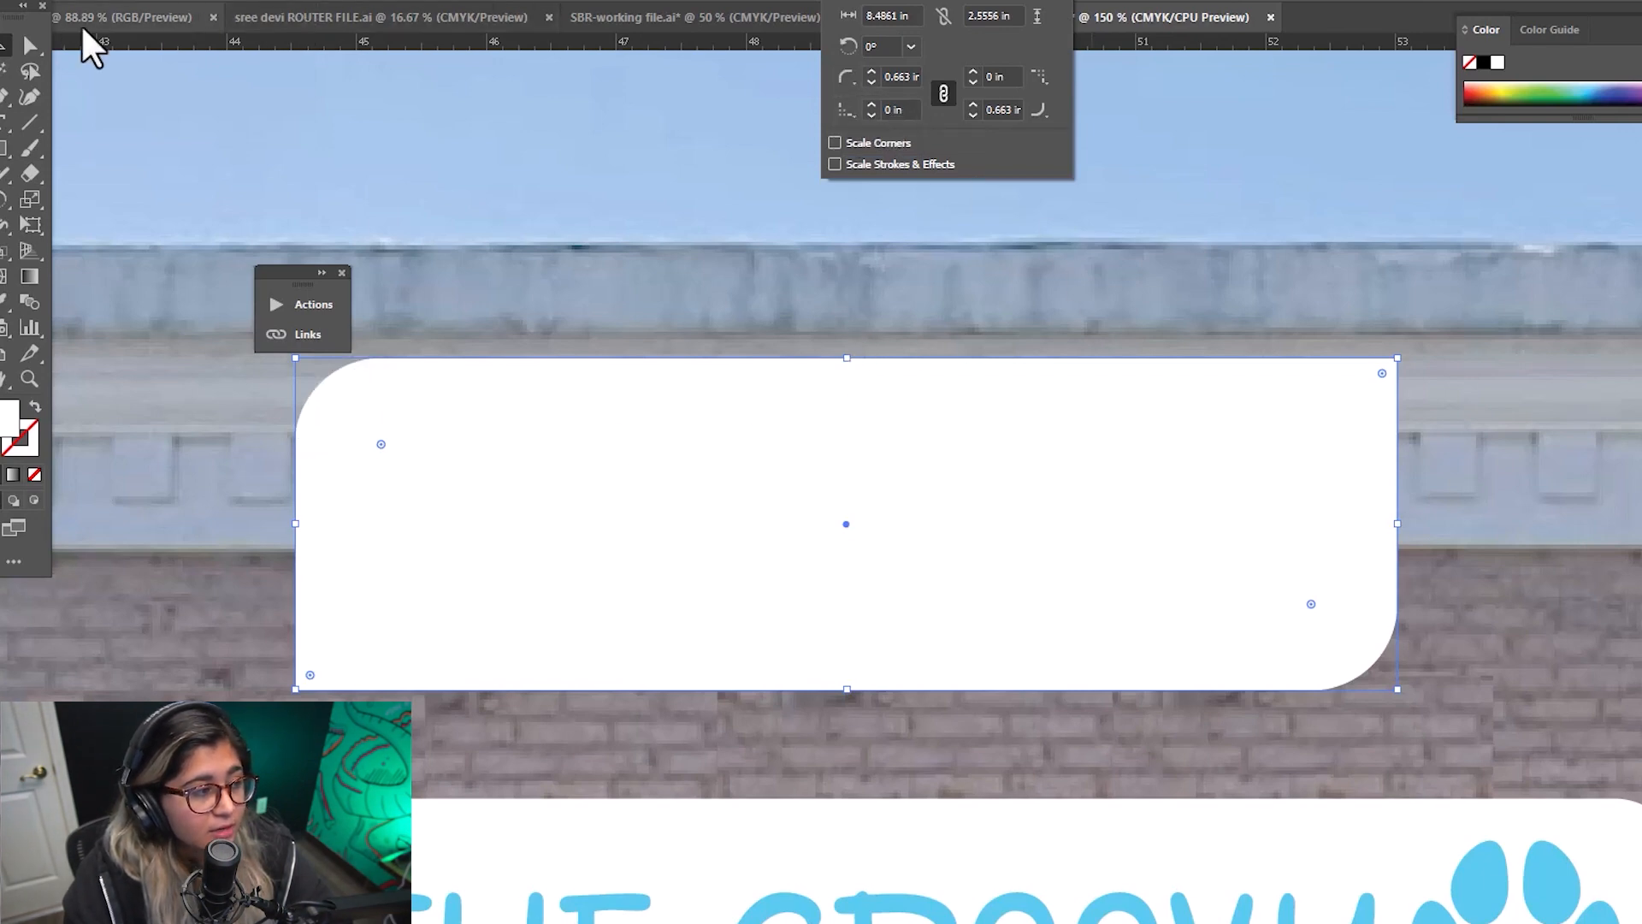
mouse_move(265, 92)
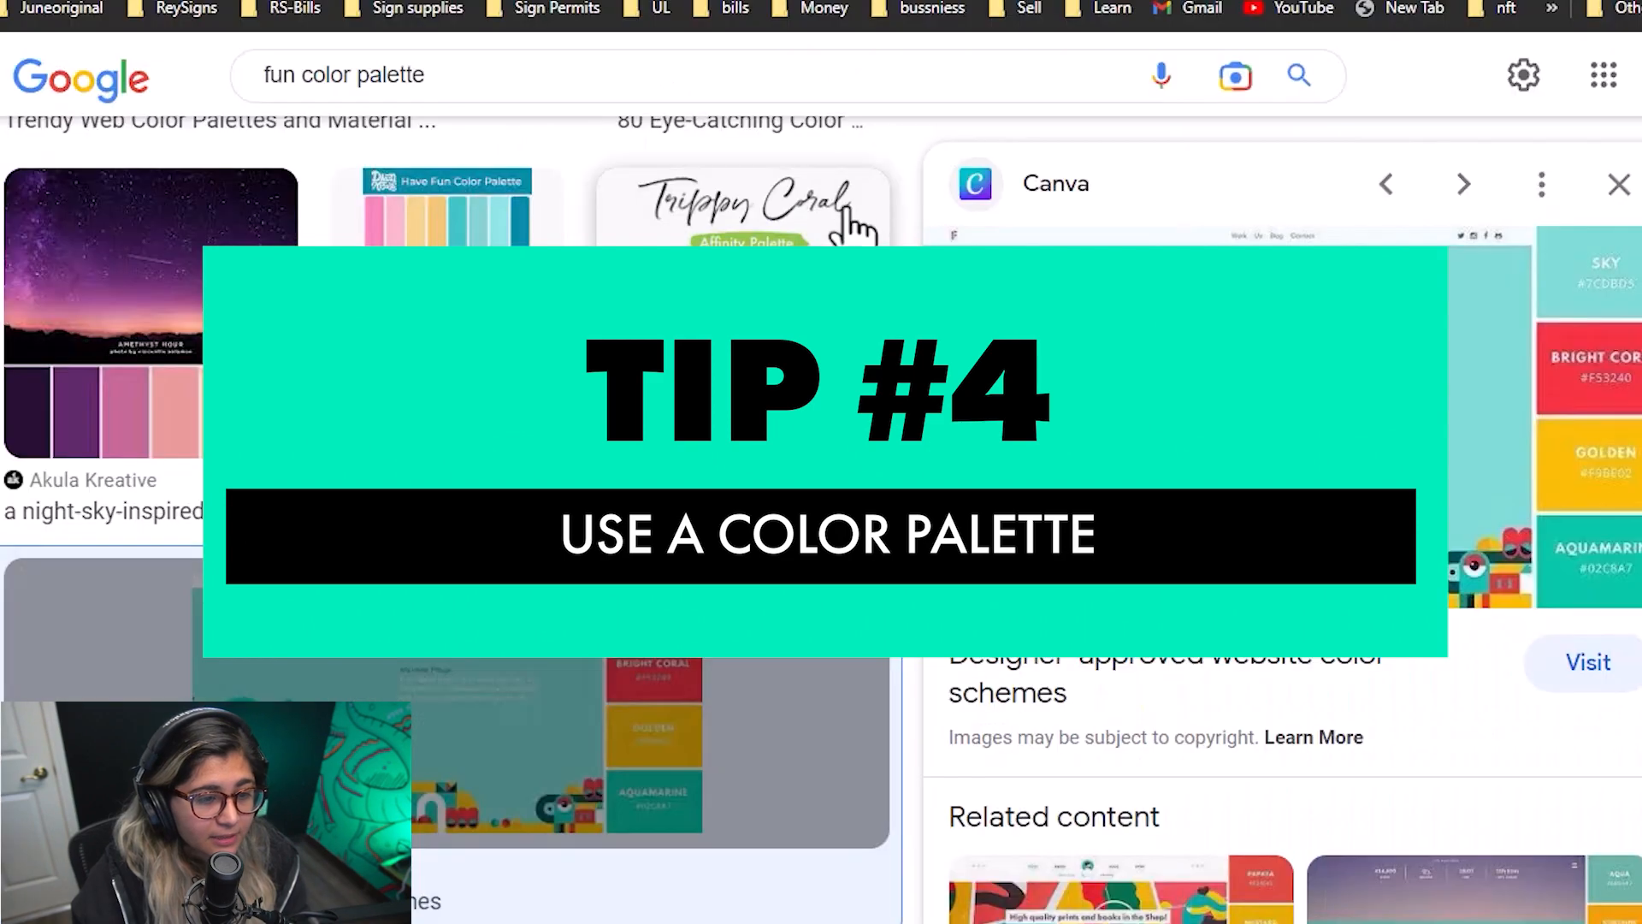
- Preview a palette image result, then search Google Images for 'bright color palette'
click(342, 74)
text(BRIGH)
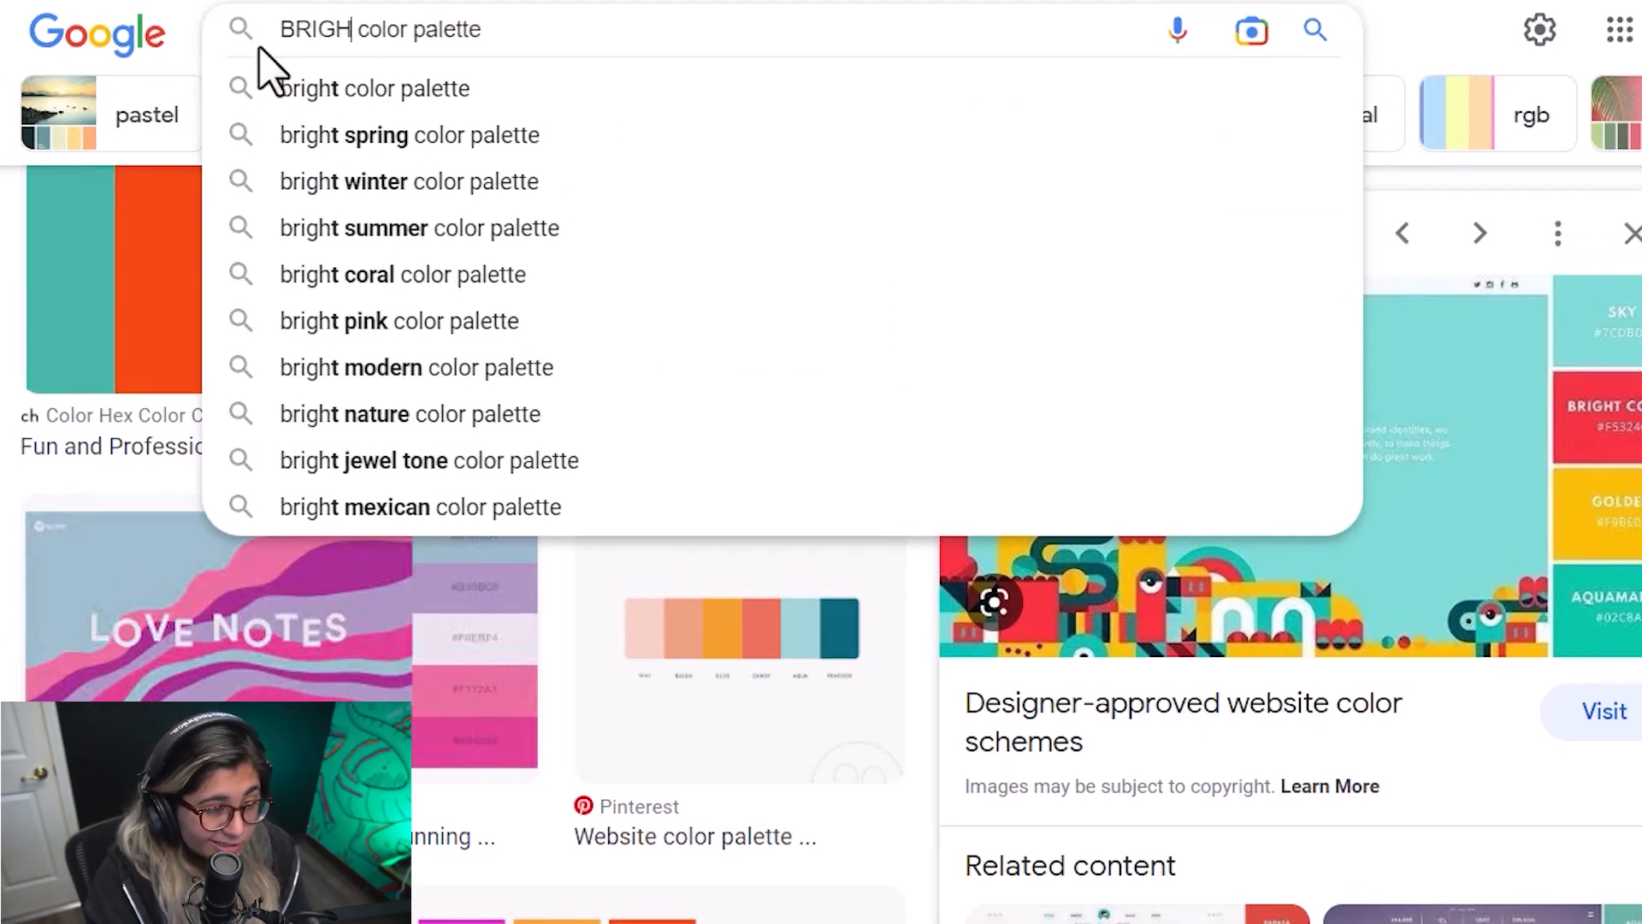
click(377, 89)
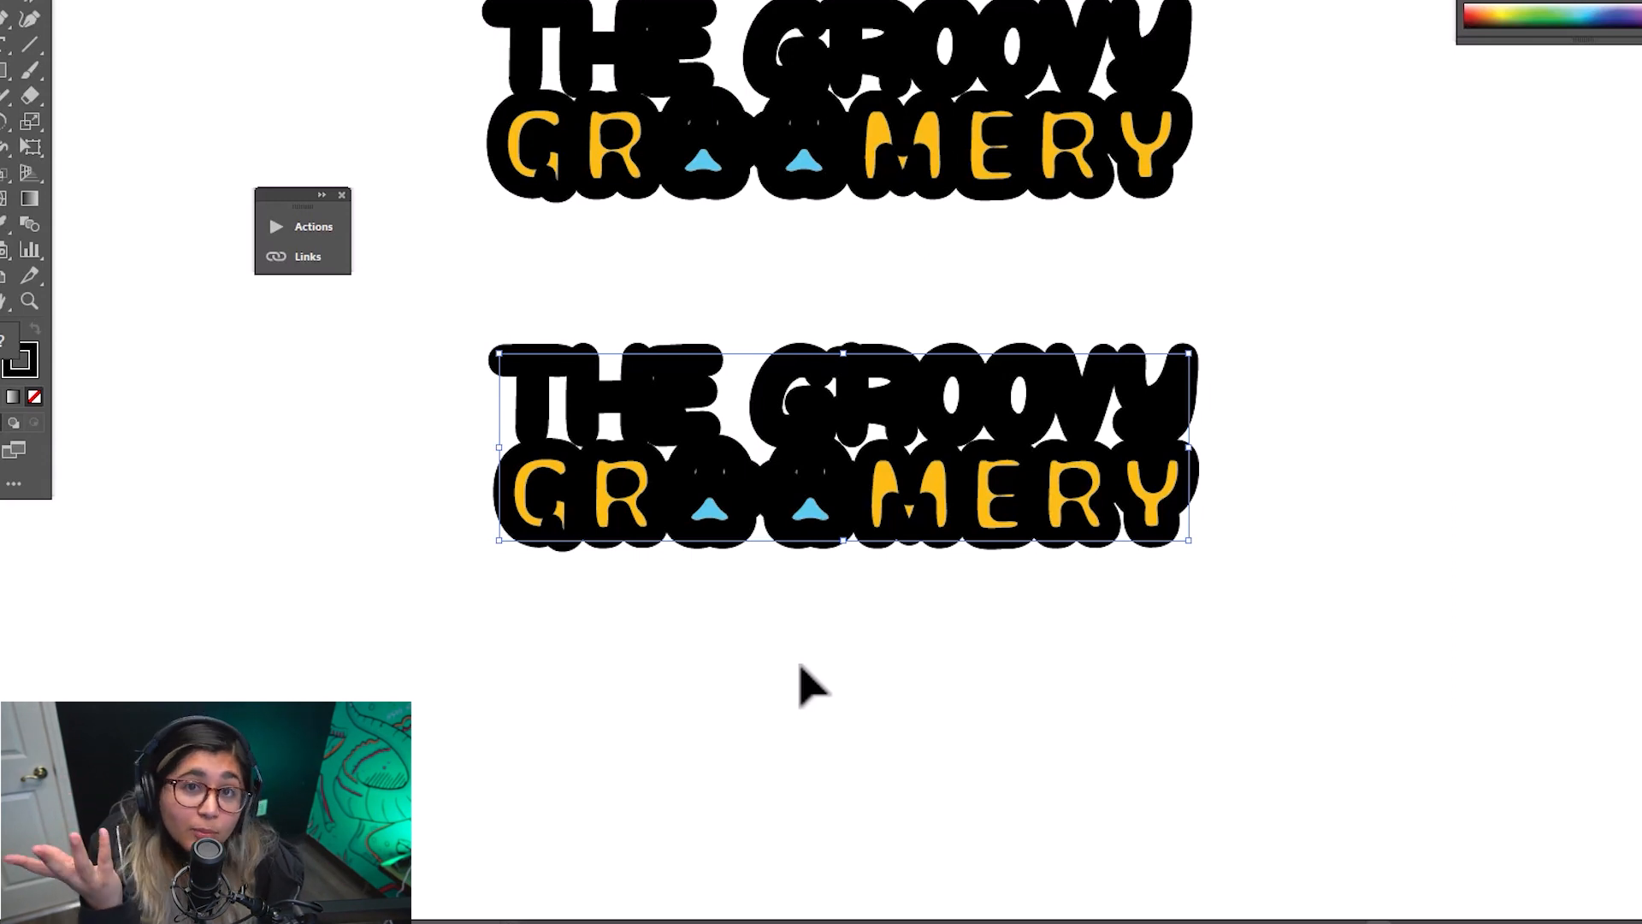
mouse_move(775, 659)
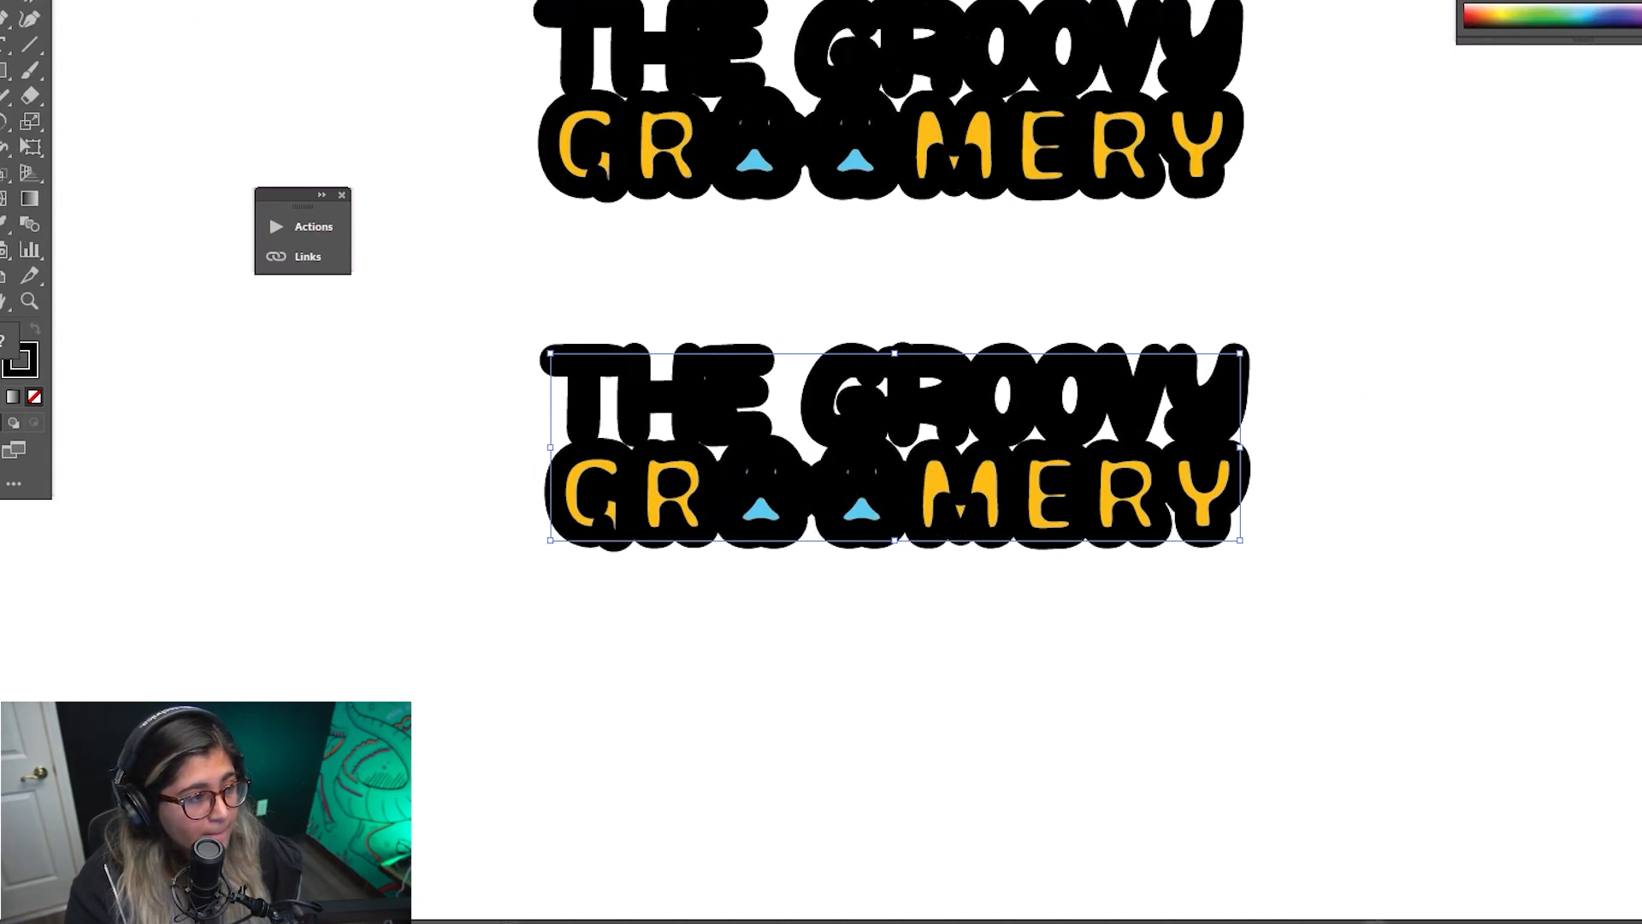
mouse_move(1320, 639)
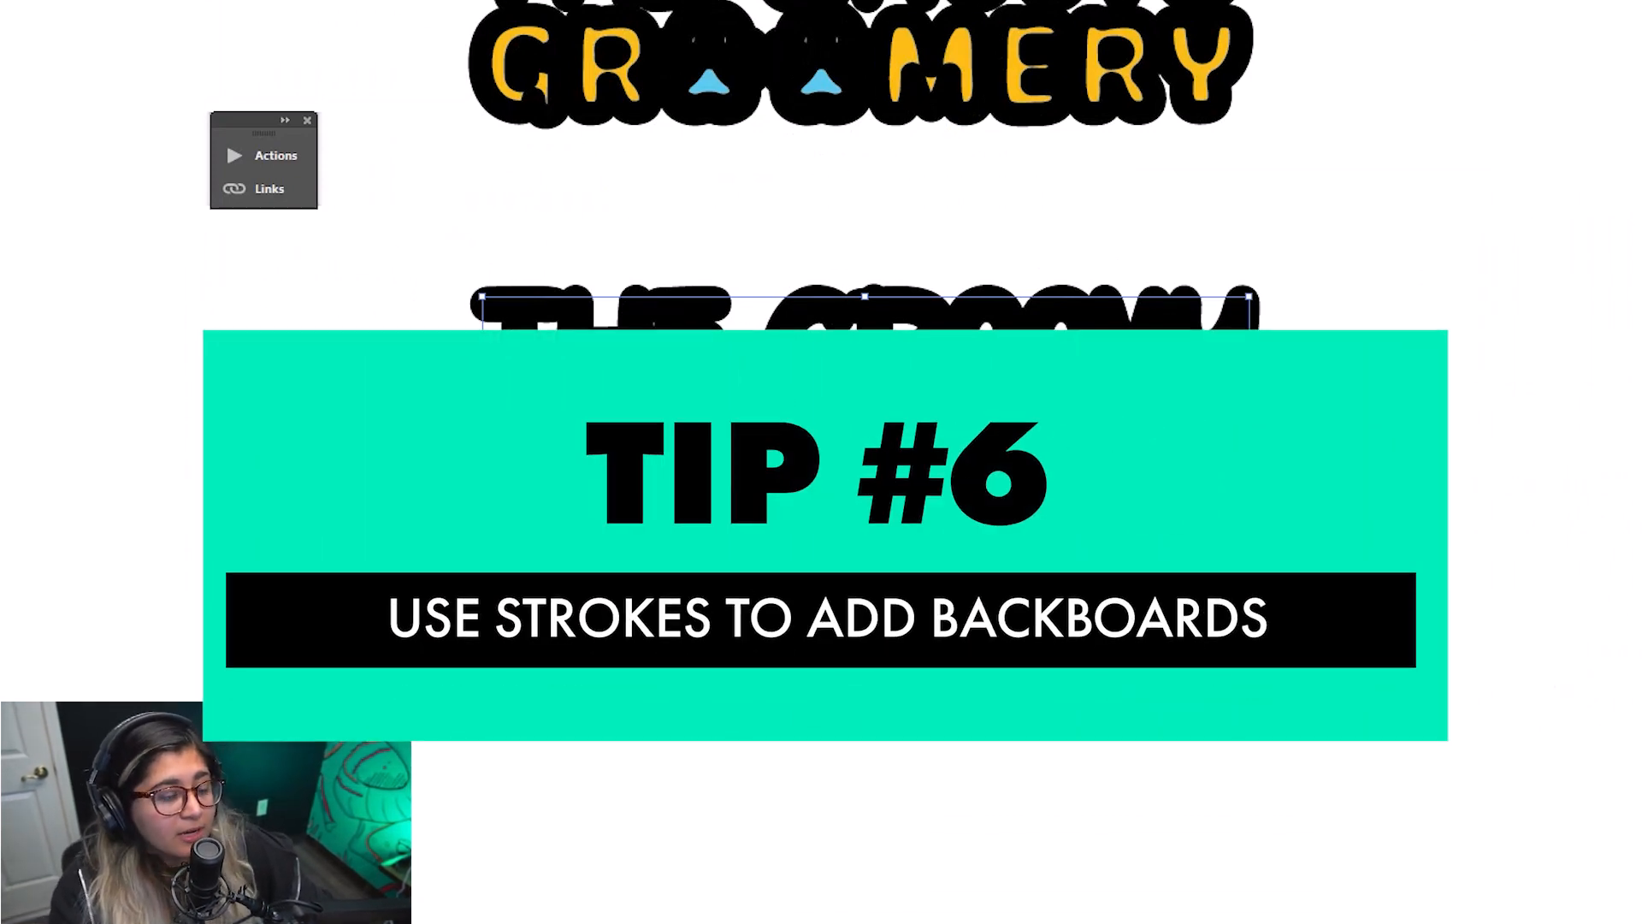
- Paste a copy of the full-colour Groovy Groomery logo below the outlined one
key(ctrl+v)
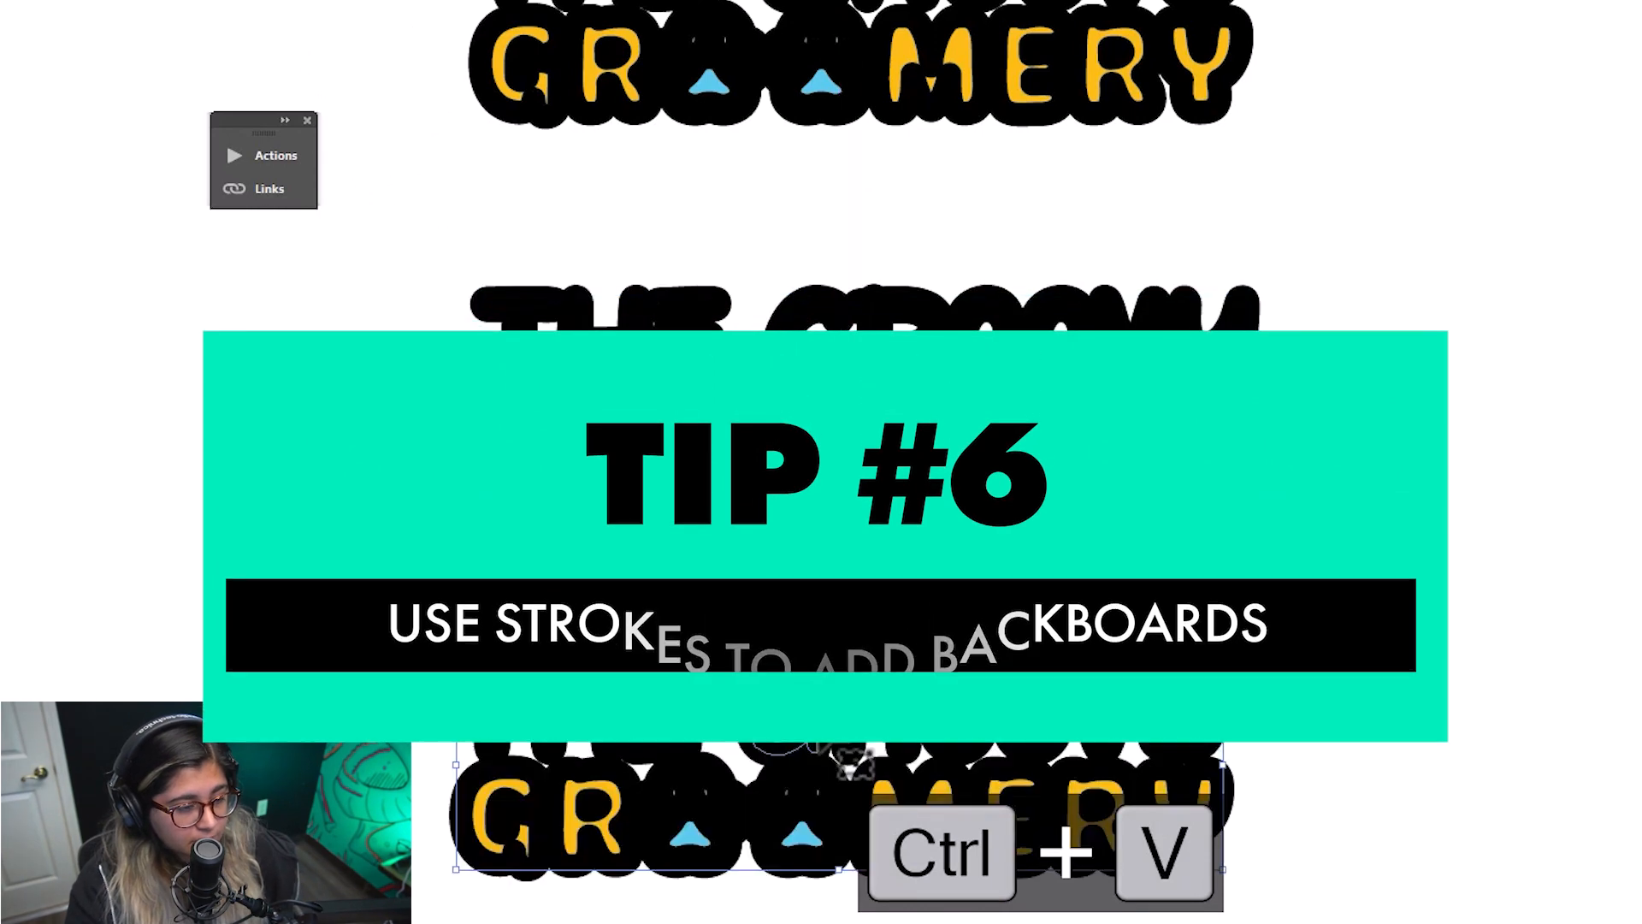
key(ctrl+v)
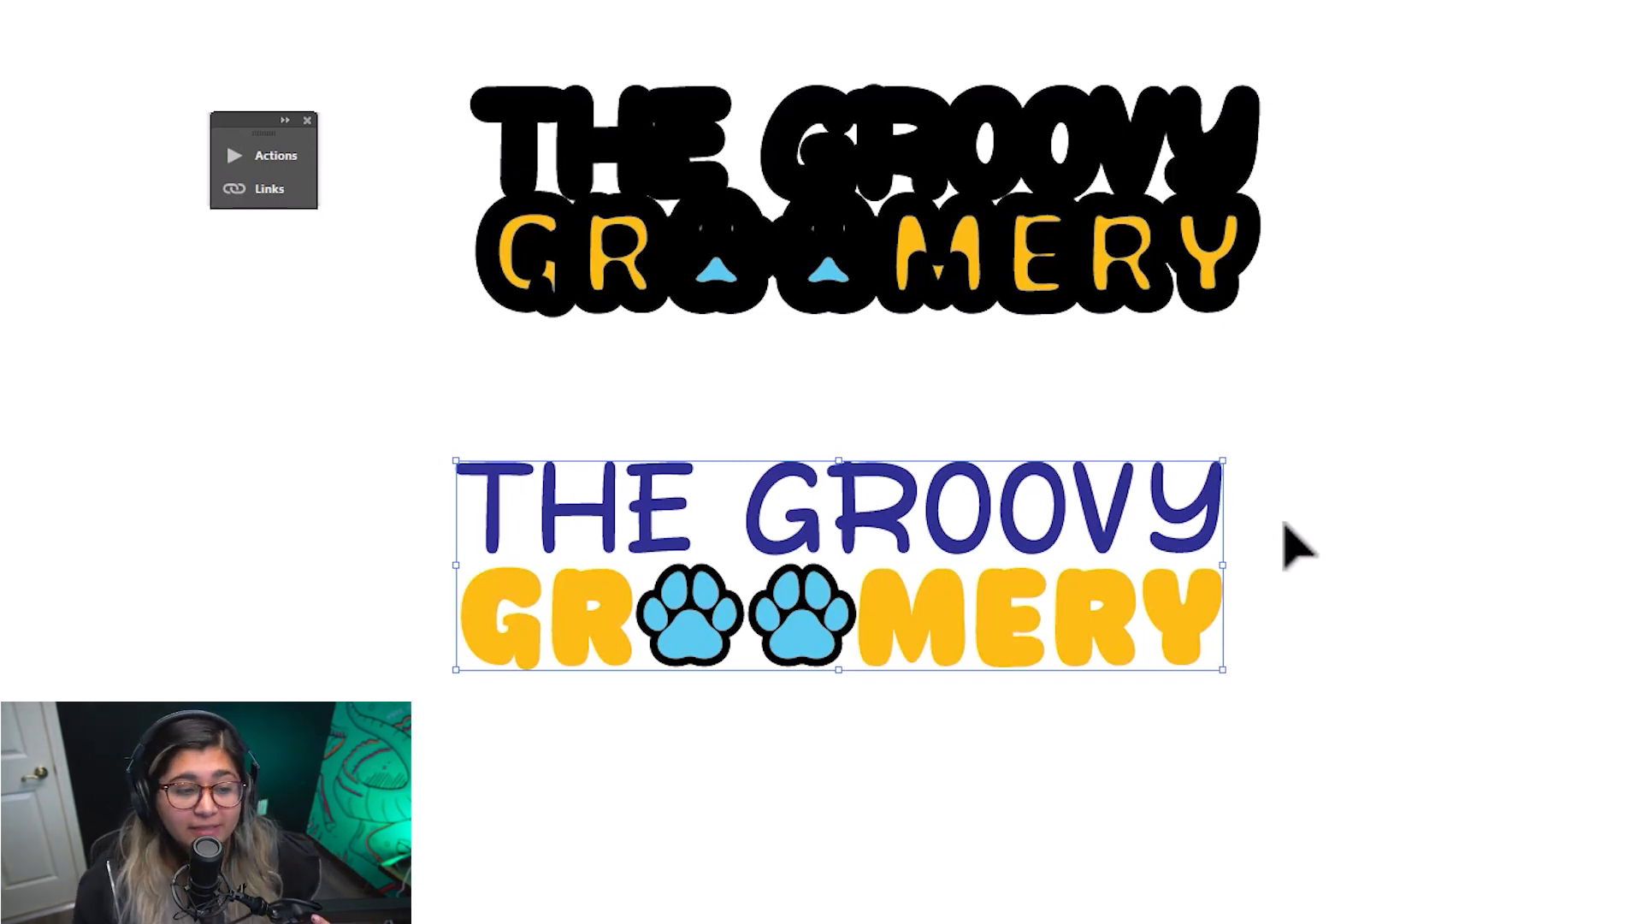
mouse_move(575, 540)
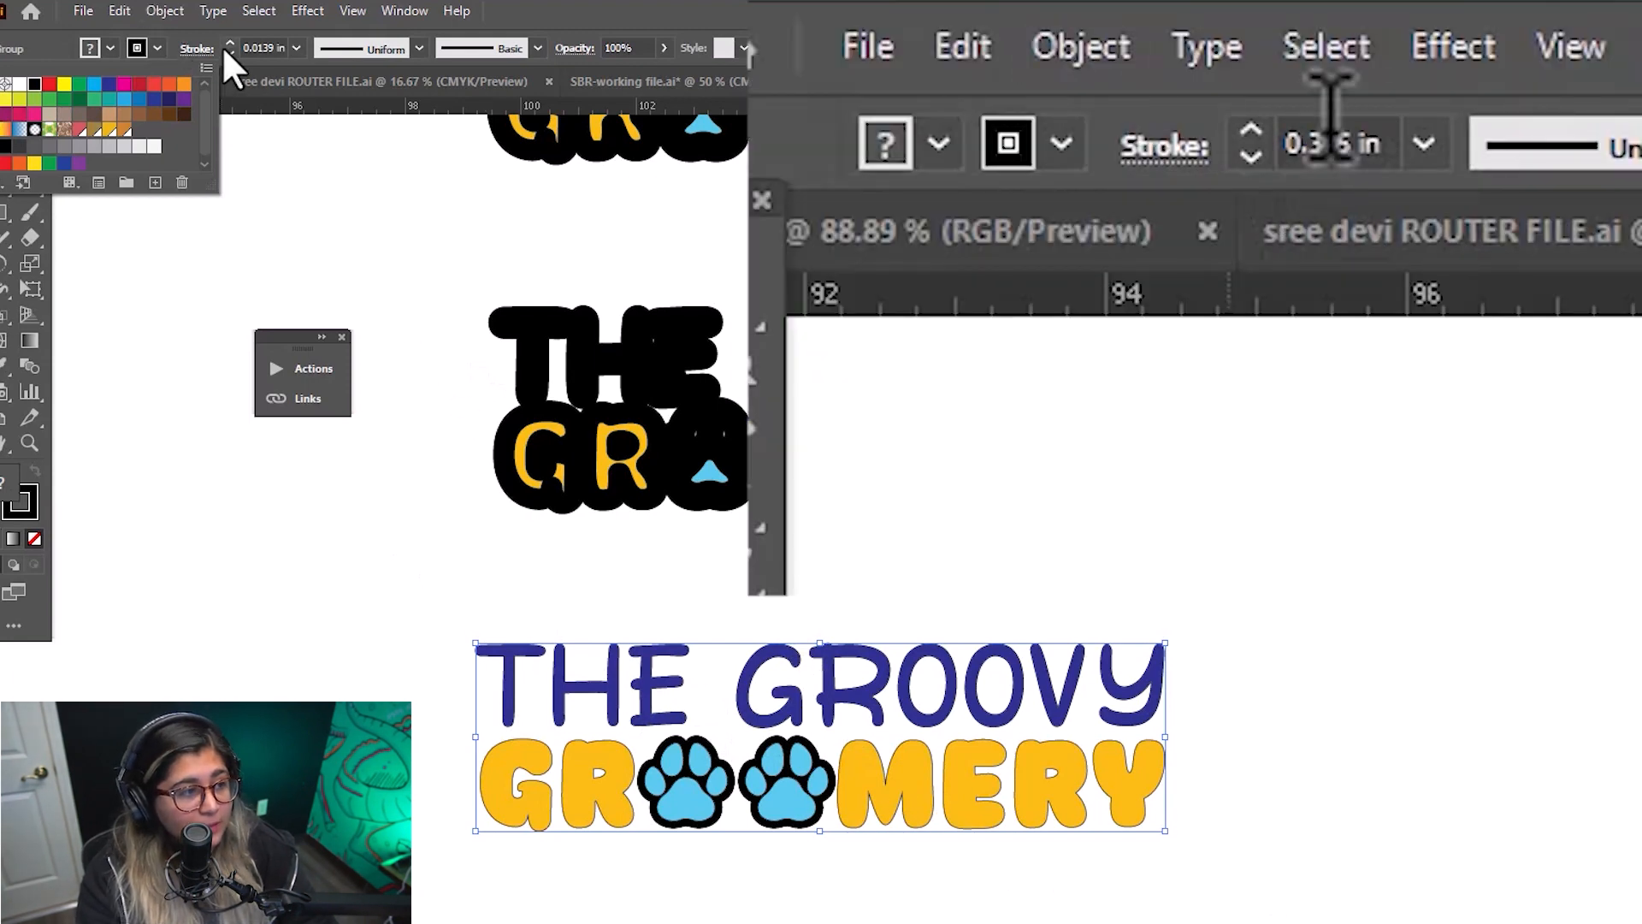
- Give the pasted logo a 0.375-in black stroke with Round Cap, Round Join, outside alignment
click(1424, 143)
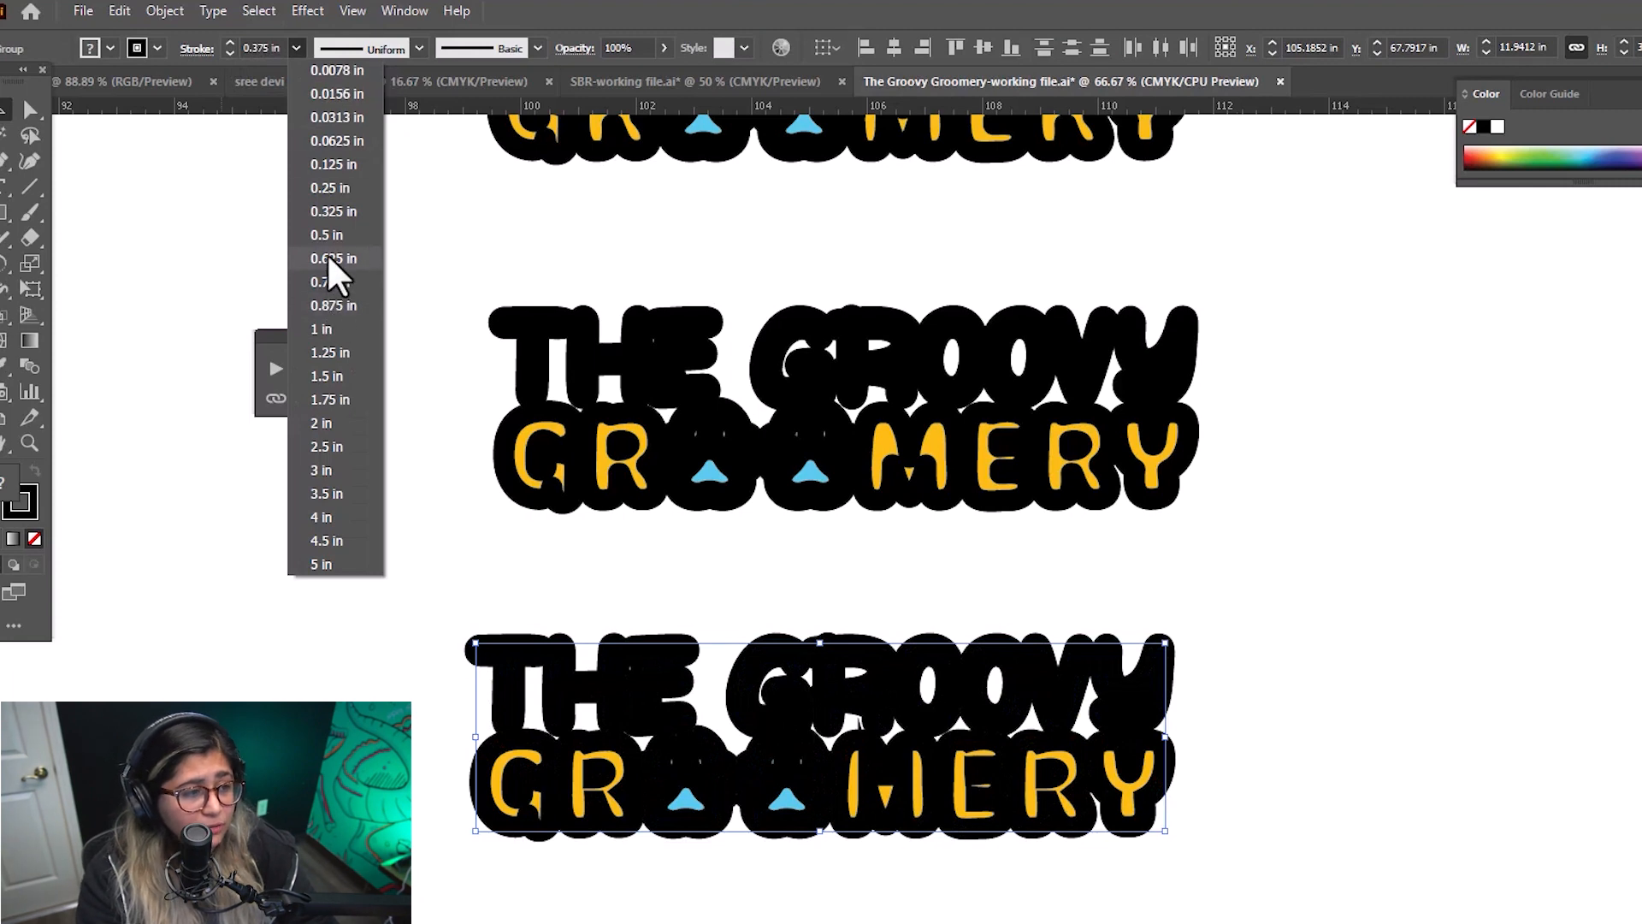
mouse_move(351, 228)
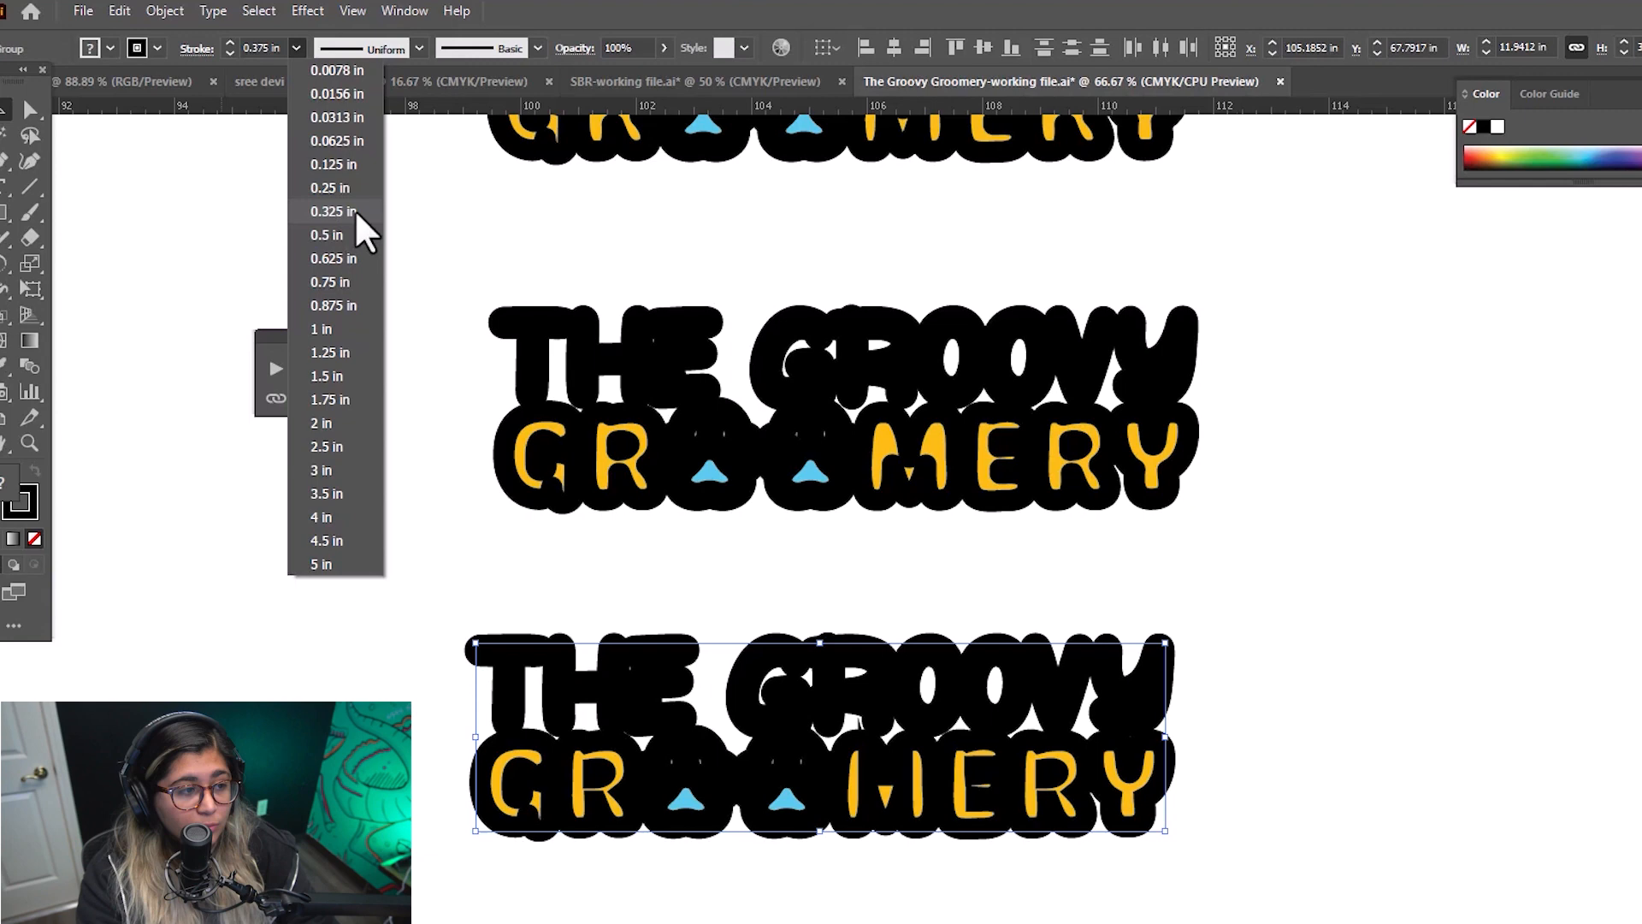
mouse_move(361, 241)
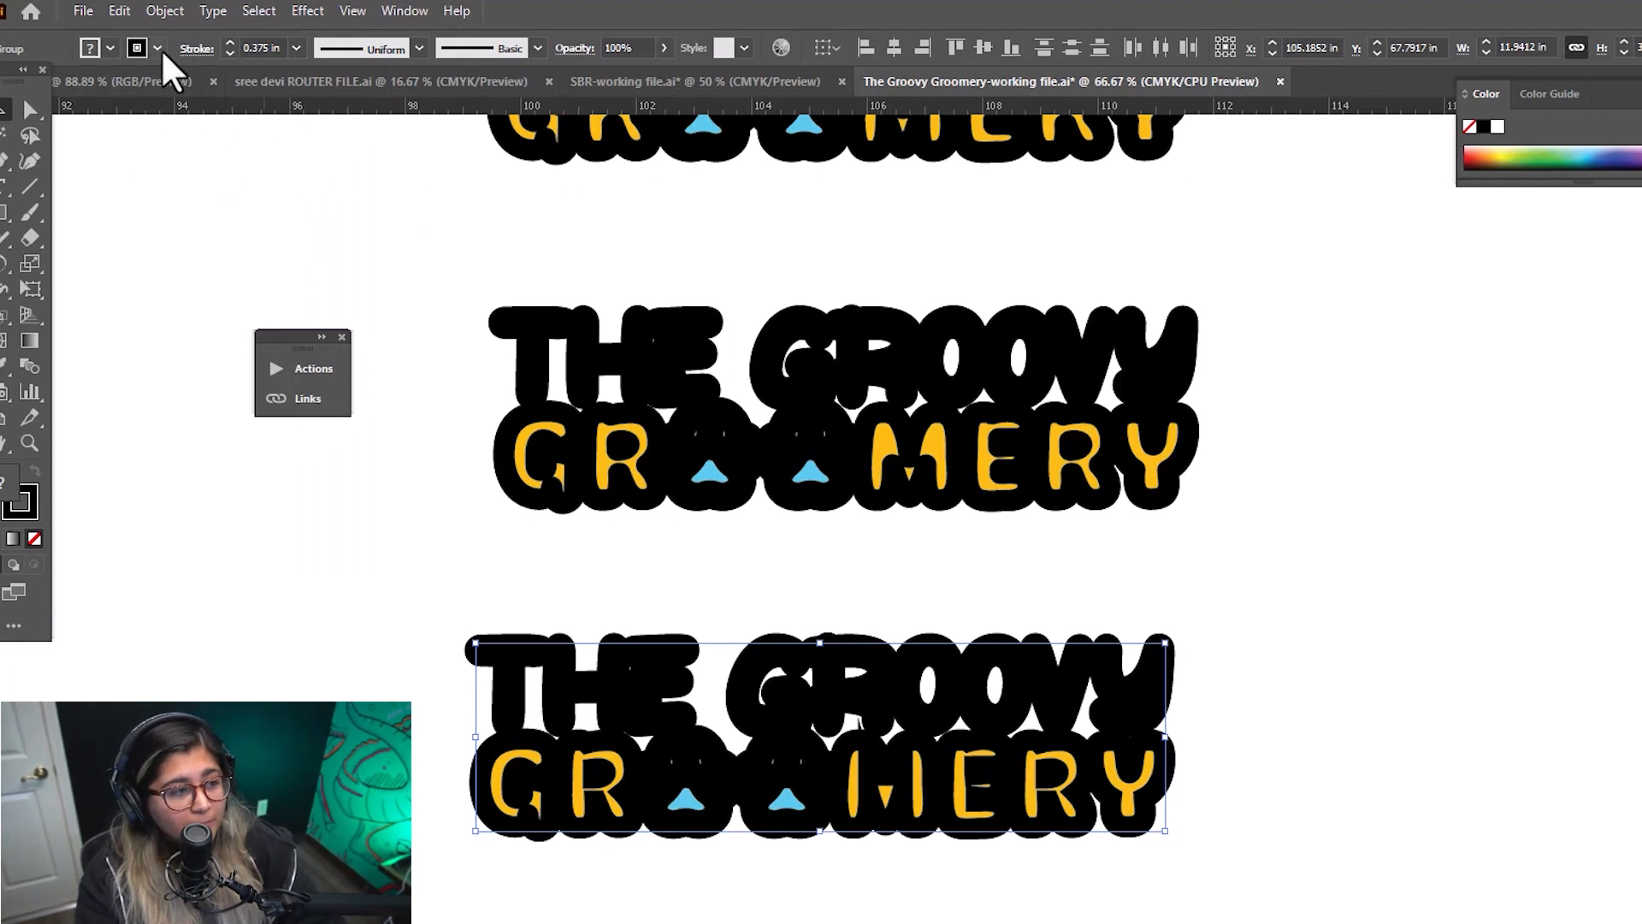
click(196, 48)
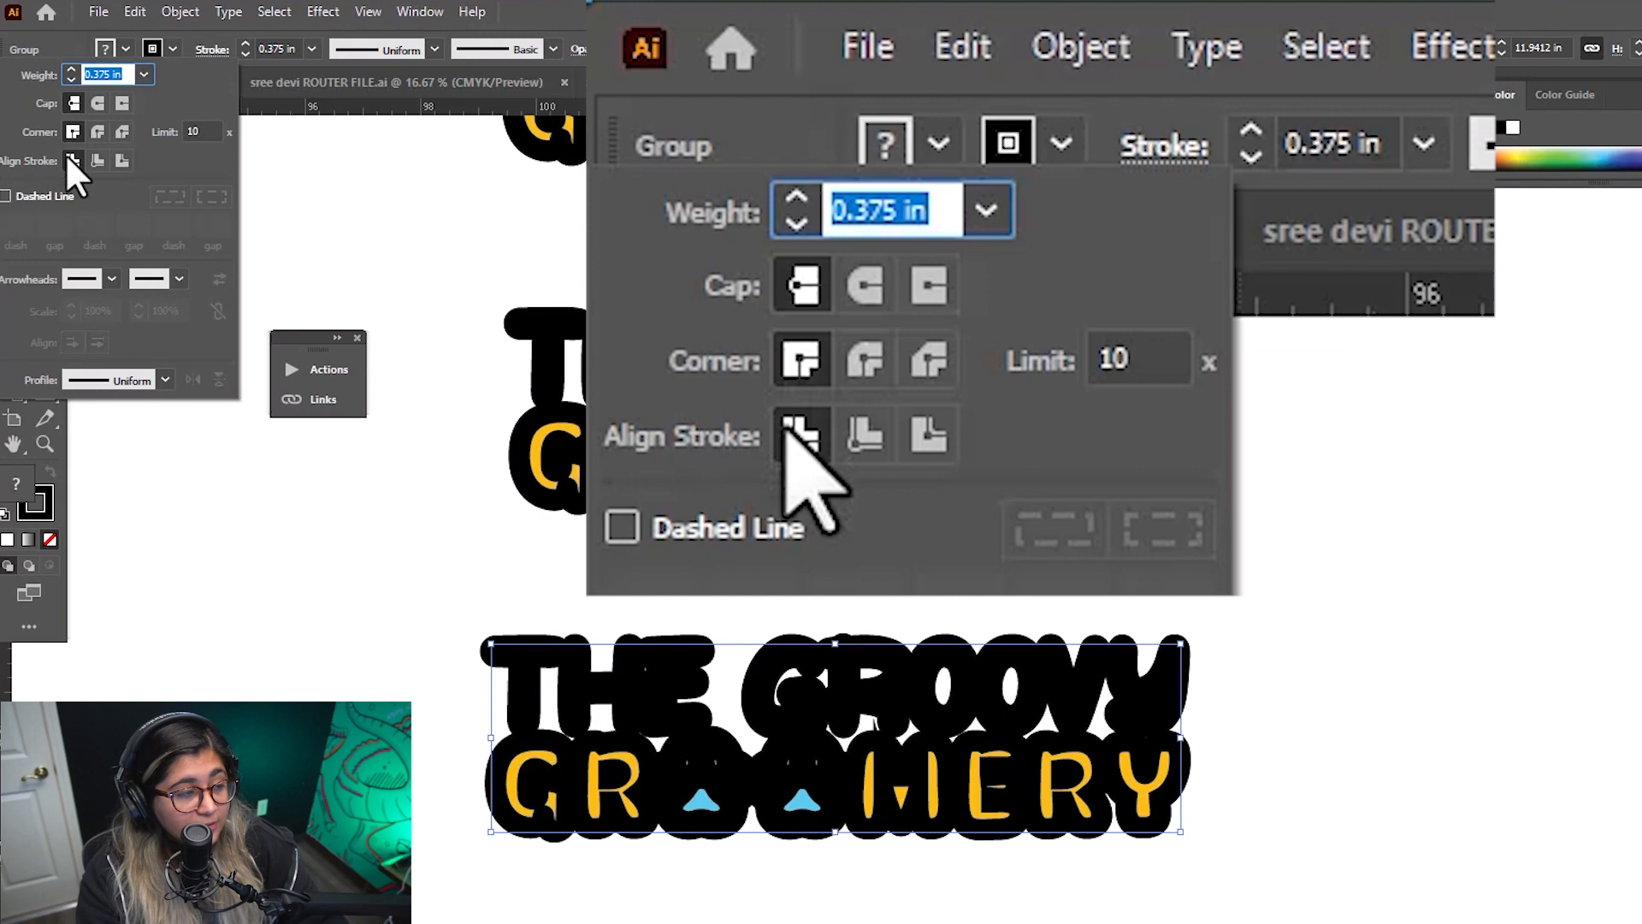
click(863, 284)
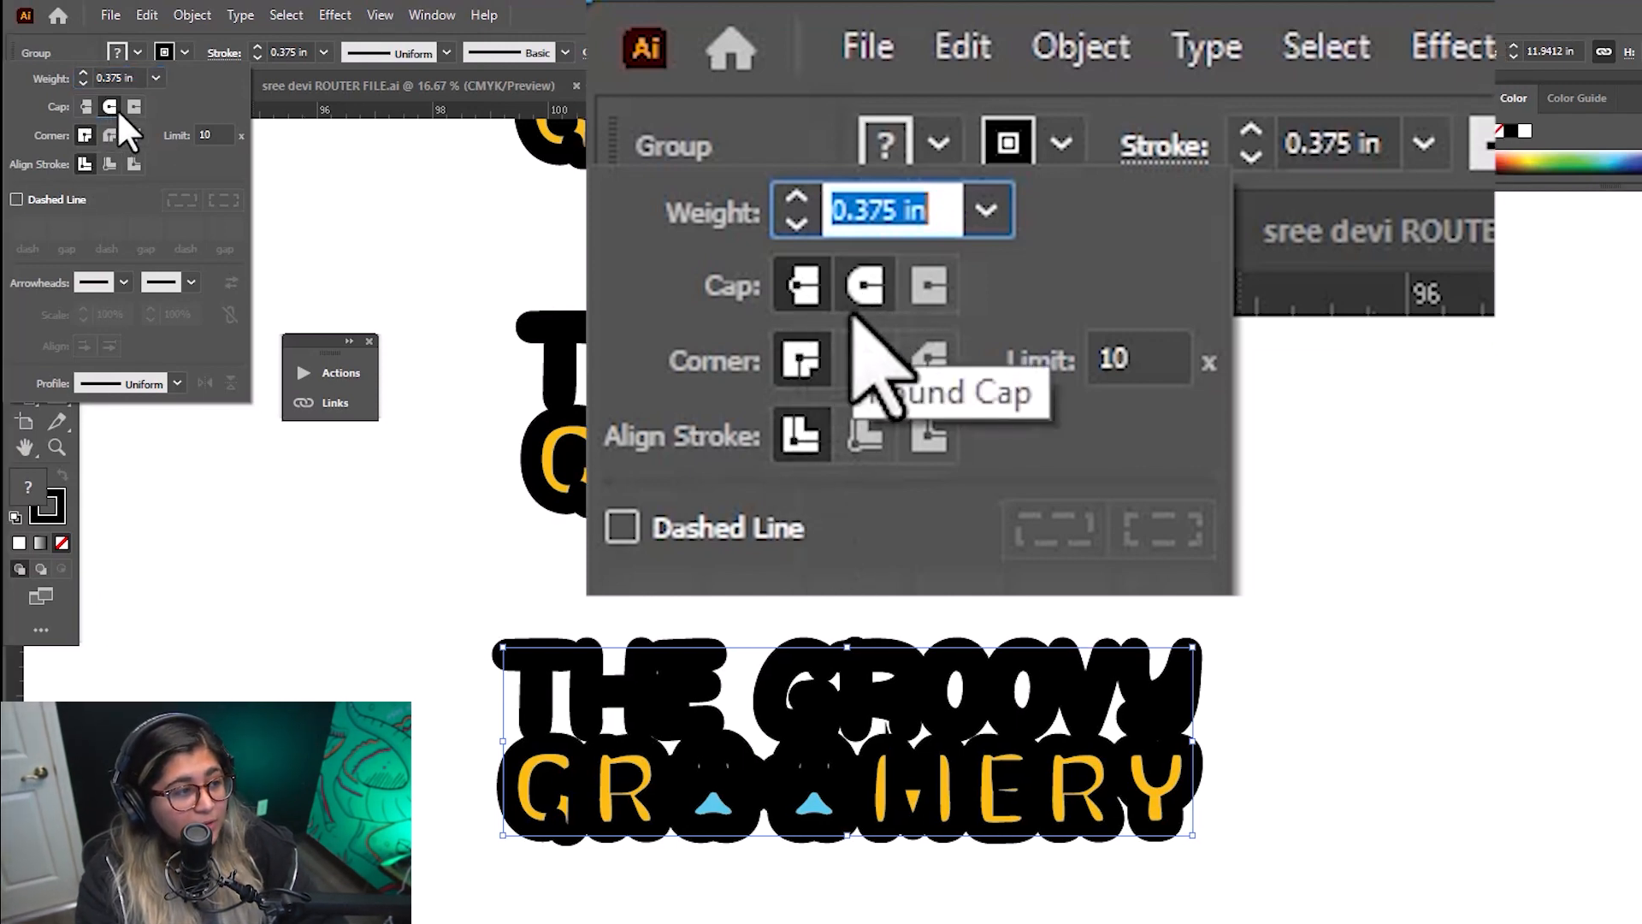
click(864, 284)
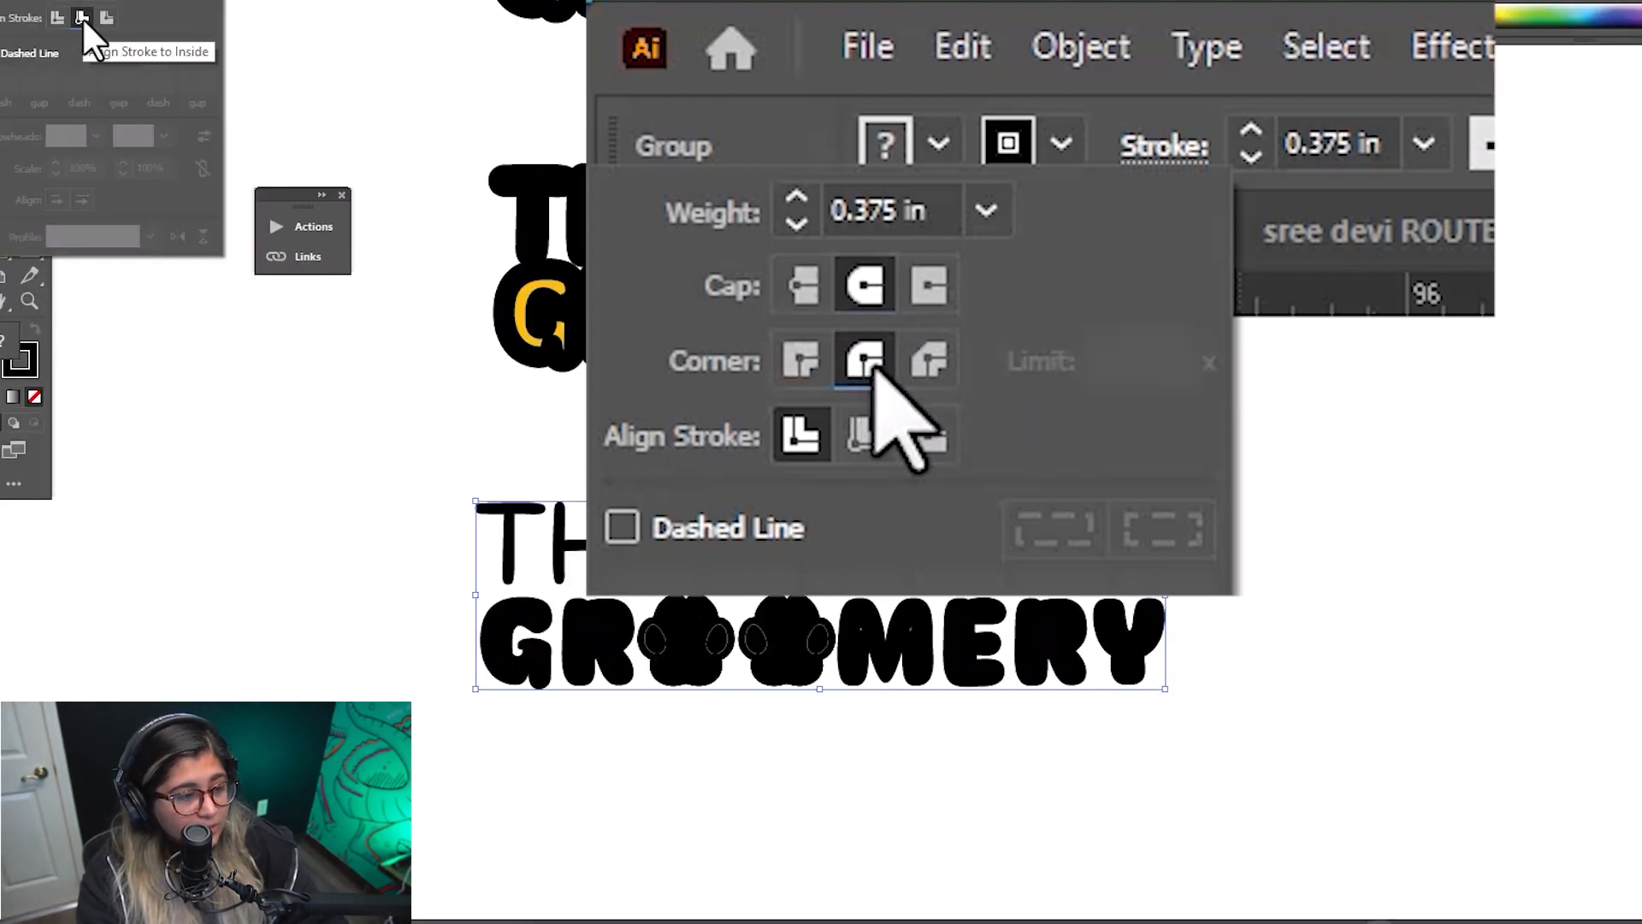
click(863, 435)
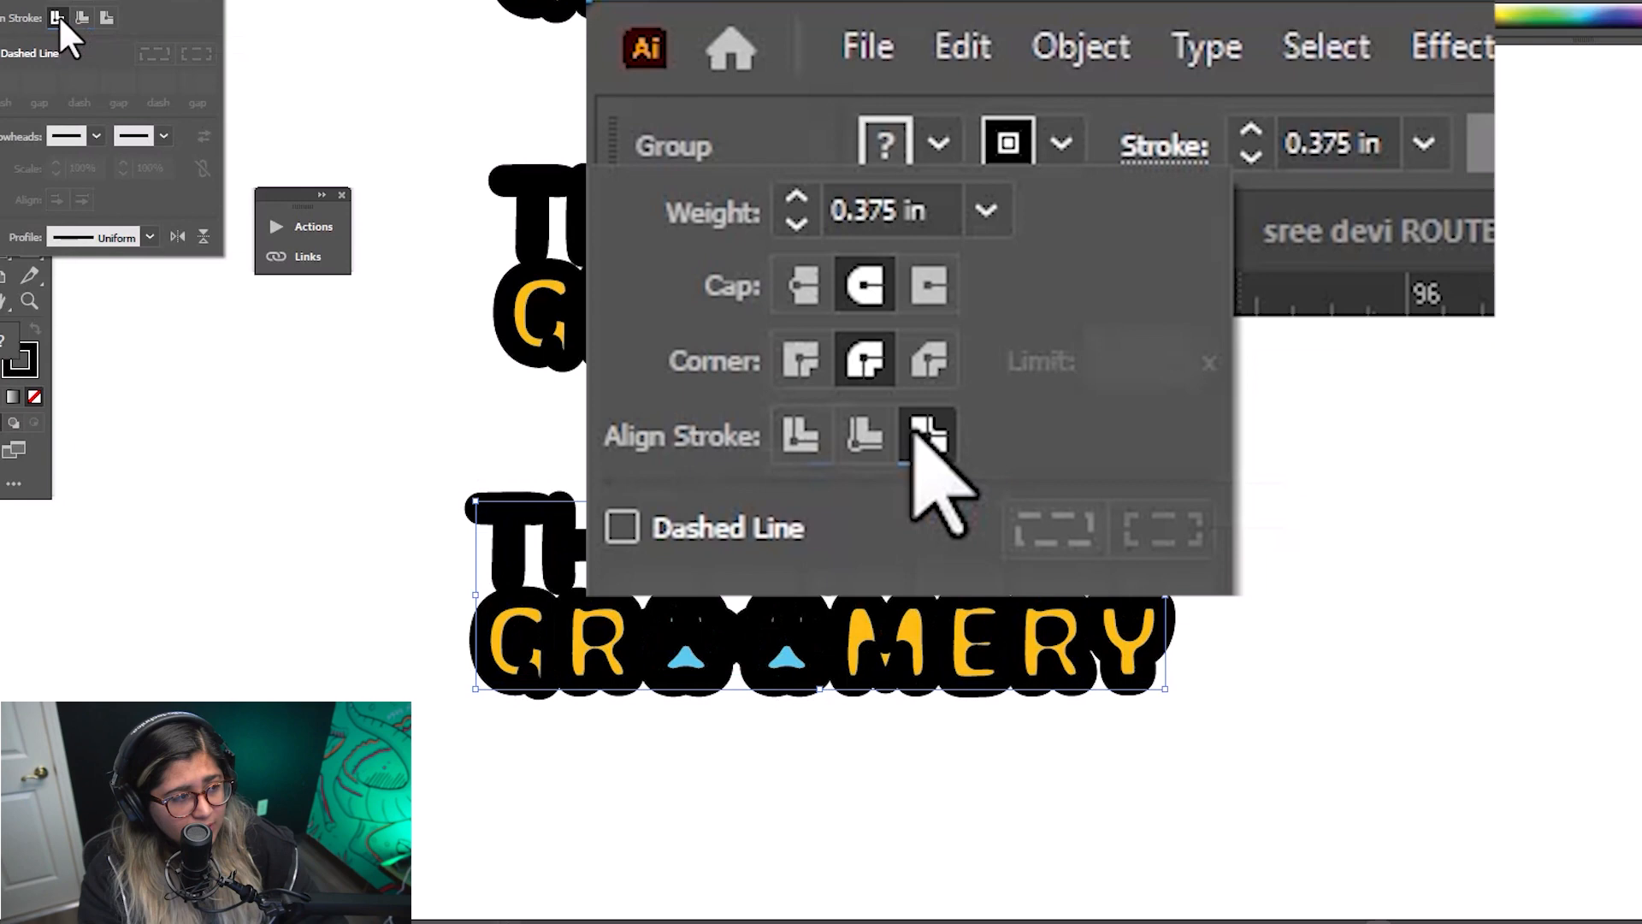
click(798, 434)
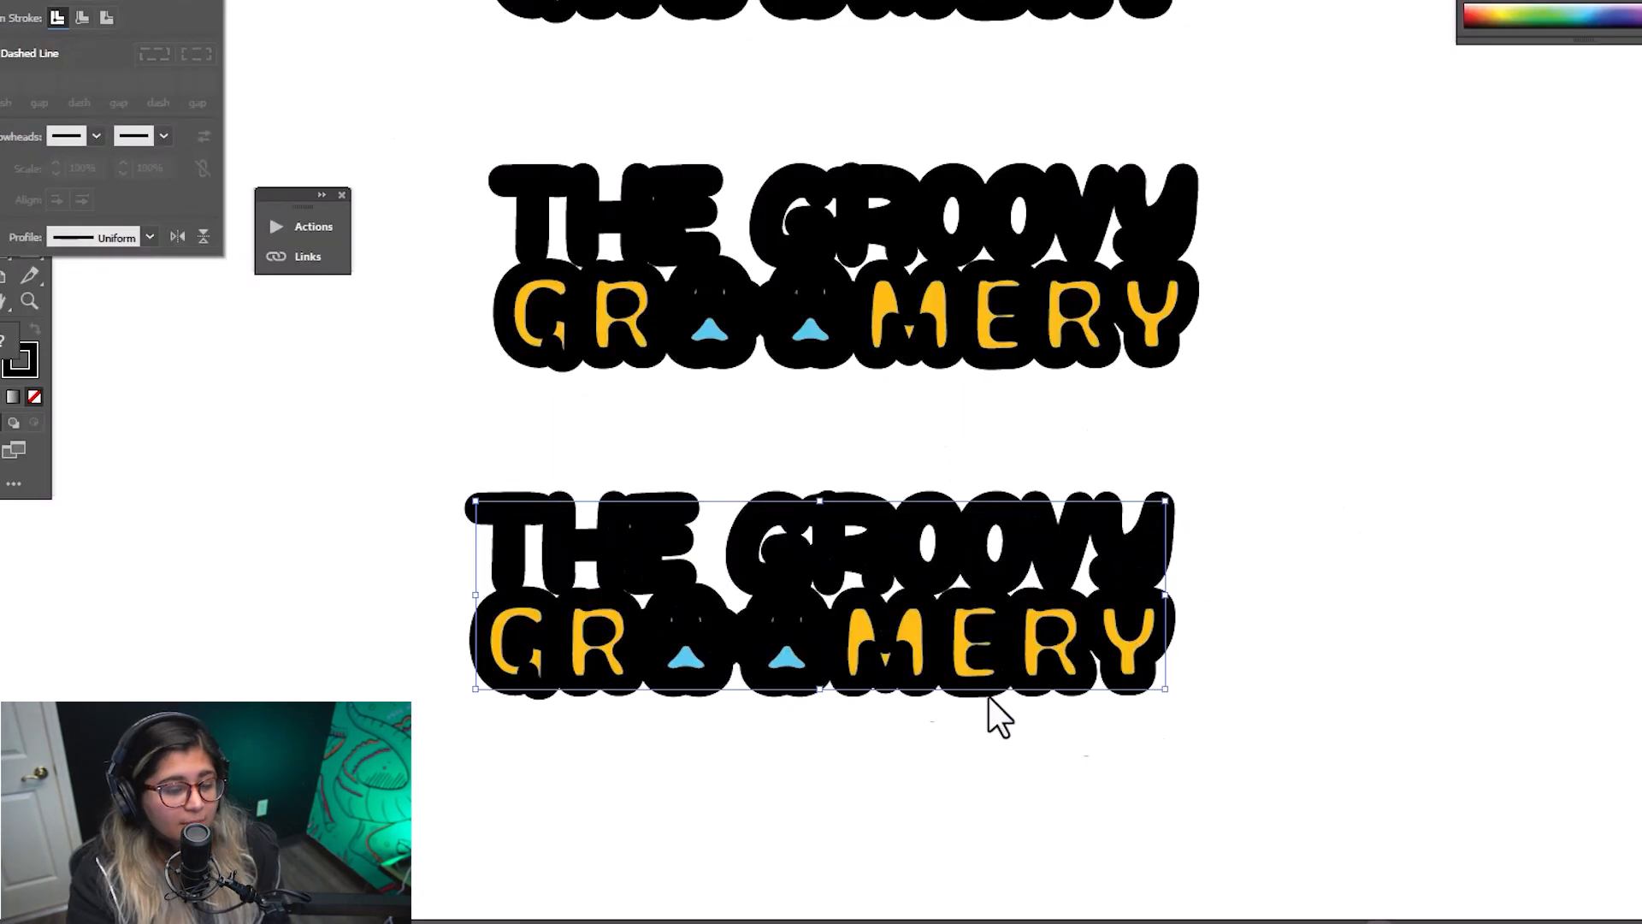
mouse_move(938, 843)
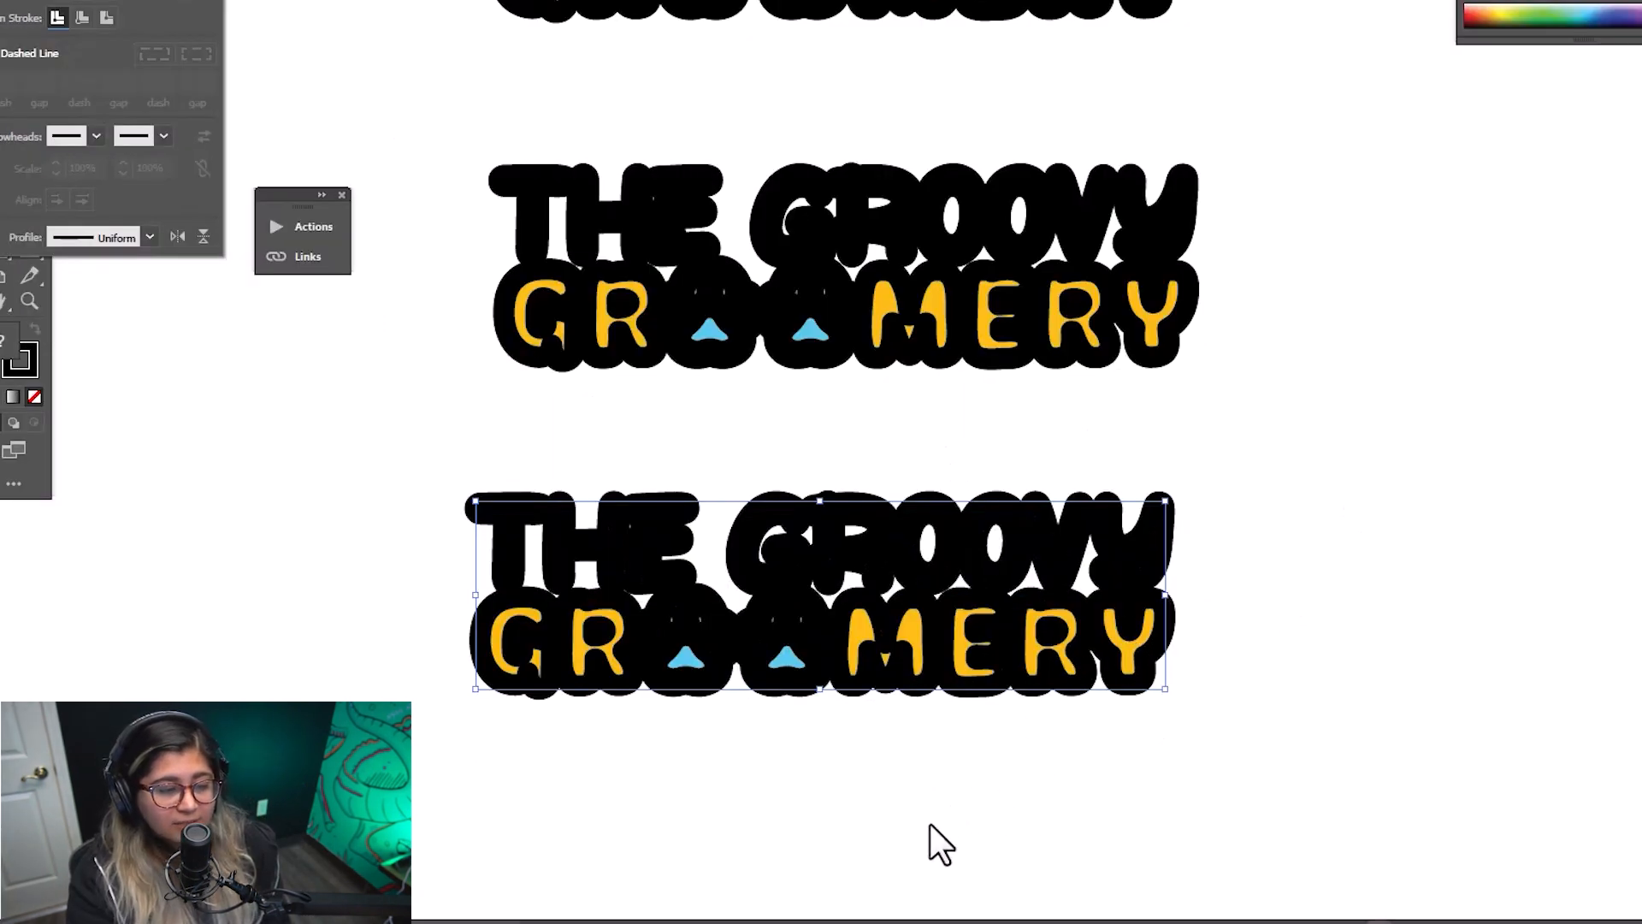
mouse_move(1293, 702)
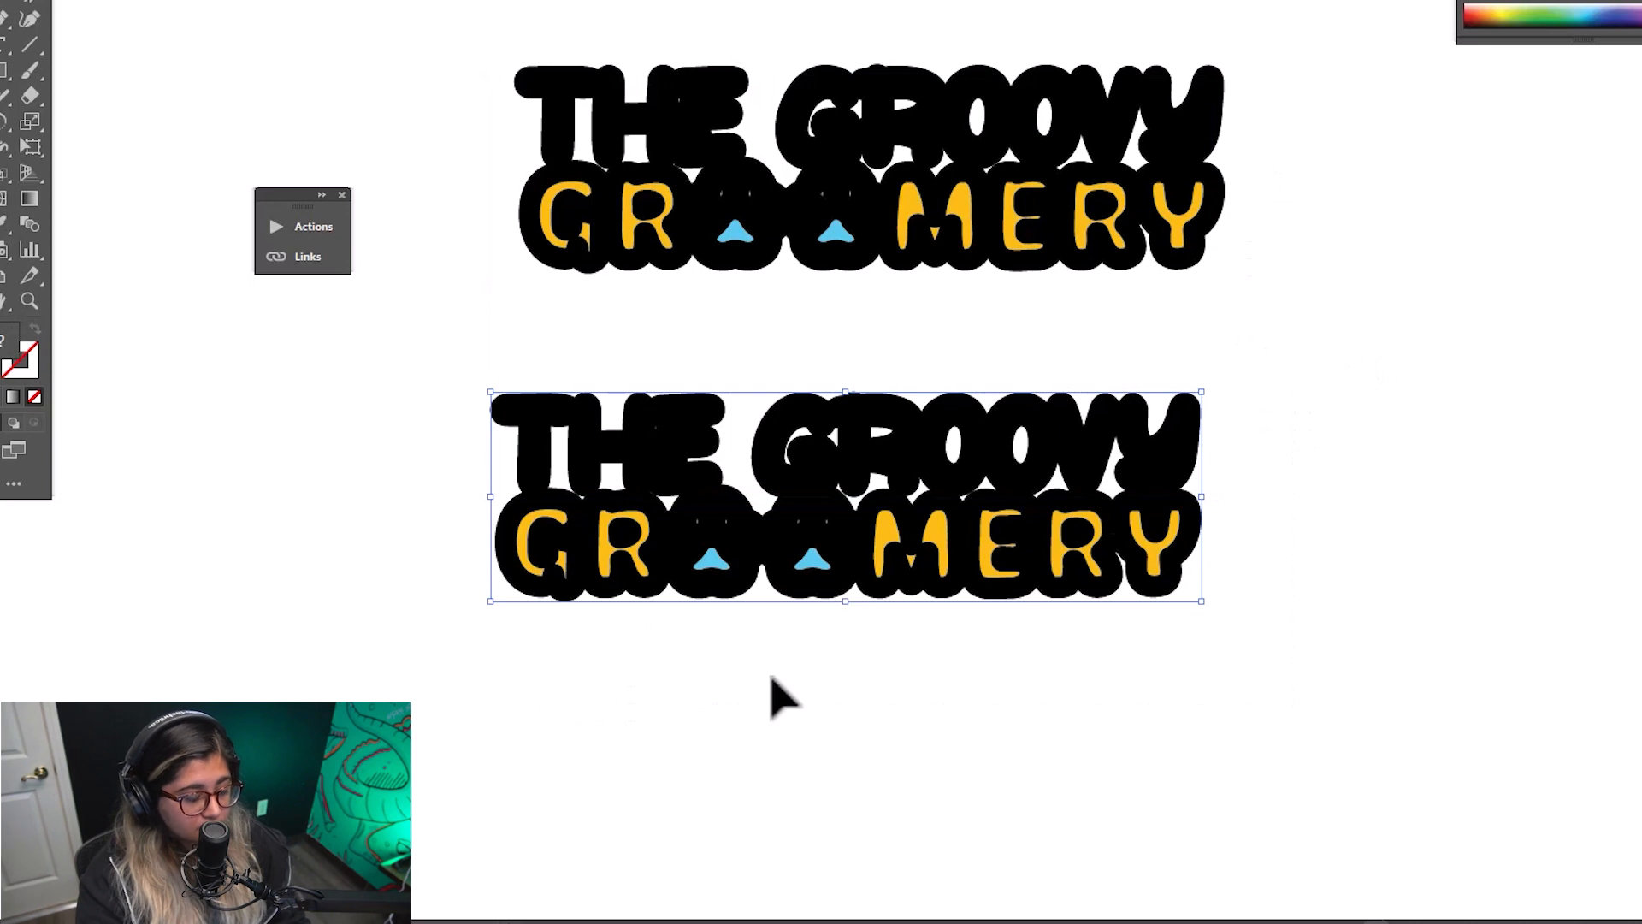
- Paste another colour logo, move it onto the stroked copy, and group them
key(ctrl+v)
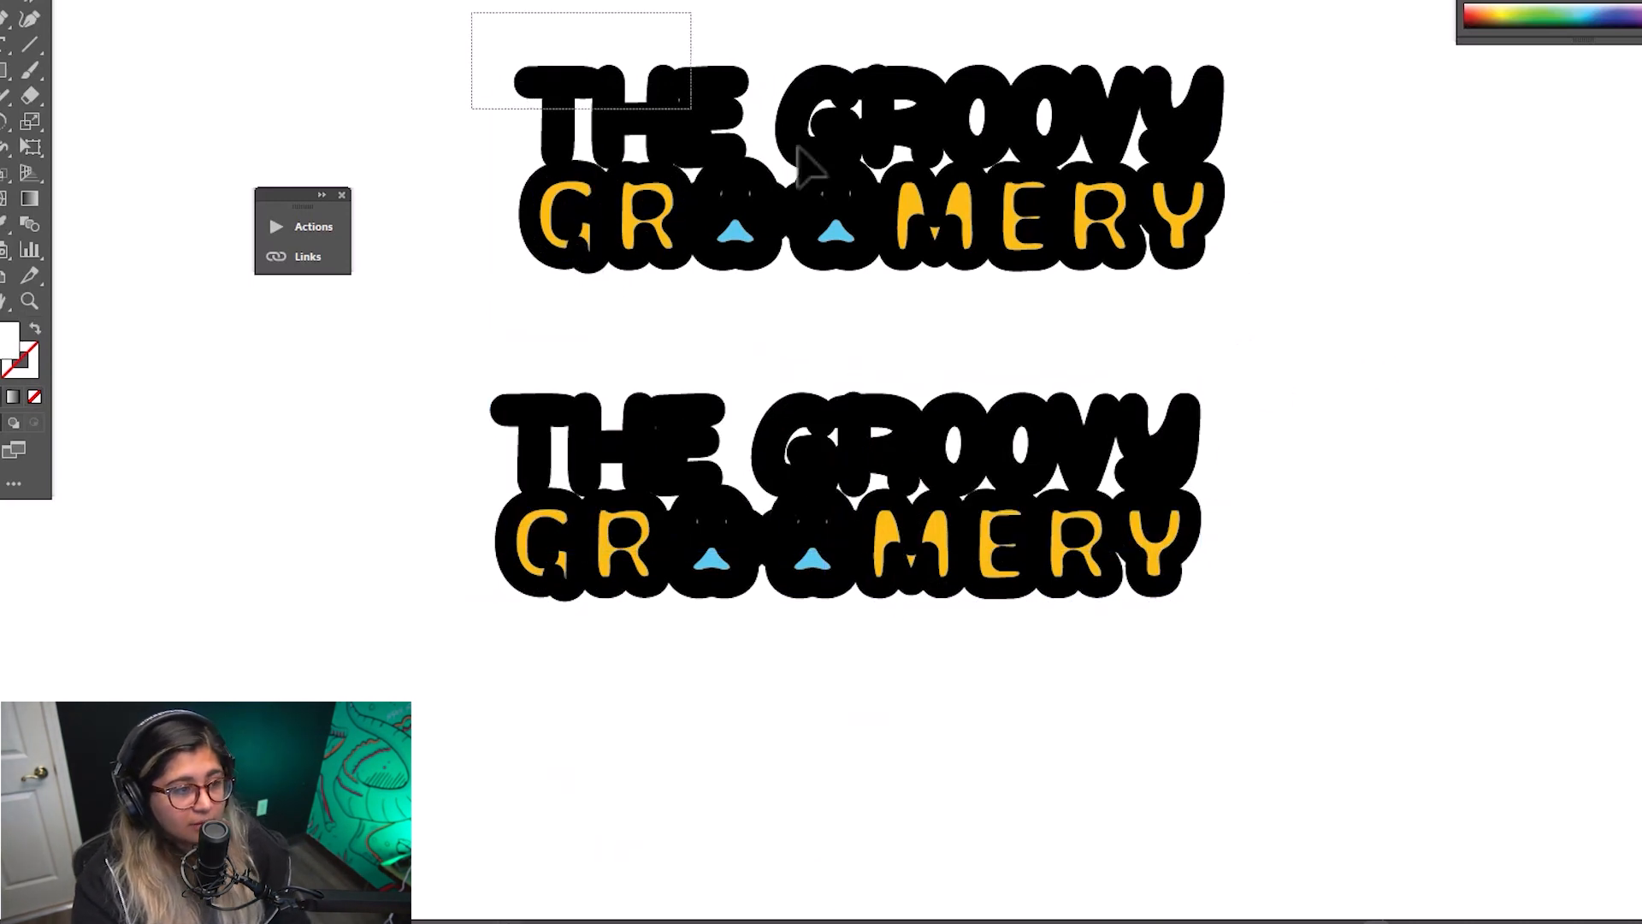
key(ctrl+v)
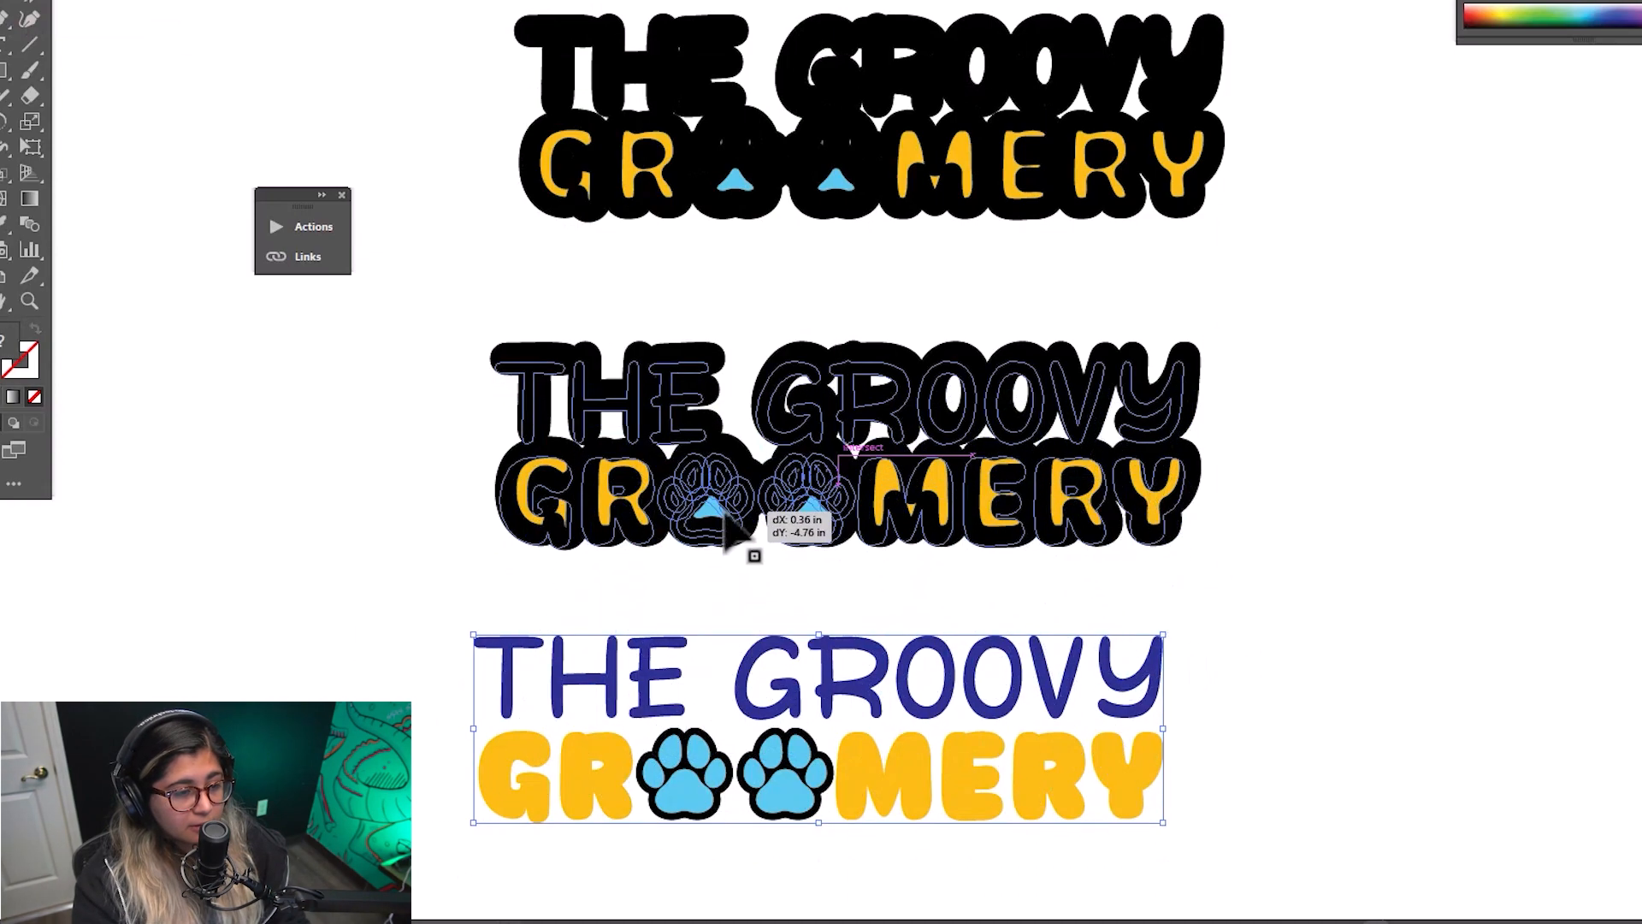
drag(820, 728, 846, 444)
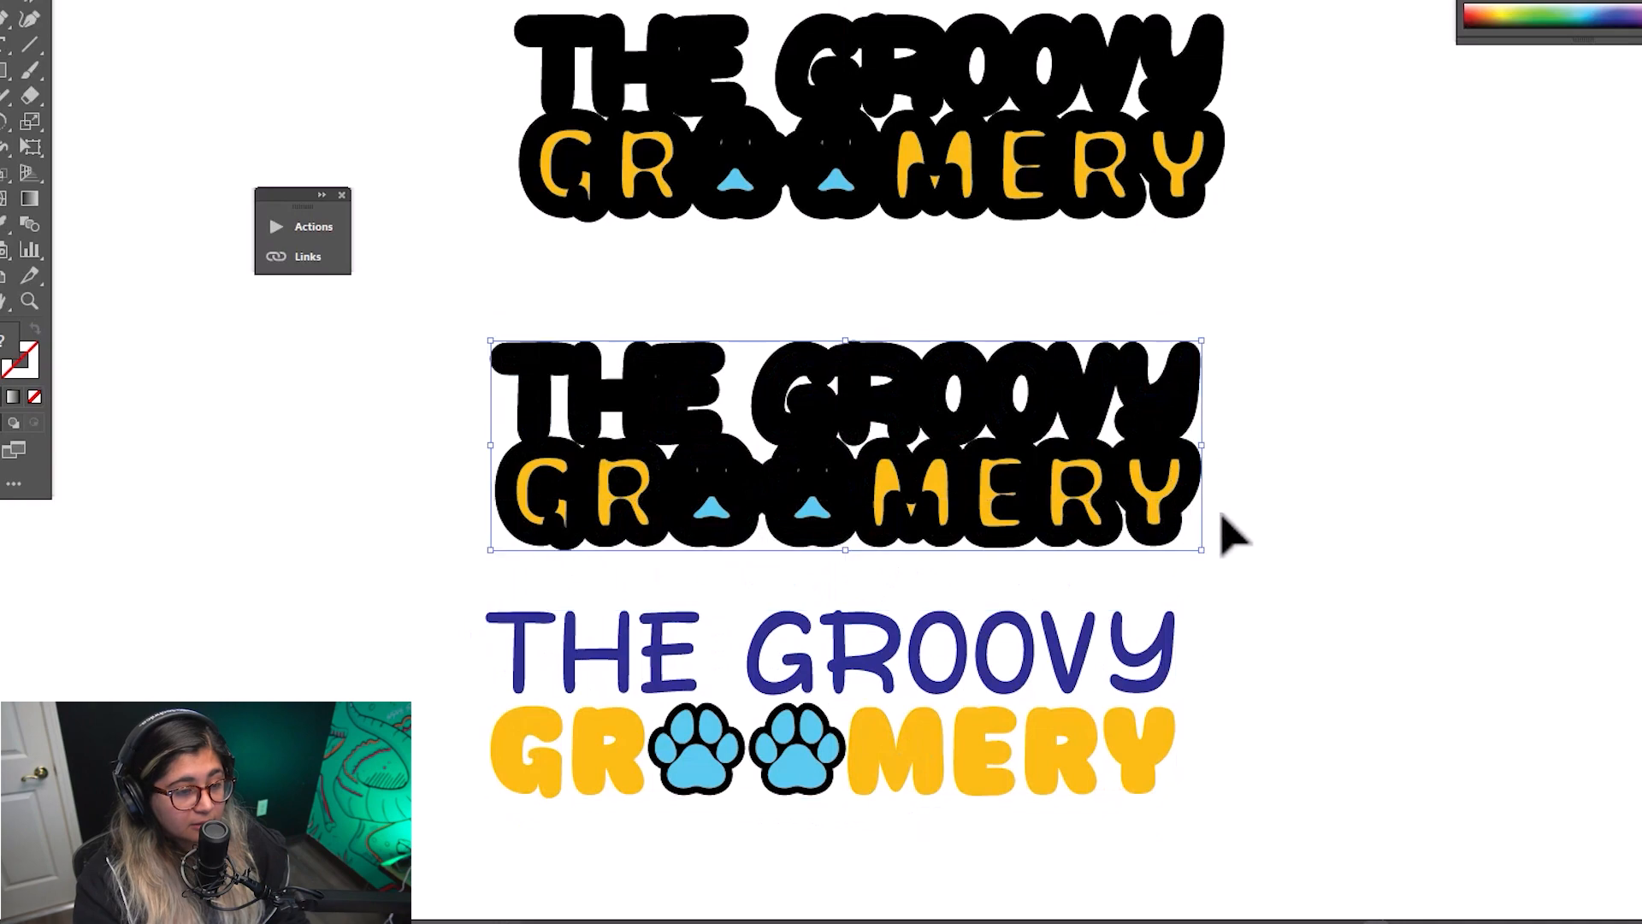
key(ctrl+g)
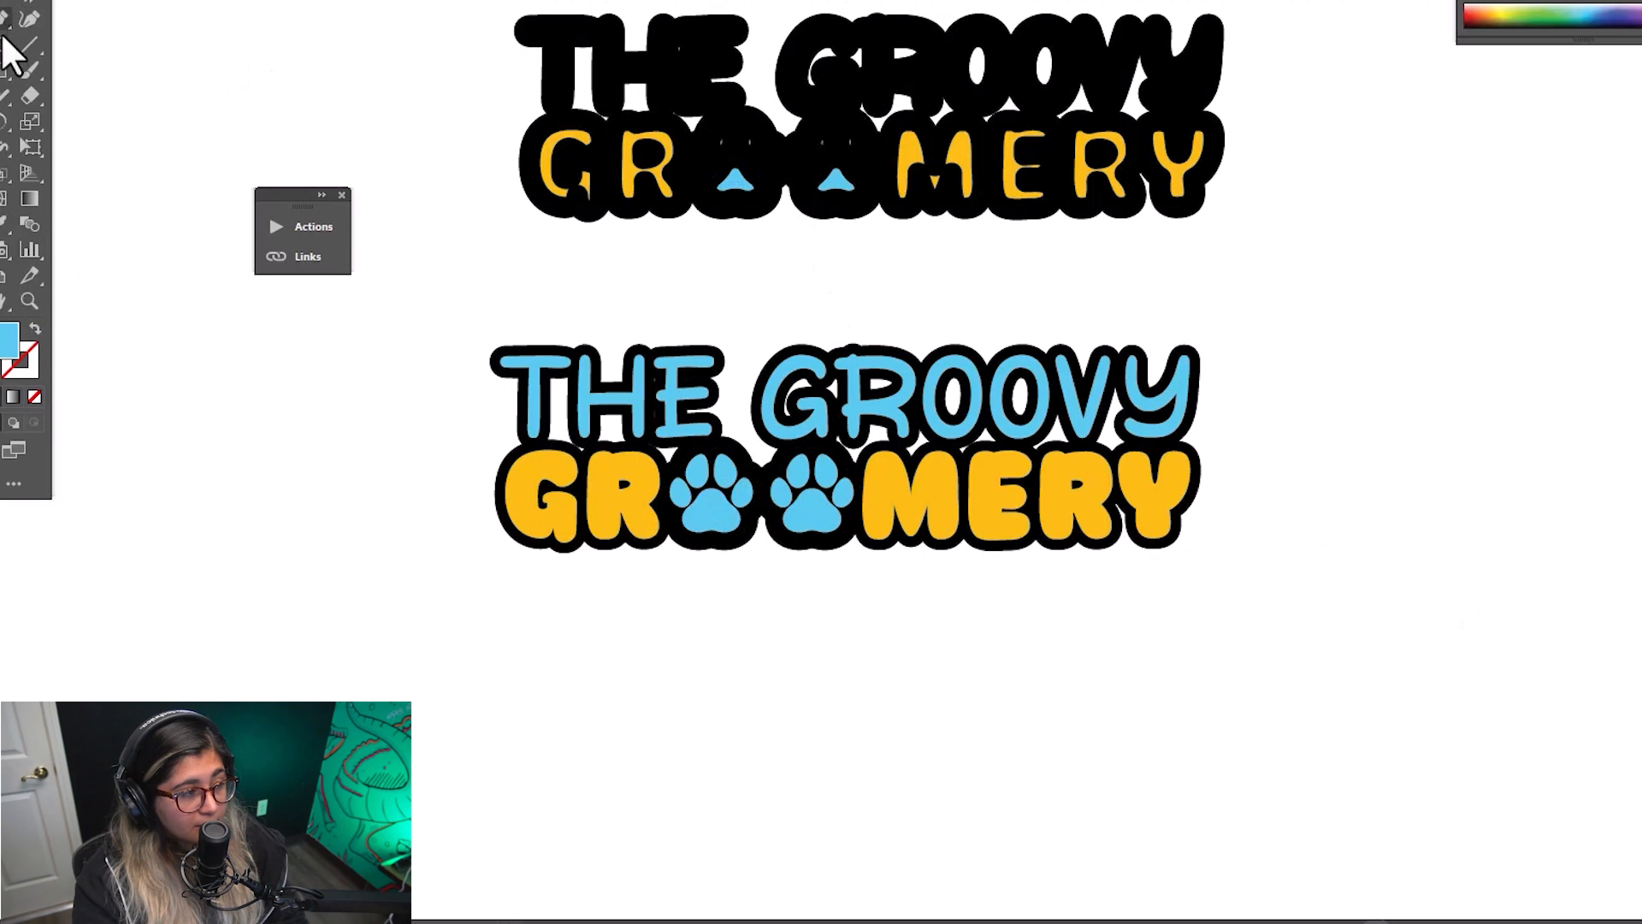
- Draw a black rectangle across the logo's middle, send it backward, and resize it
drag(513, 361, 1147, 476)
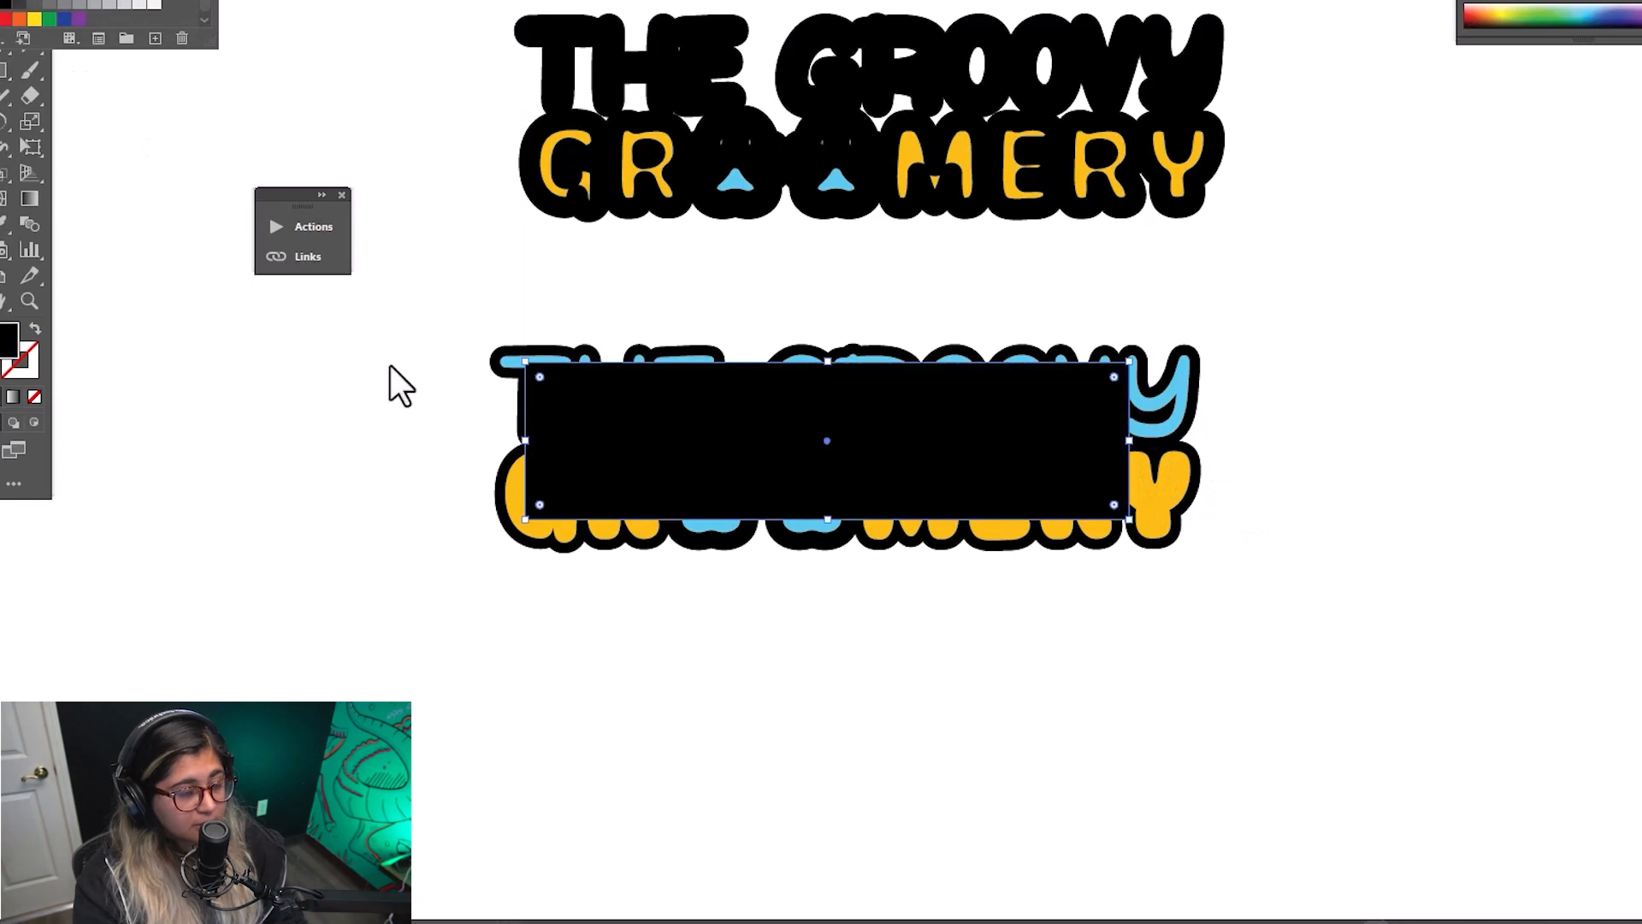
right_click(827, 440)
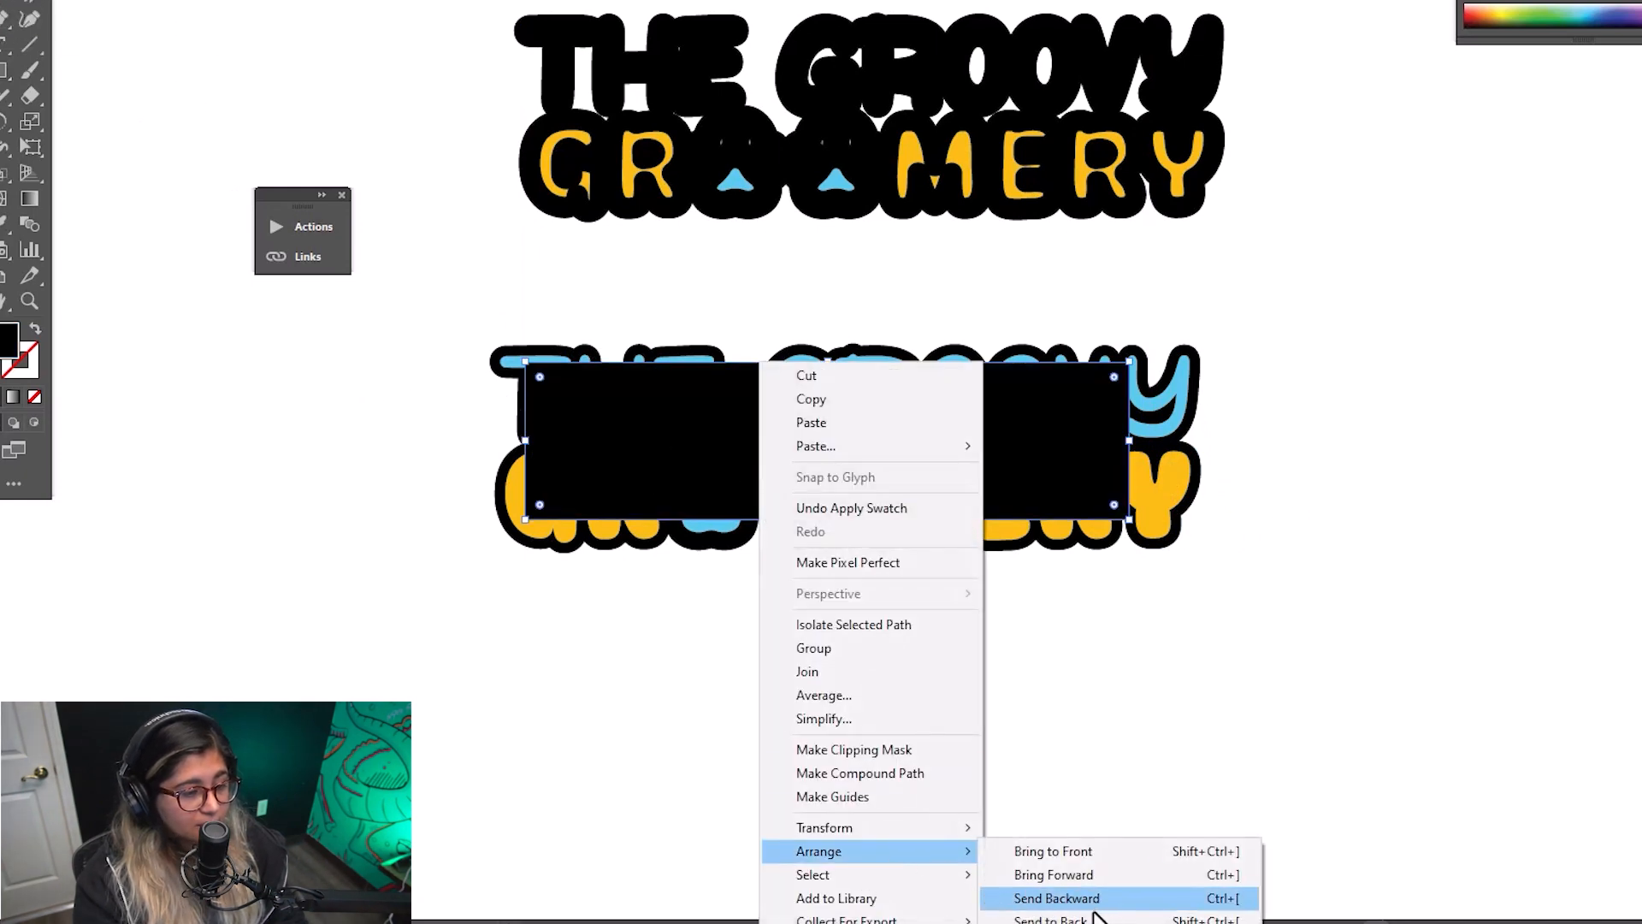
click(1055, 898)
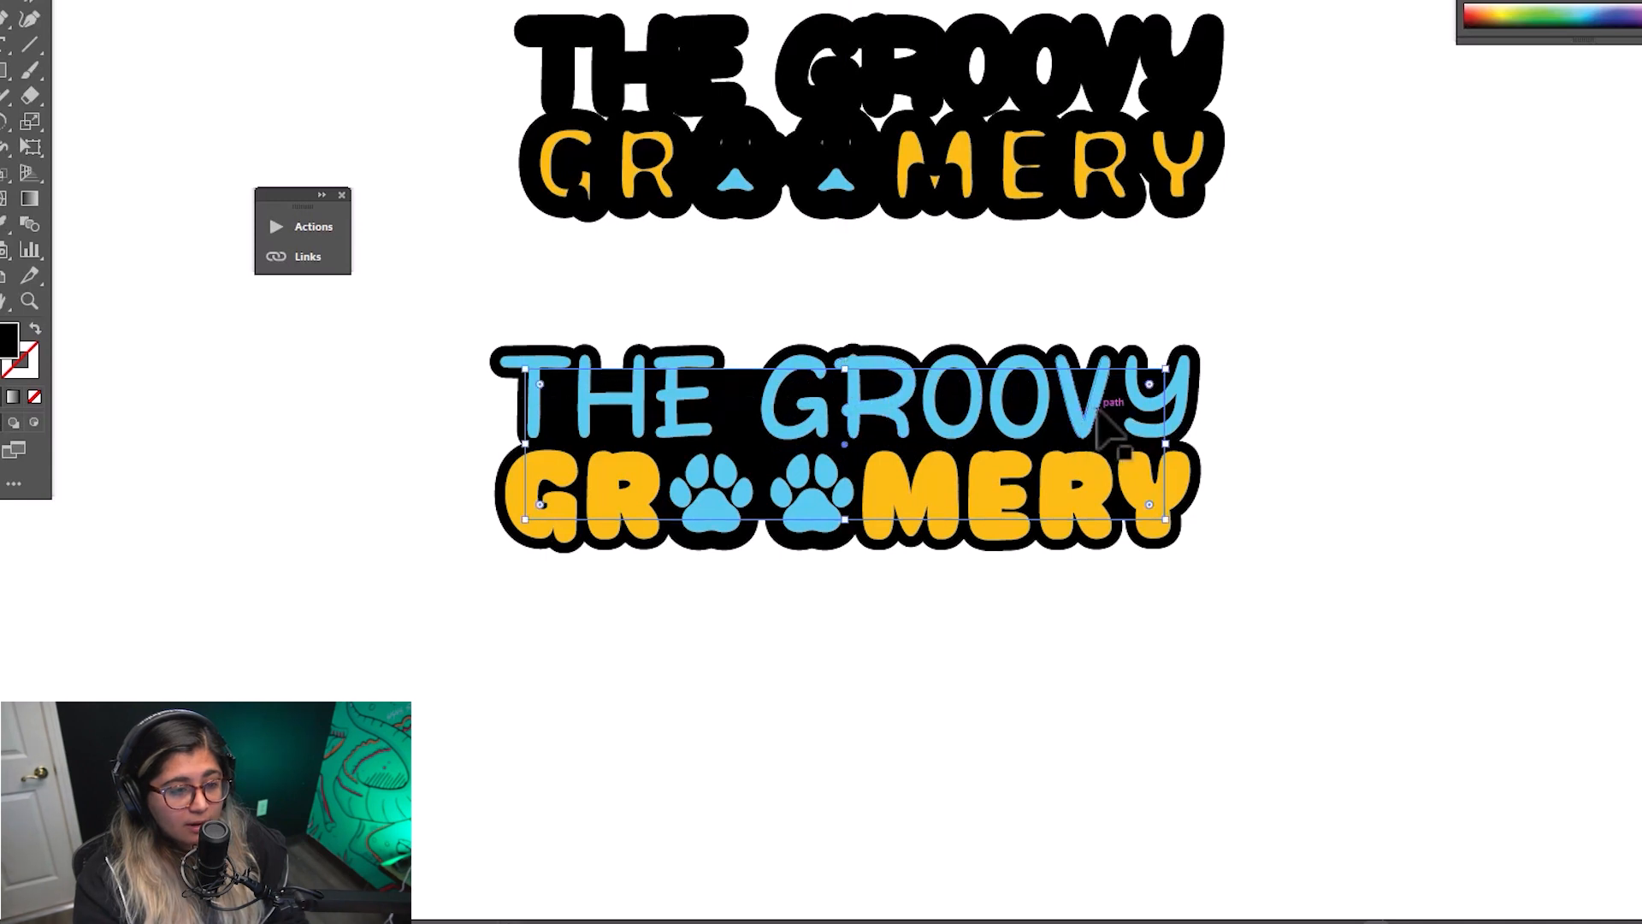
drag(1149, 504, 1215, 486)
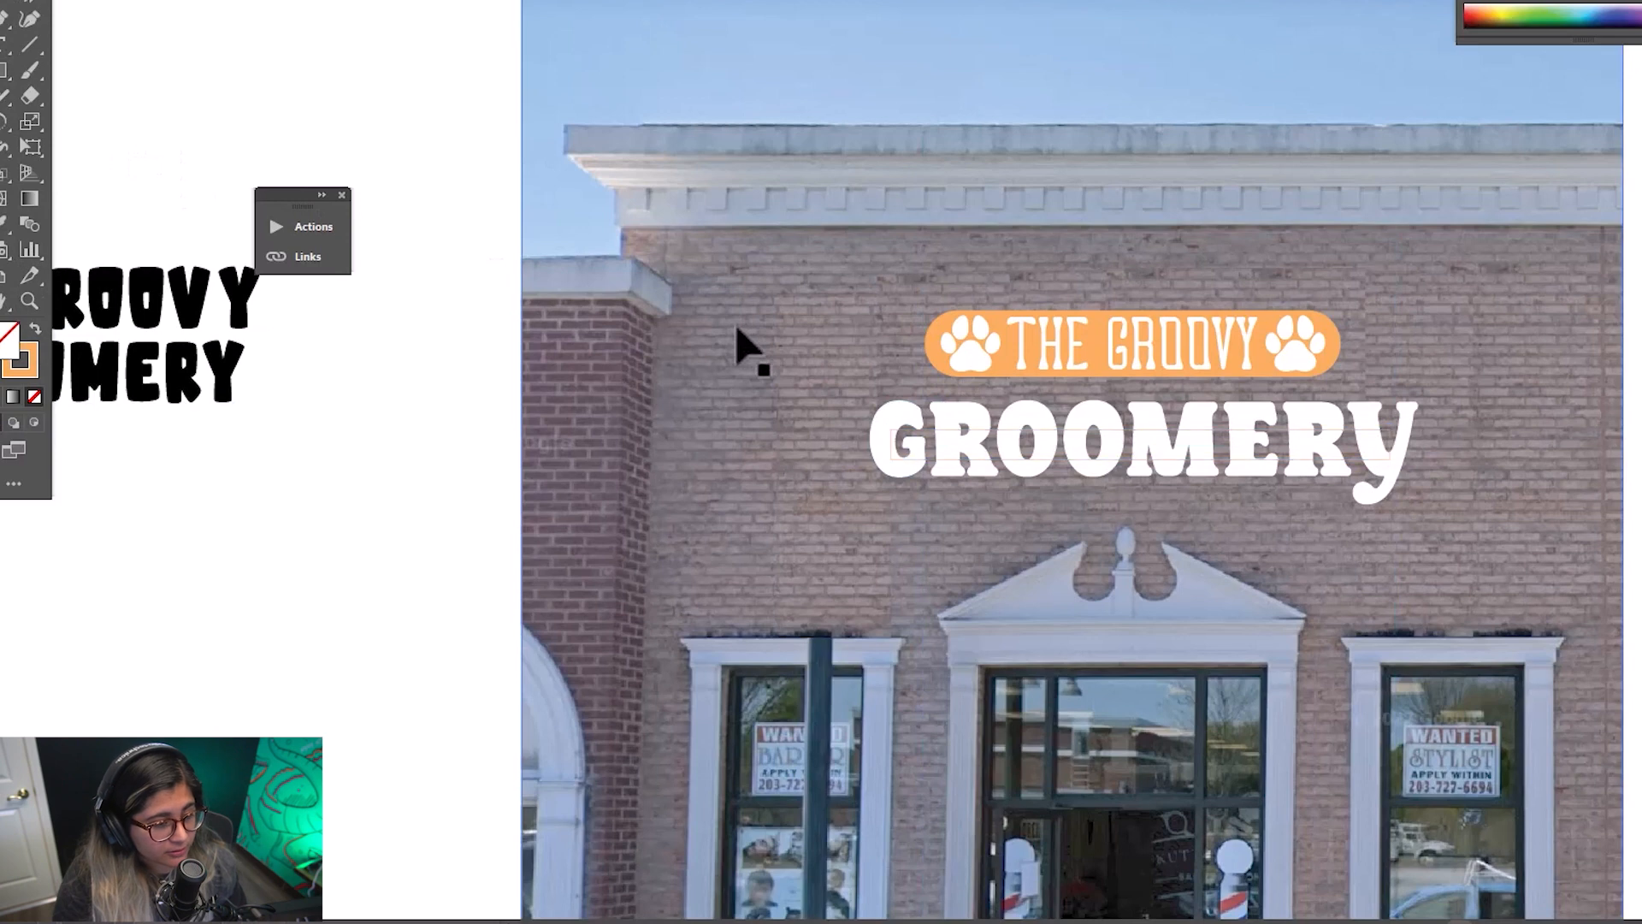
- Bring the three storefront mockups and the Groovy 70's palette into view
key(ctrl+z)
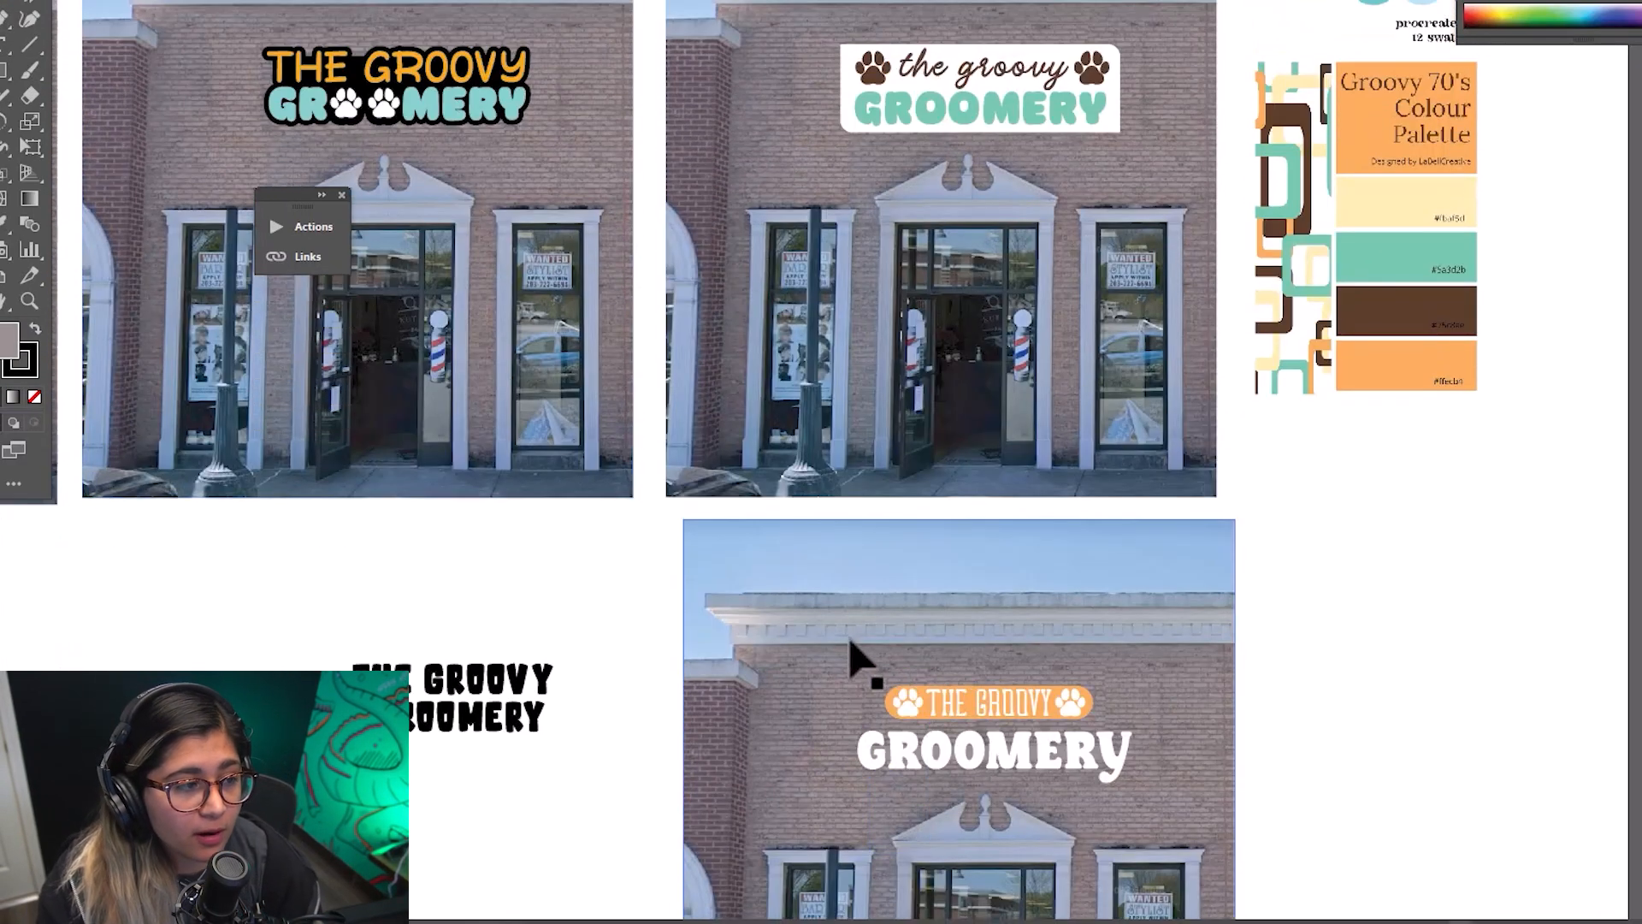
mouse_move(964, 528)
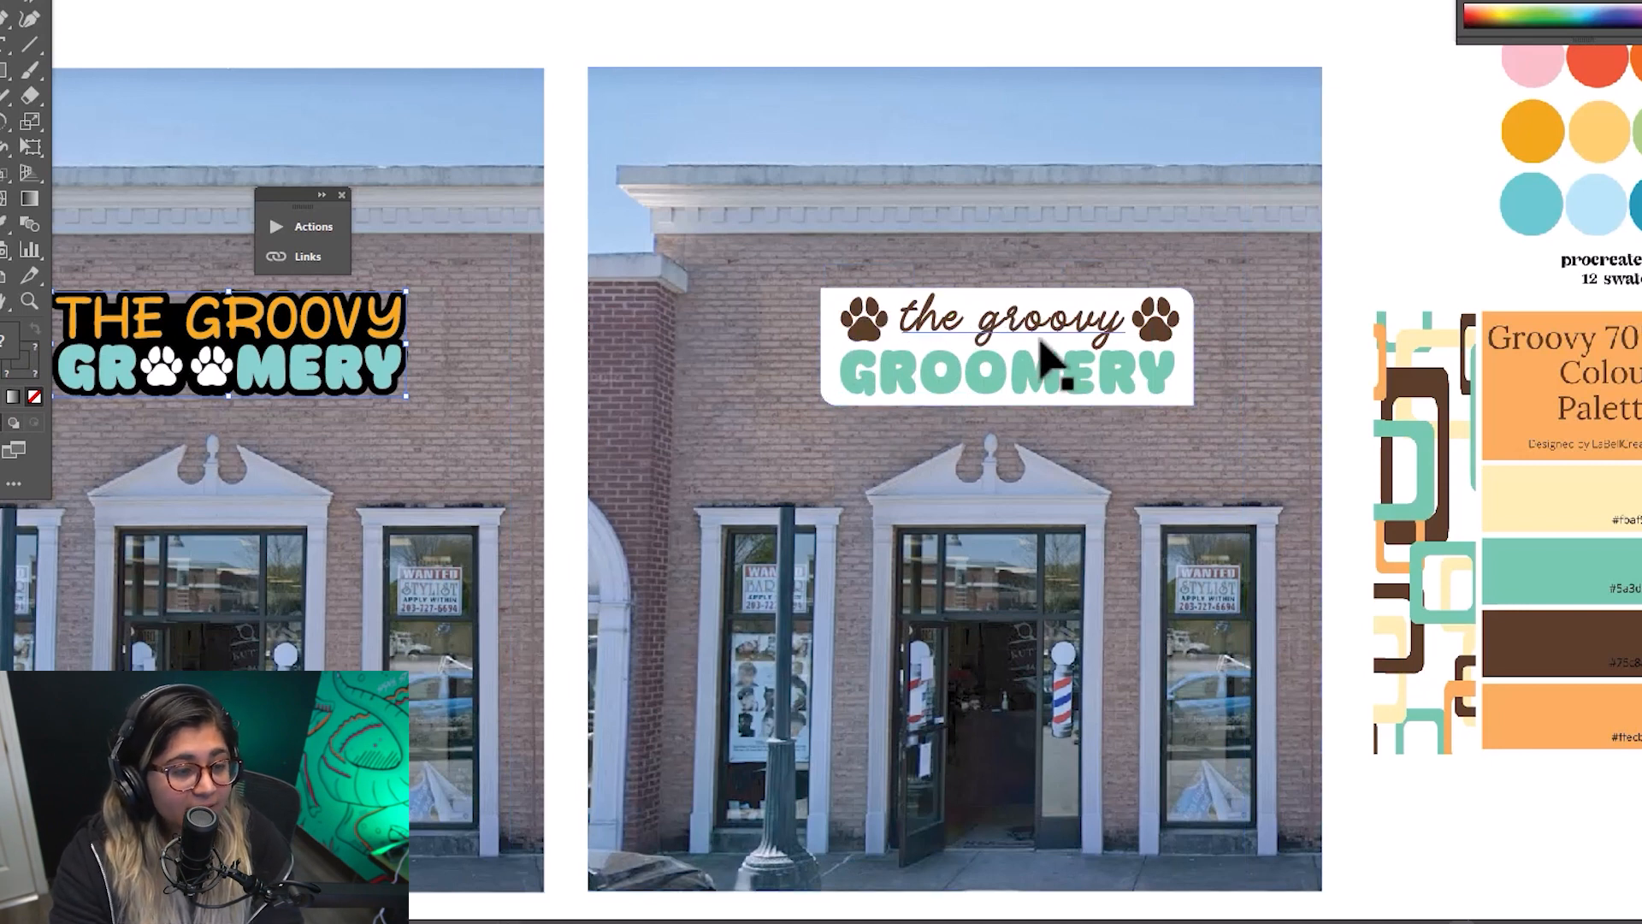
mouse_move(1162, 346)
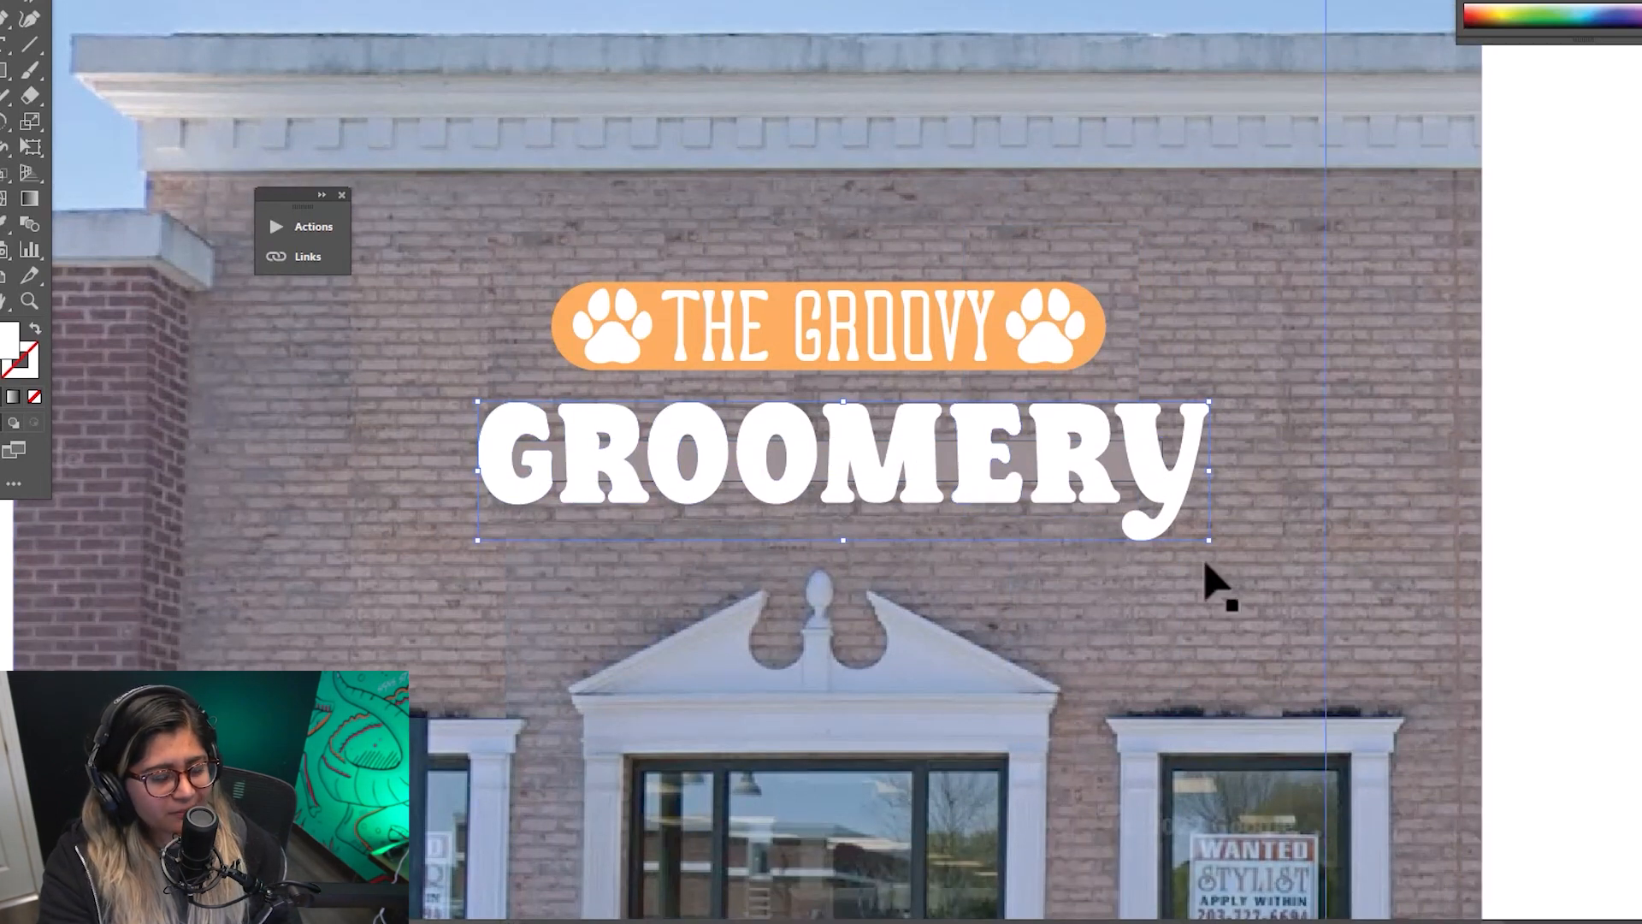
mouse_move(686, 461)
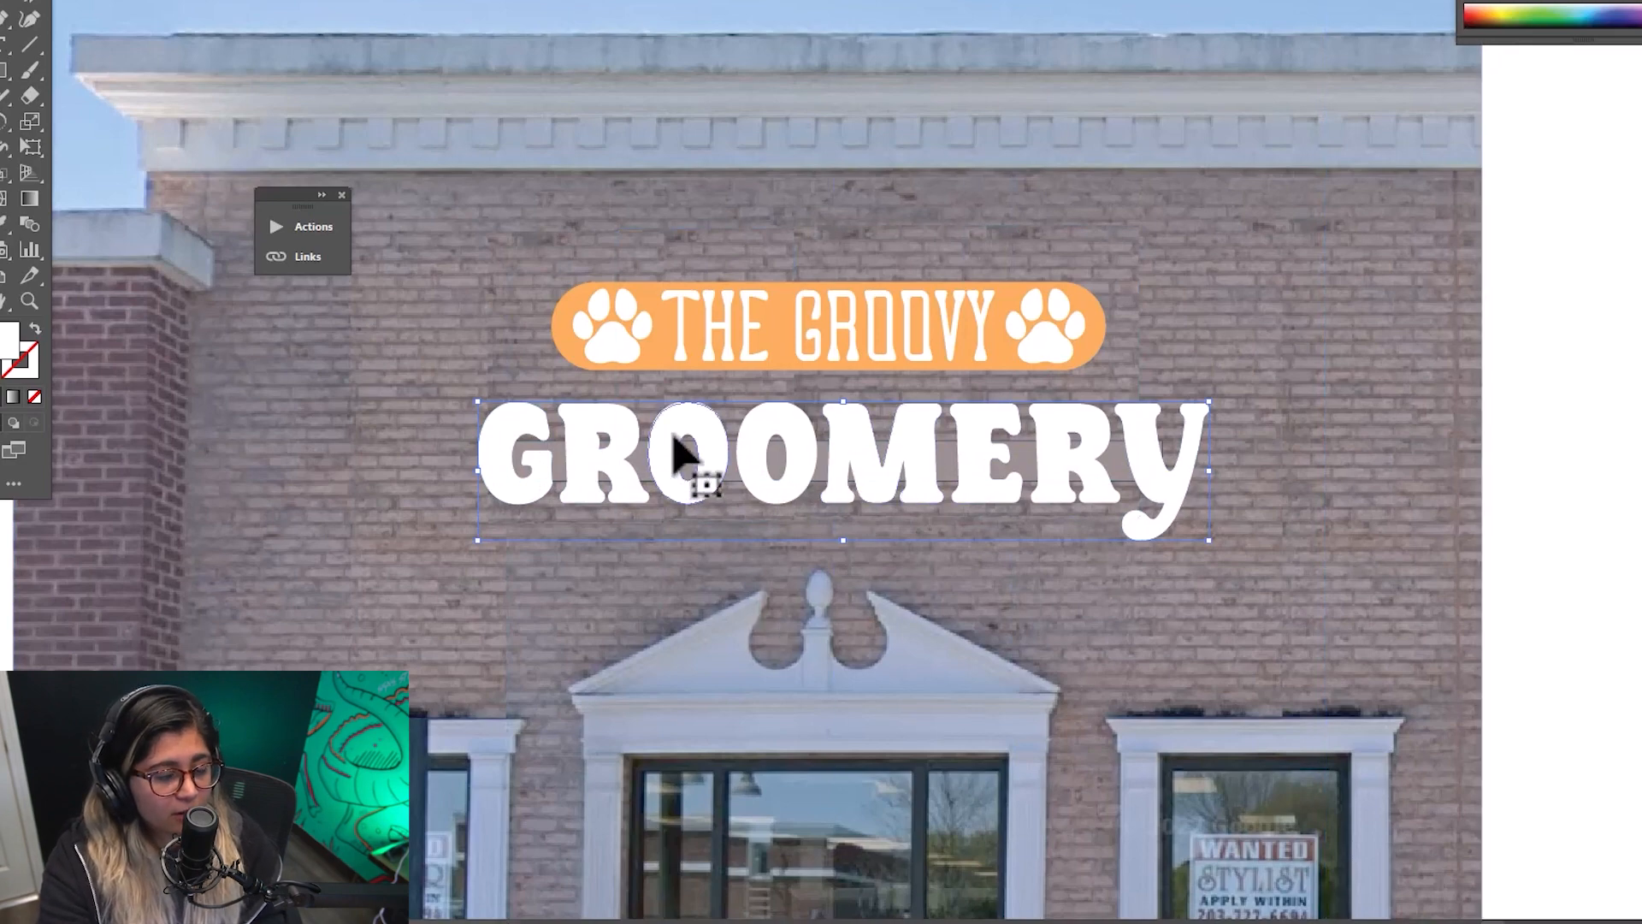